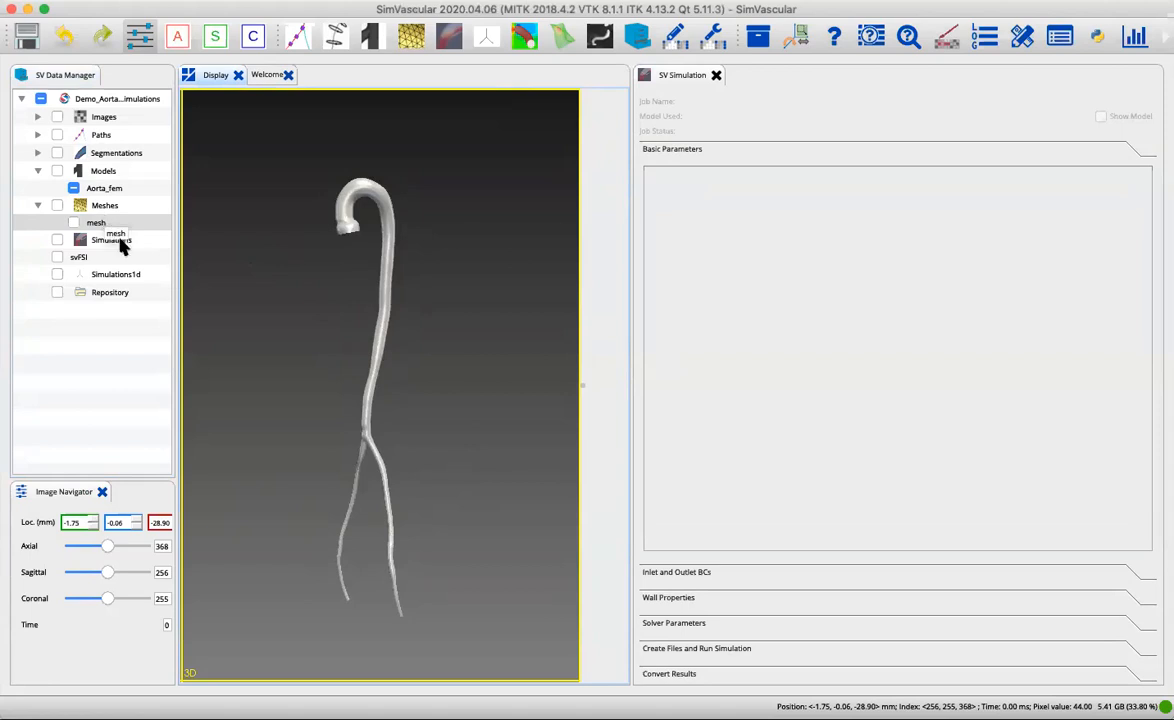
From the Simulations node, create a job named 'steady' using the Aorta_fem model.
left_click(112, 240)
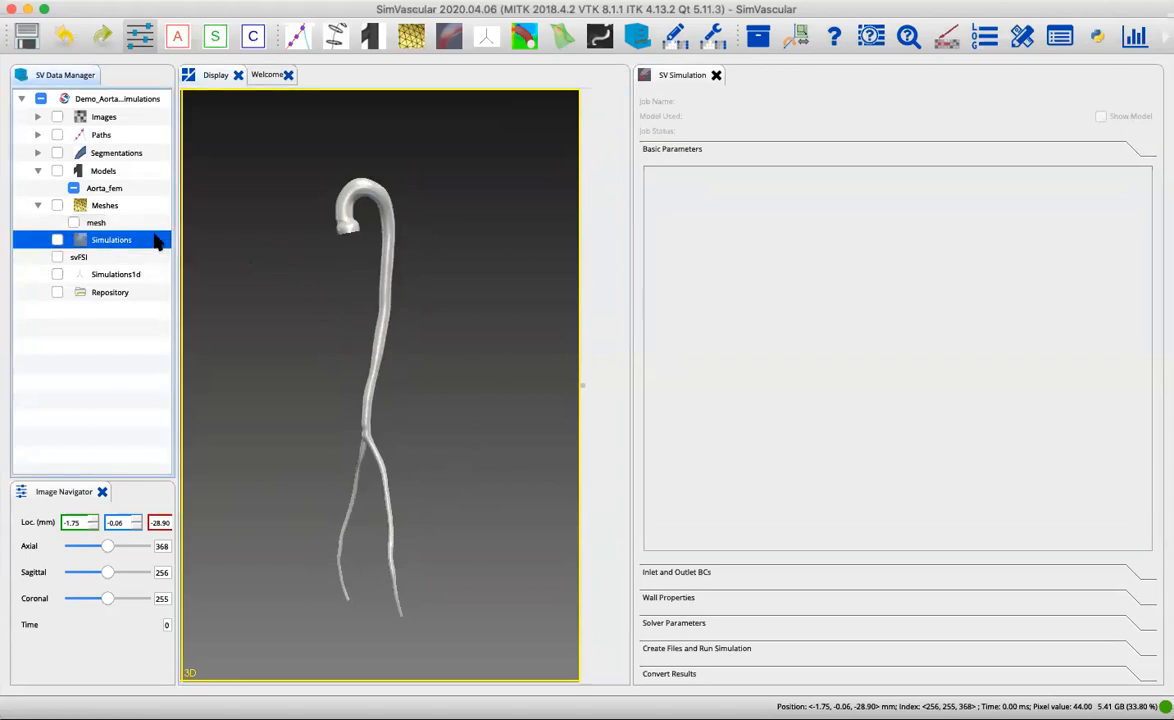
right_click(112, 239)
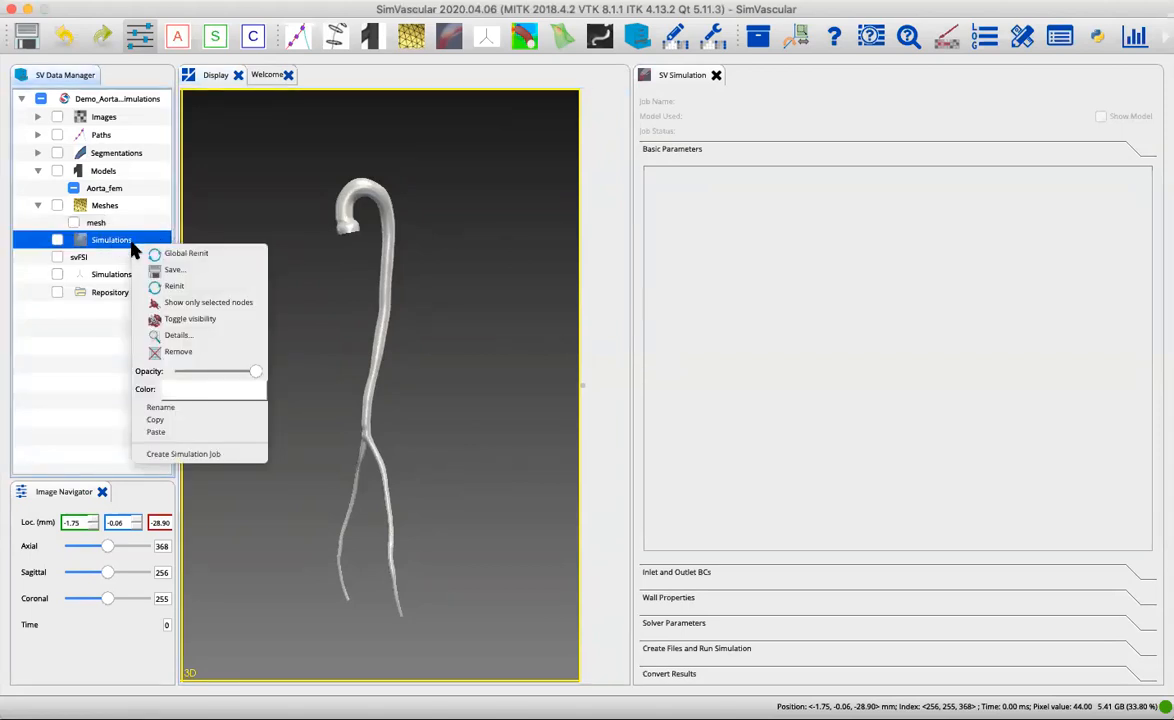
mouse_move(185, 318)
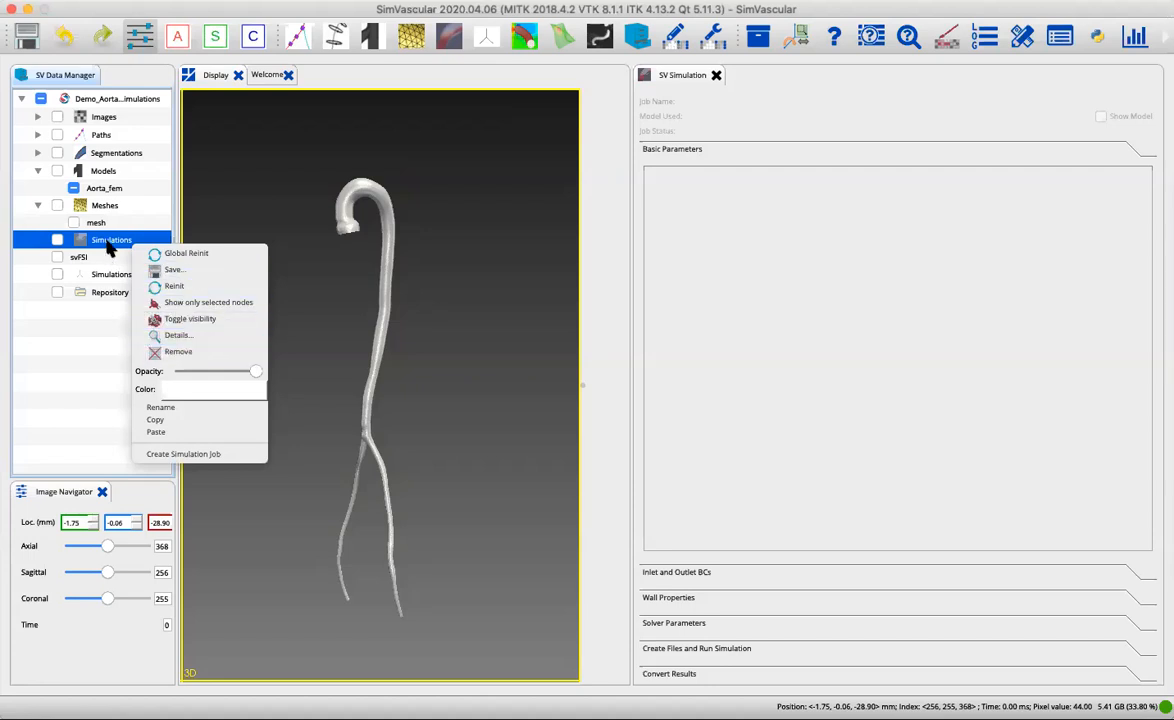
mouse_move(195, 454)
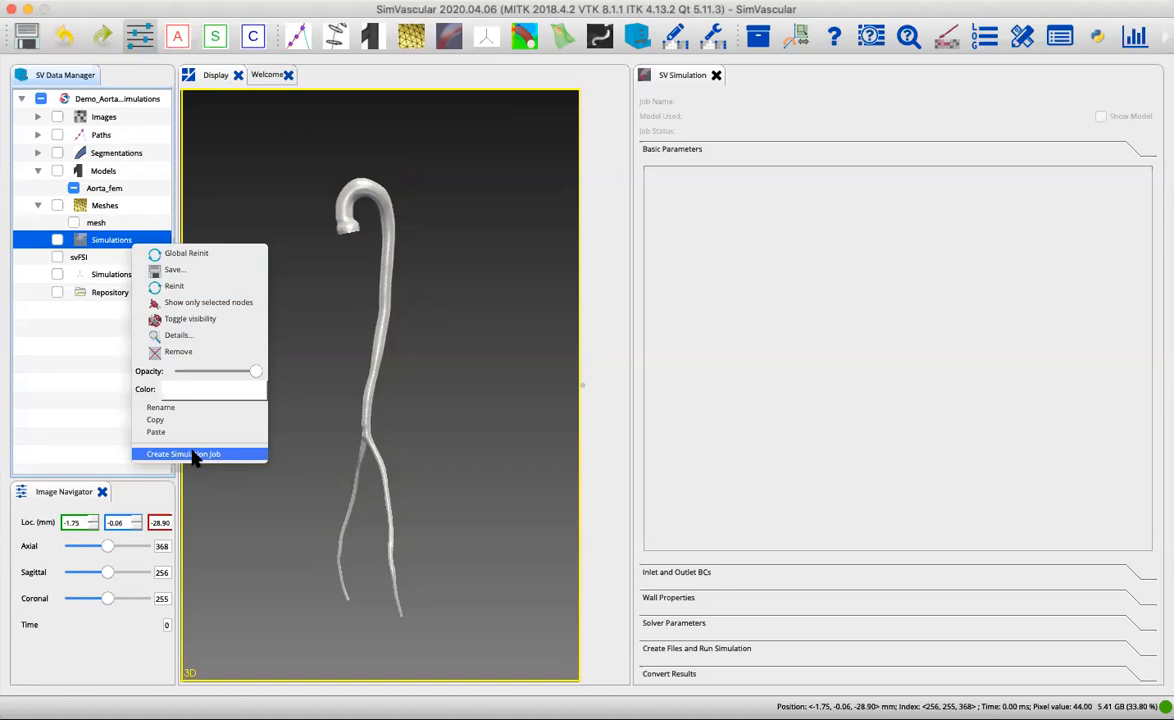
left_click(183, 454)
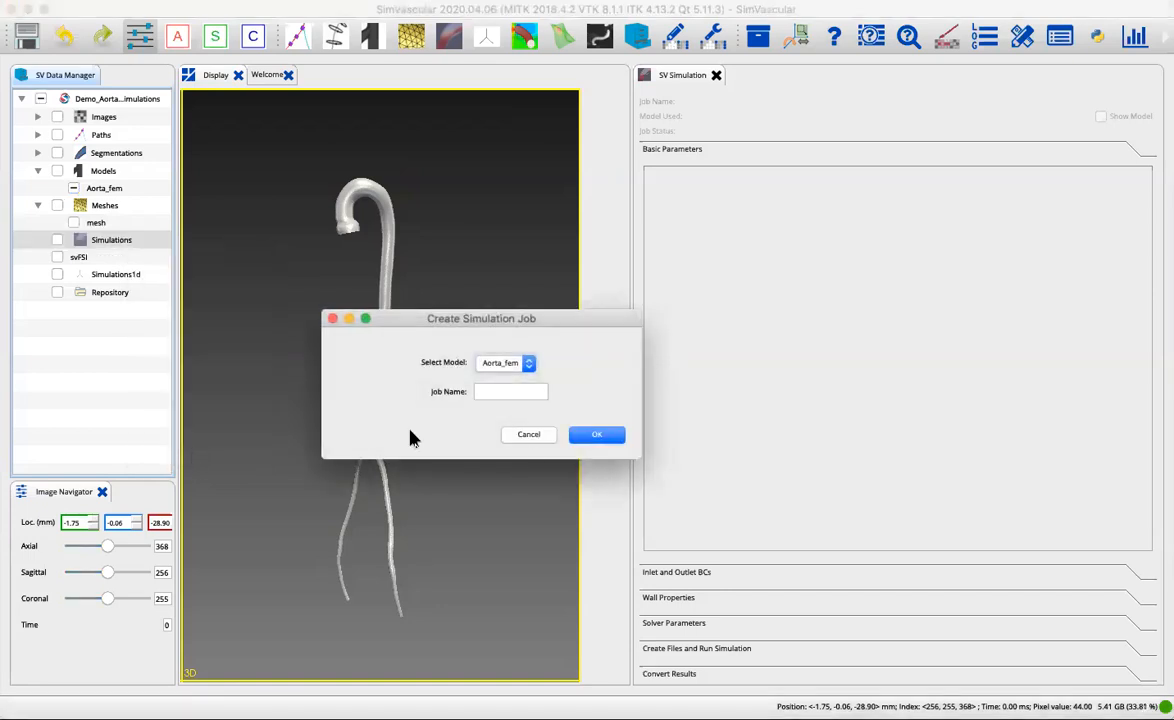
type("s")
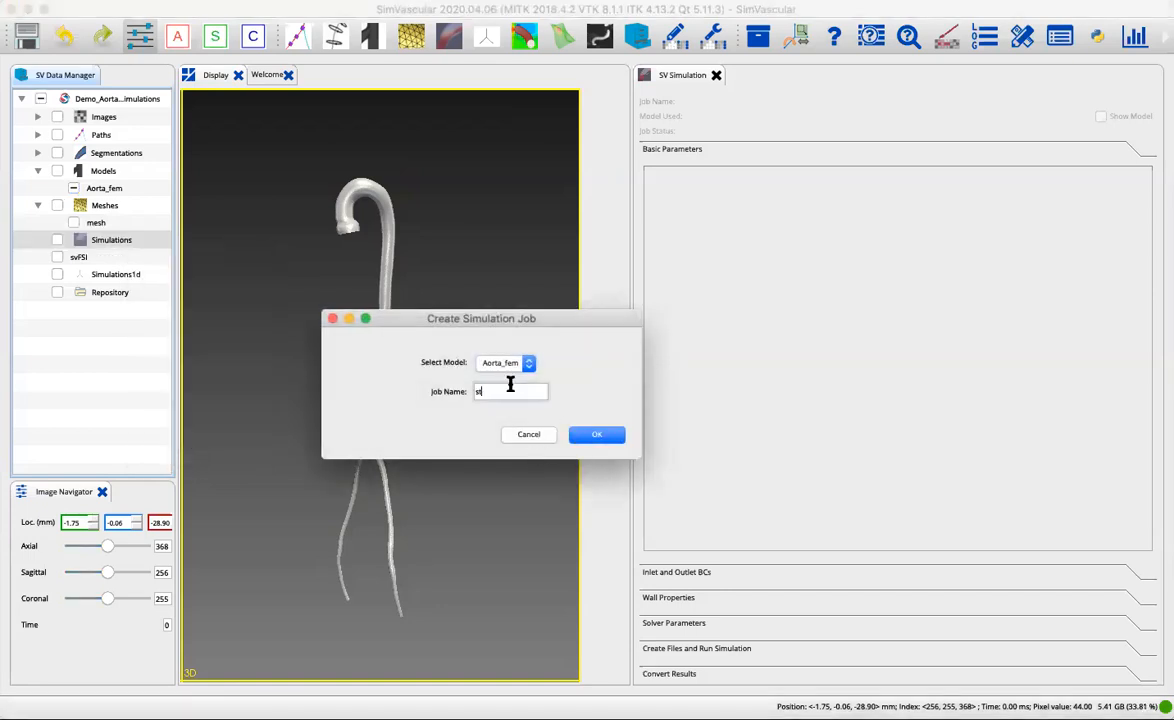
type("teady_")
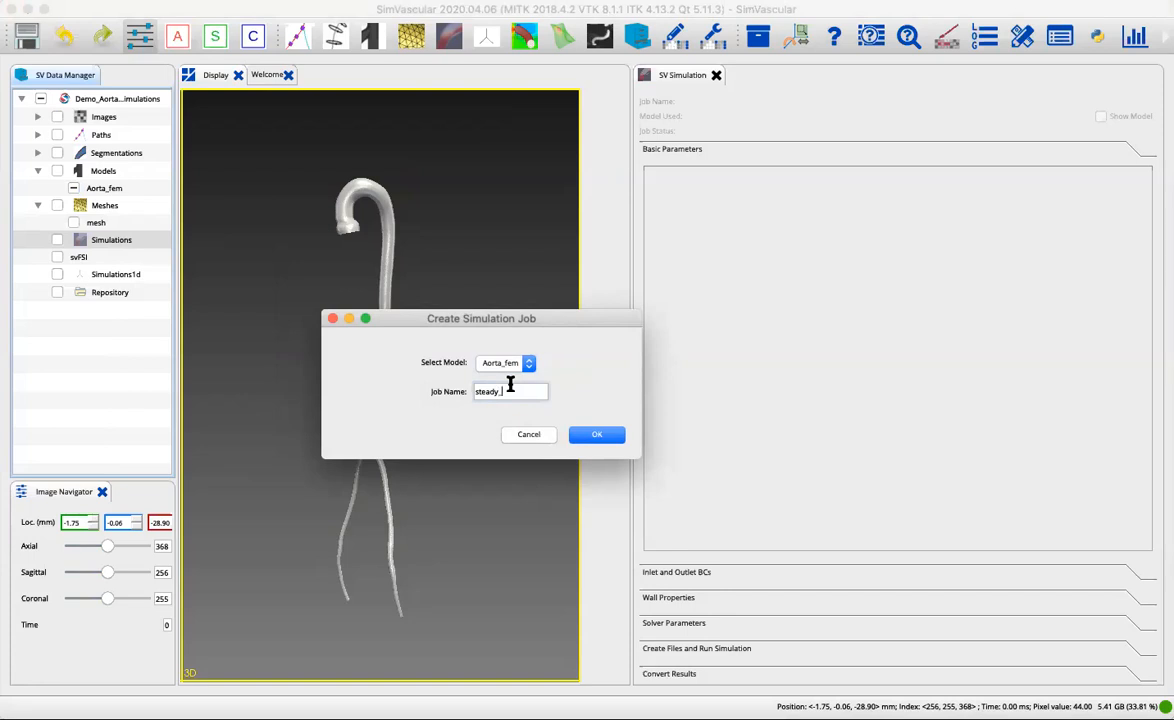
key("BackSpace")
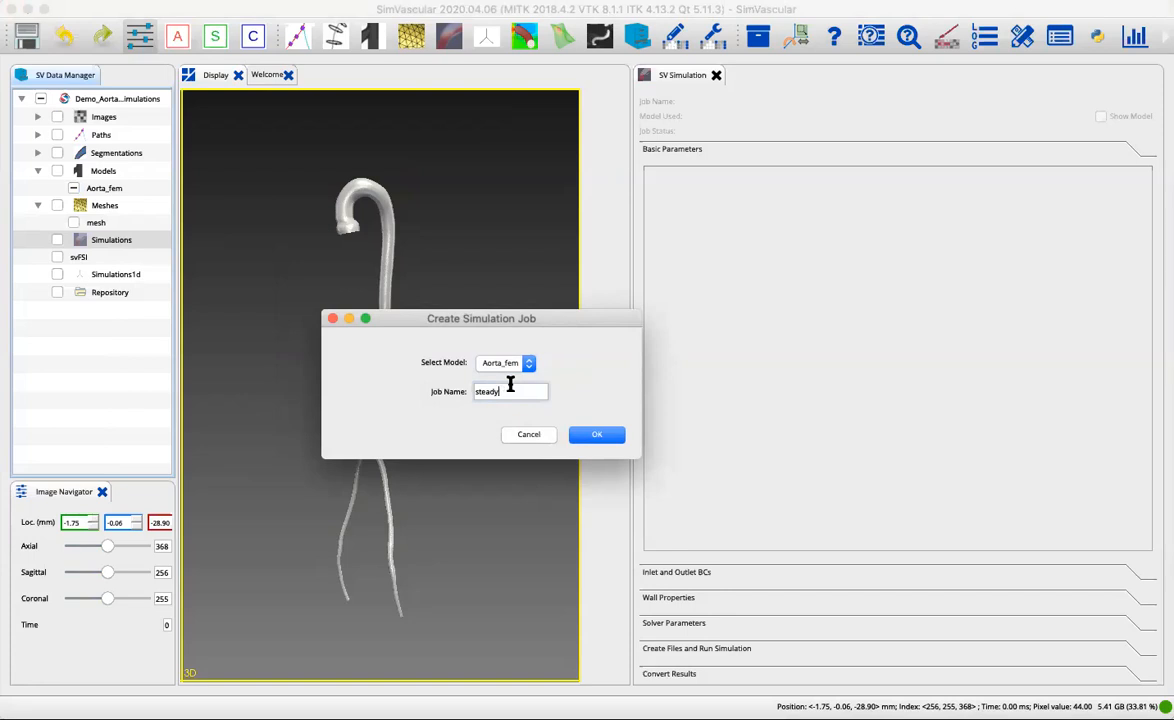
left_click(596, 434)
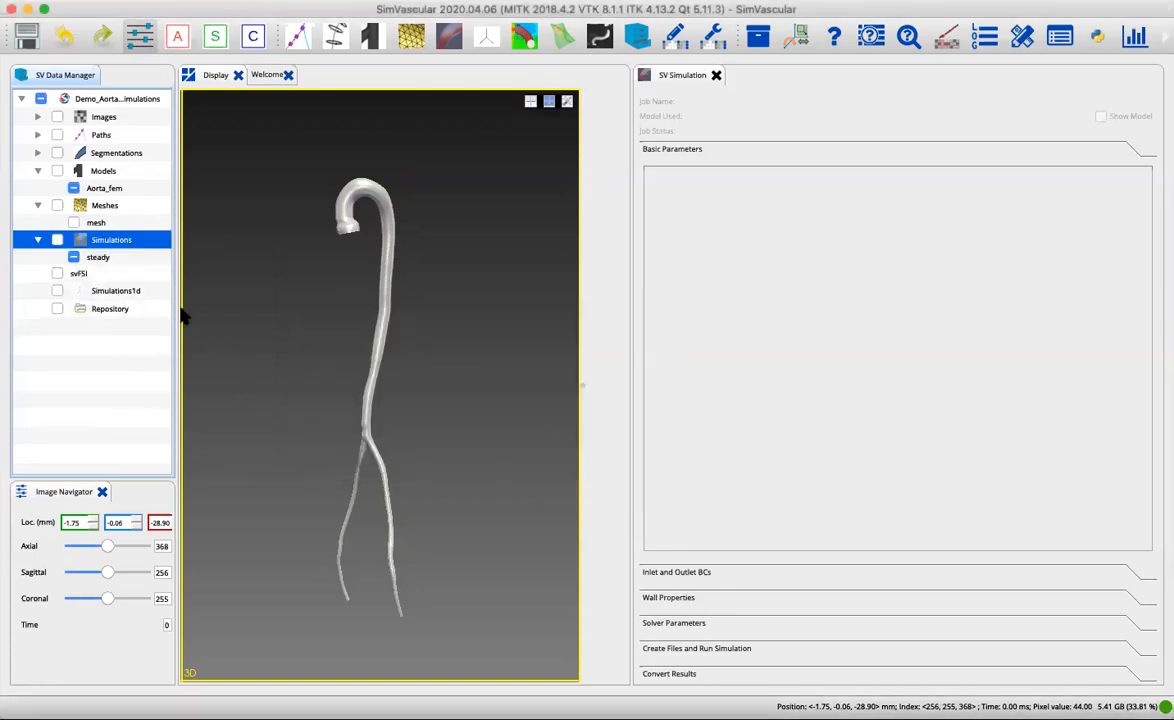
Open the steady job and review its solver settings and basic fluid parameters.
left_click(98, 257)
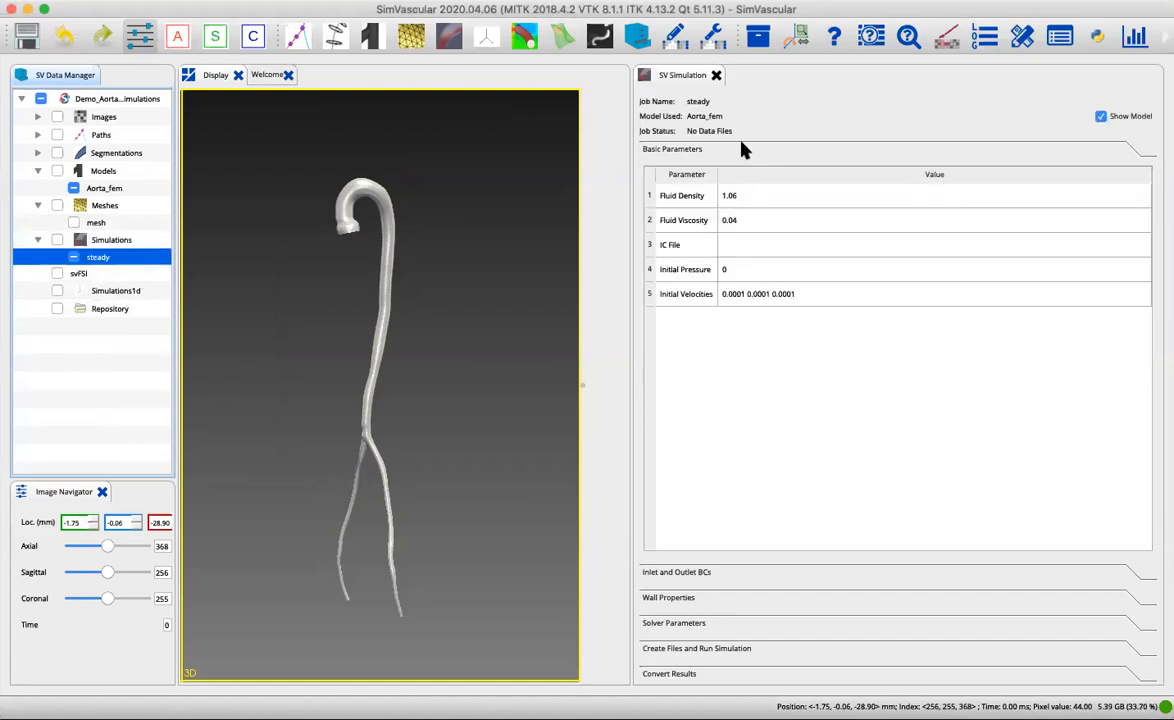
mouse_move(770, 140)
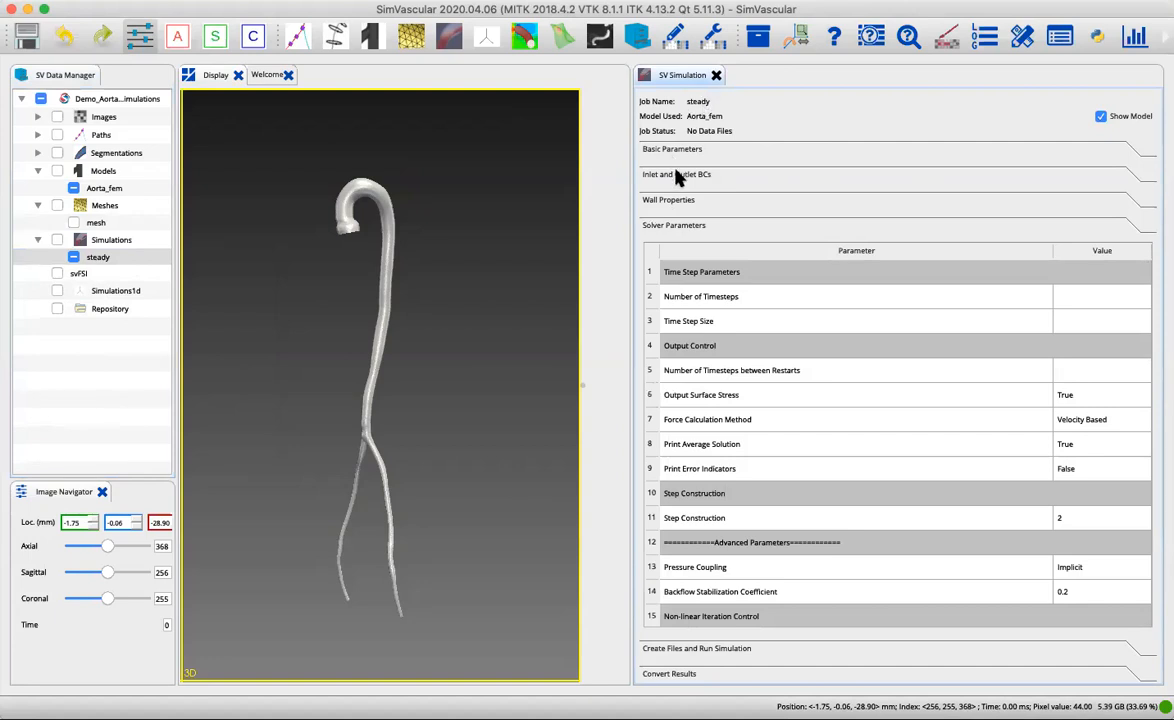
left_click(672, 148)
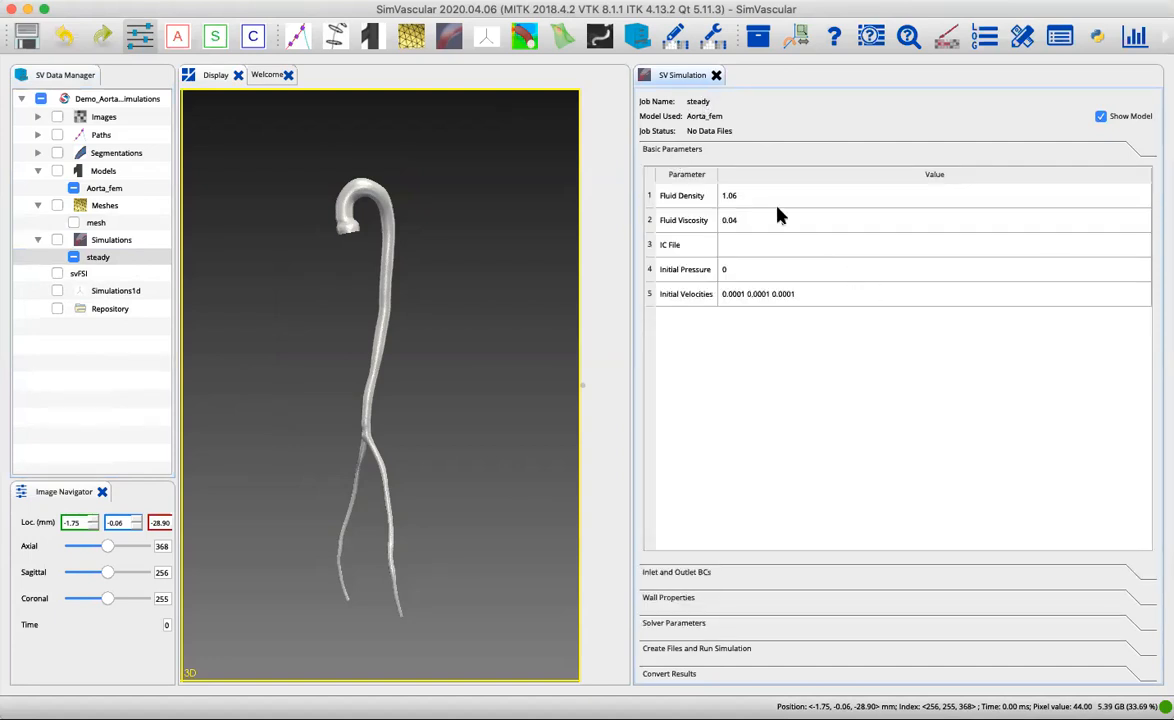
mouse_move(695, 200)
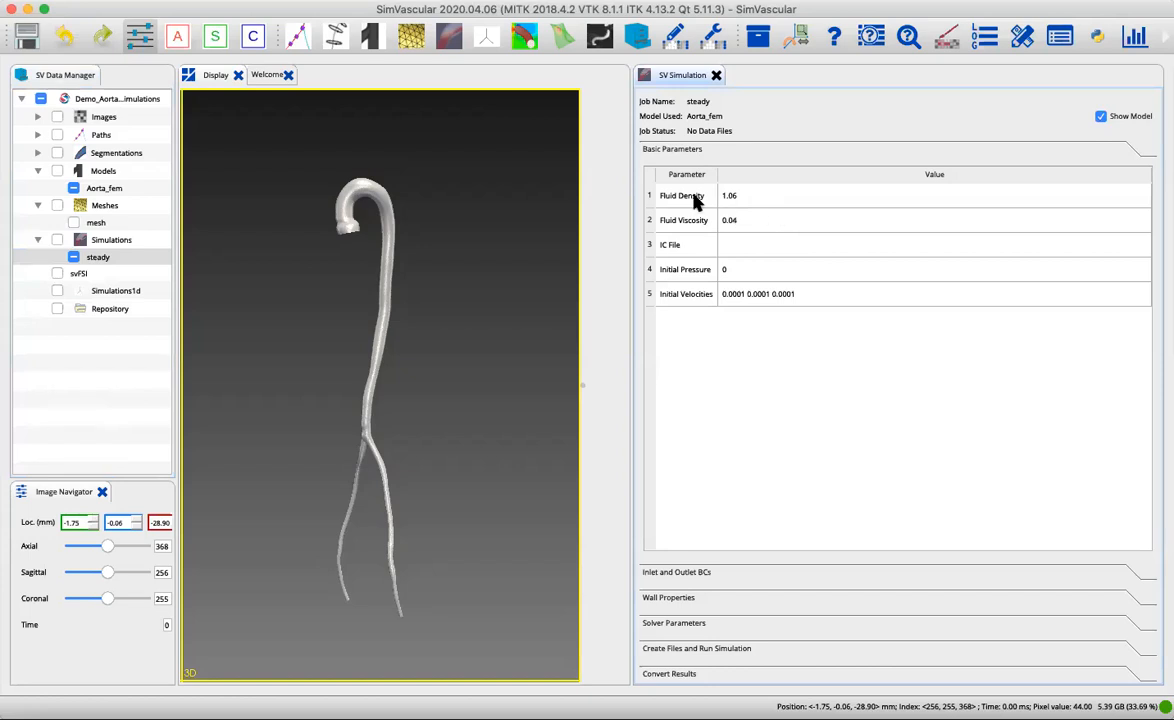
mouse_move(696, 234)
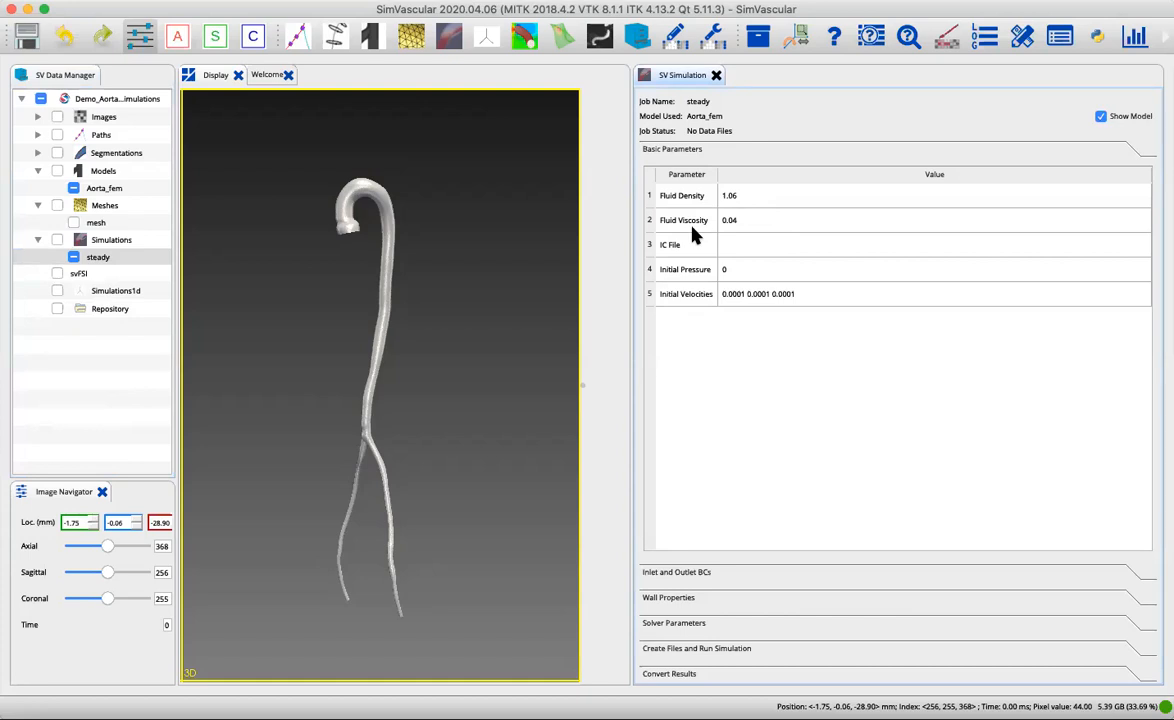
mouse_move(758, 205)
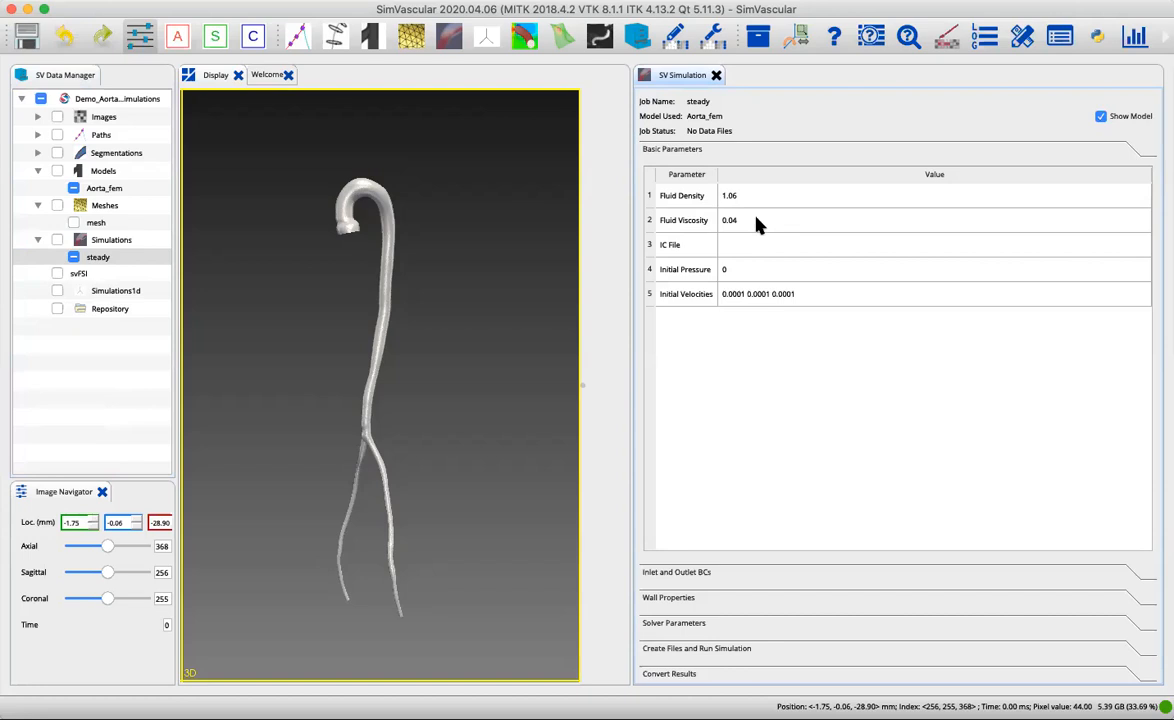
mouse_move(756, 214)
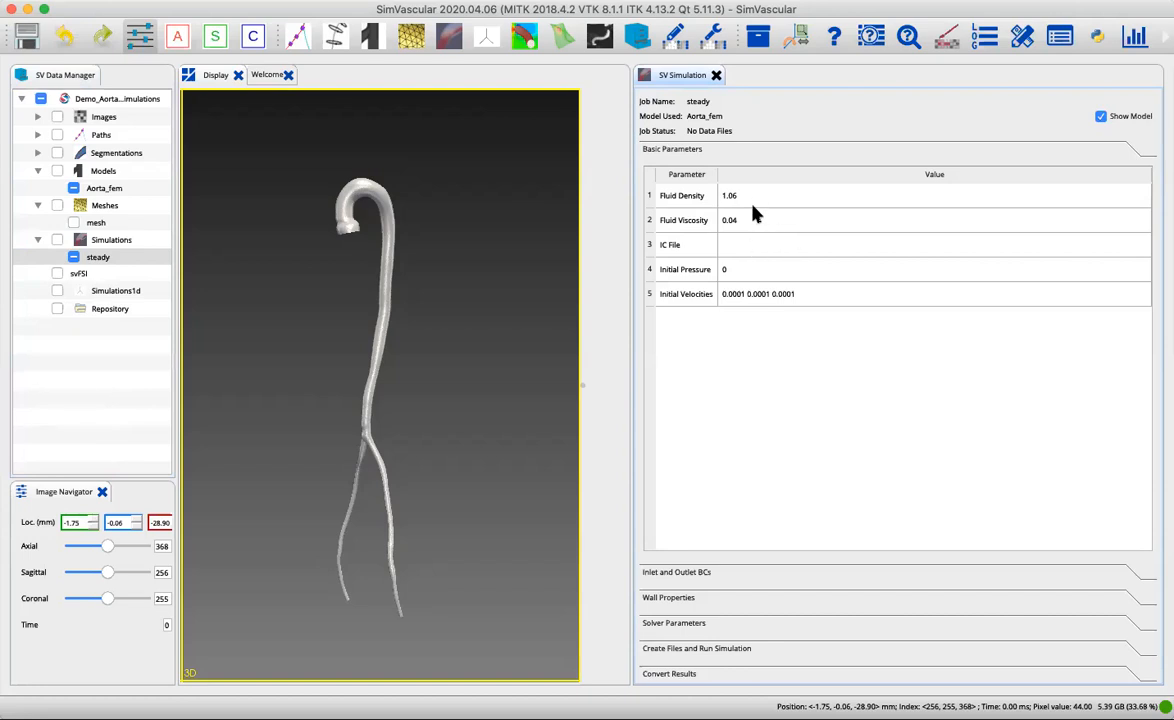
mouse_move(770, 258)
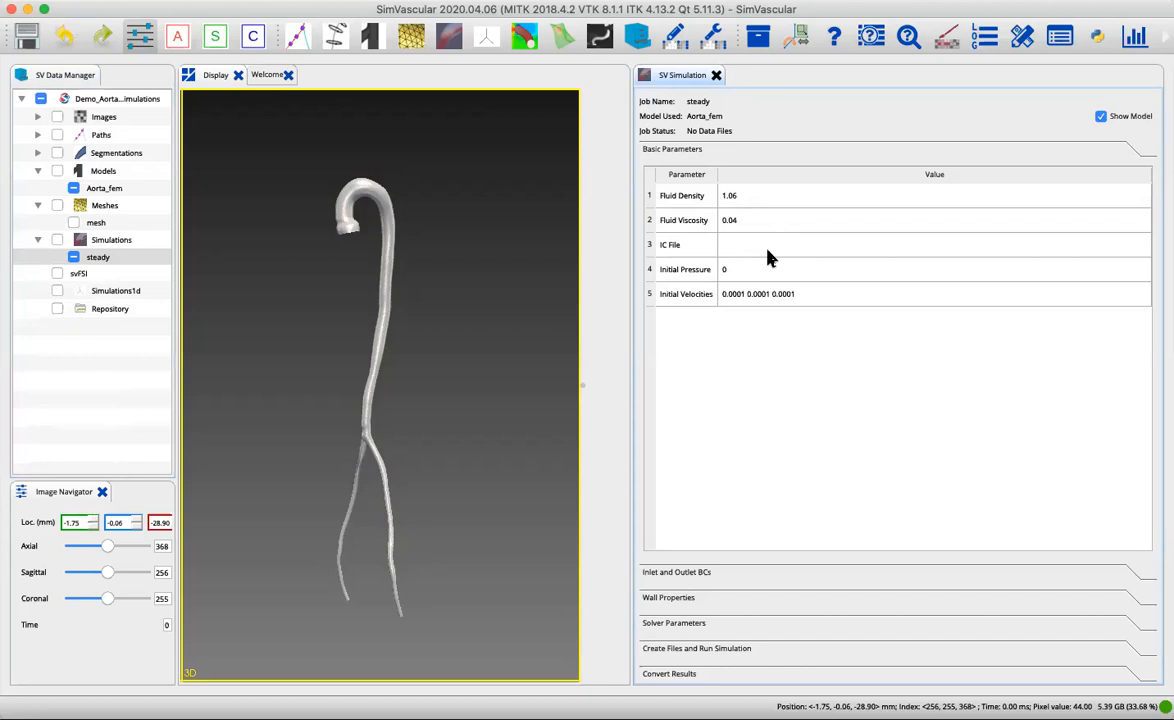
mouse_move(782, 277)
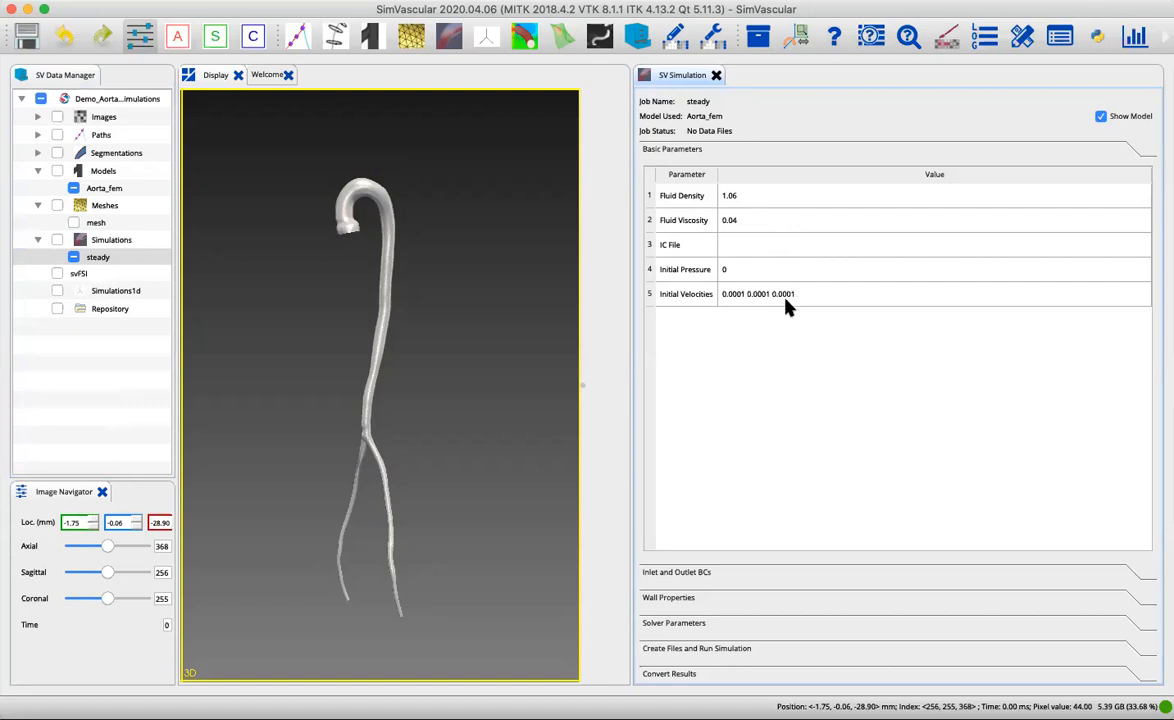
mouse_move(750, 307)
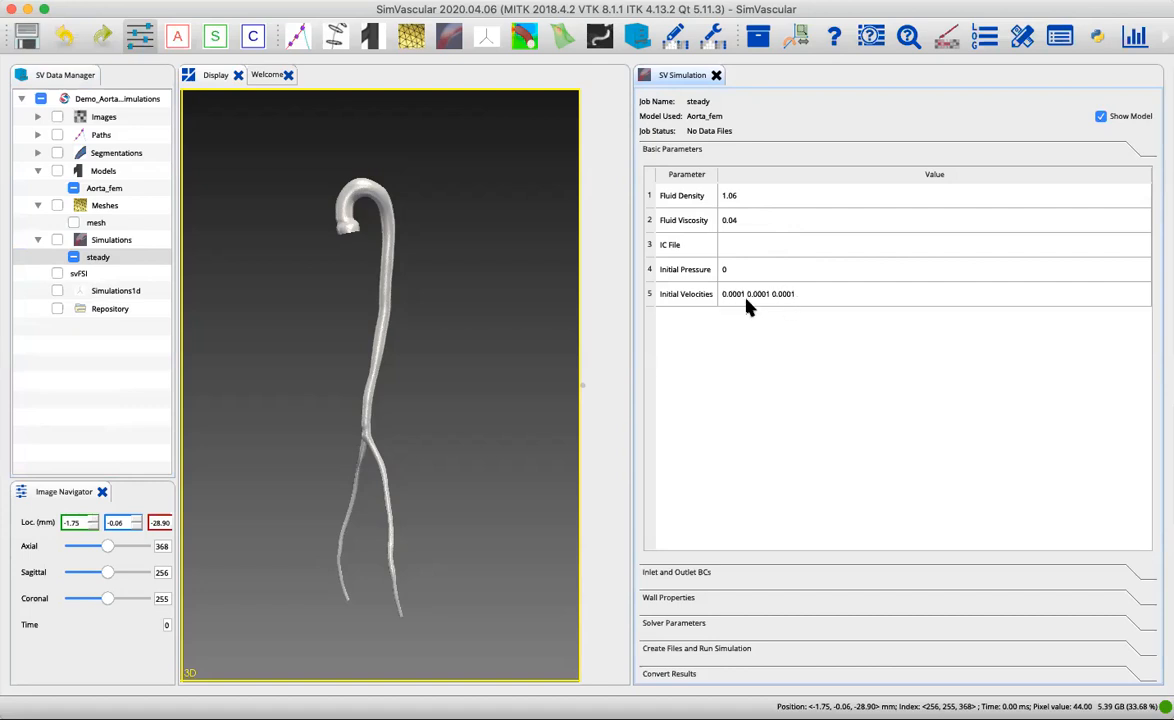
mouse_move(754, 307)
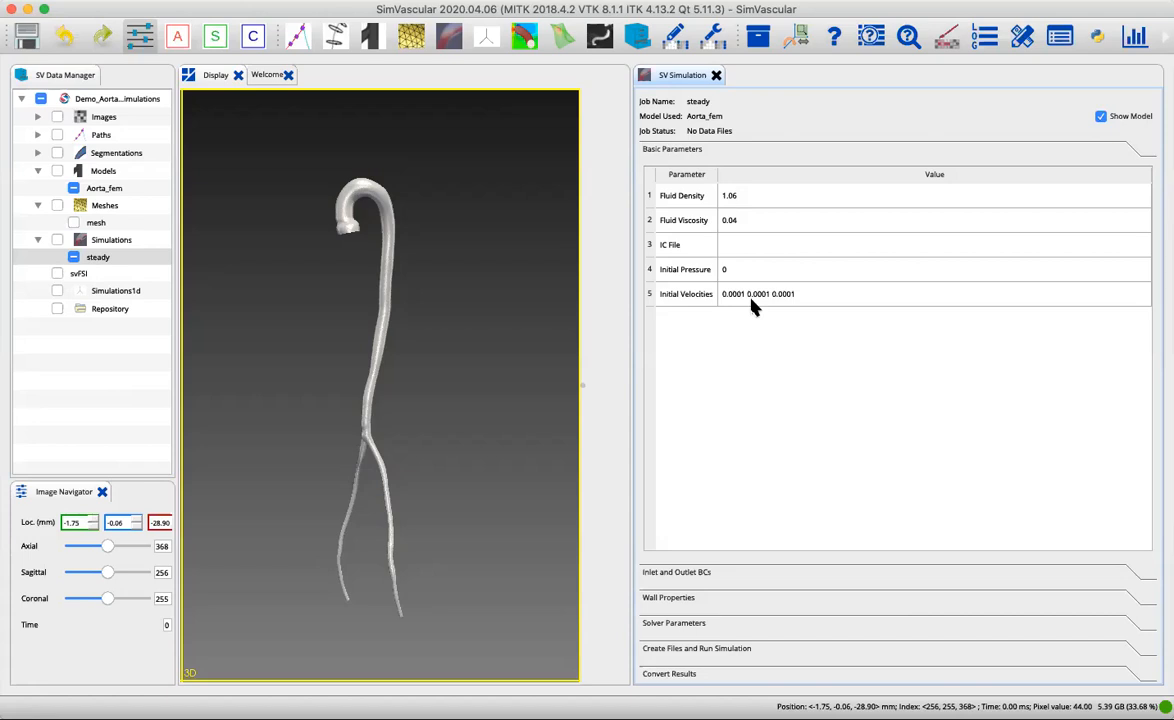
mouse_move(690, 580)
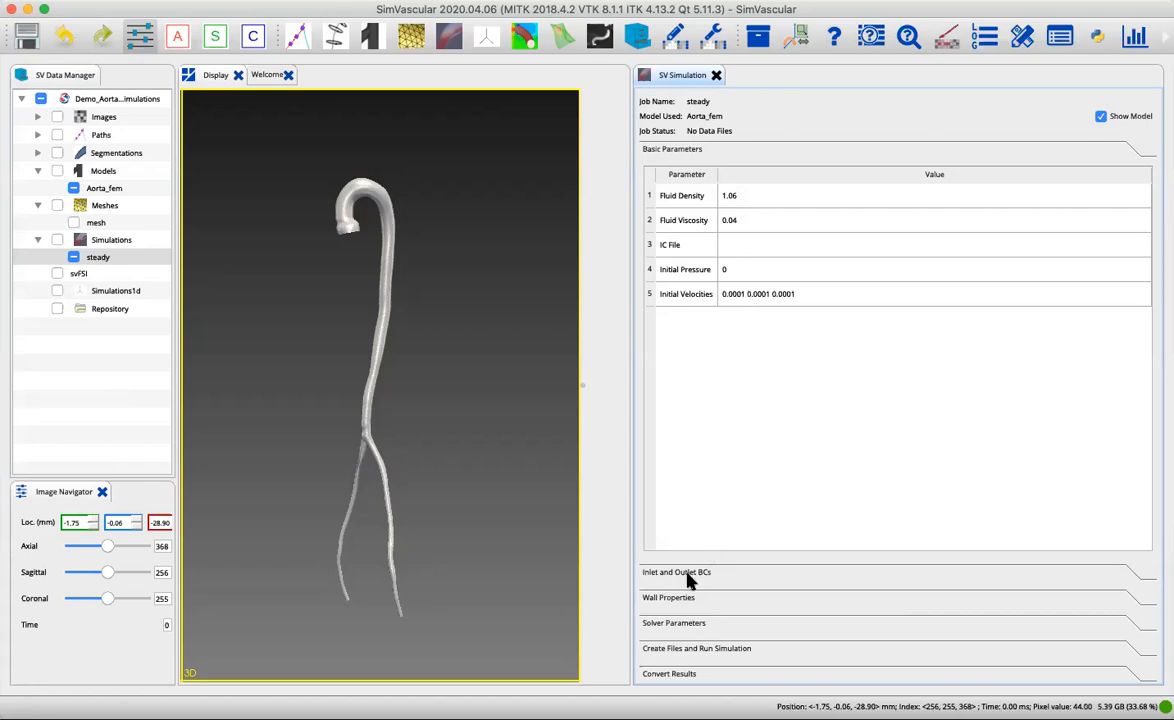
Assign cap_Aorta_Smoothed a Prescribed Velocities inlet condition loaded from steadyflow.txt.
left_click(676, 572)
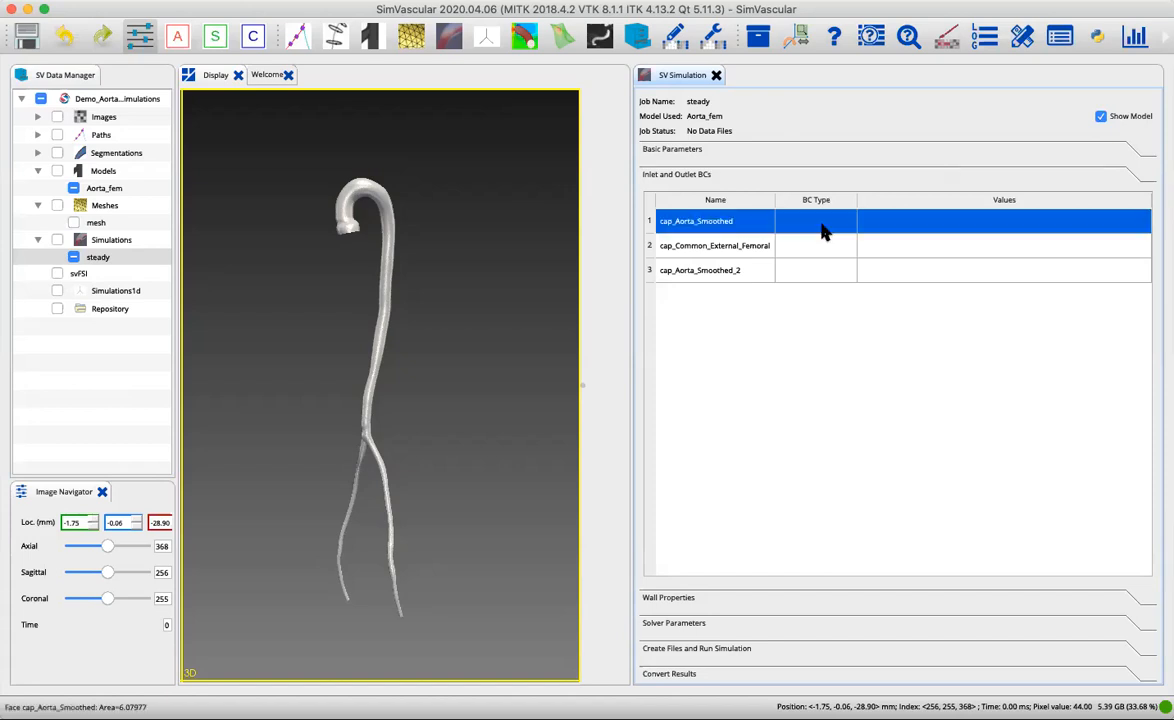
right_click(816, 221)
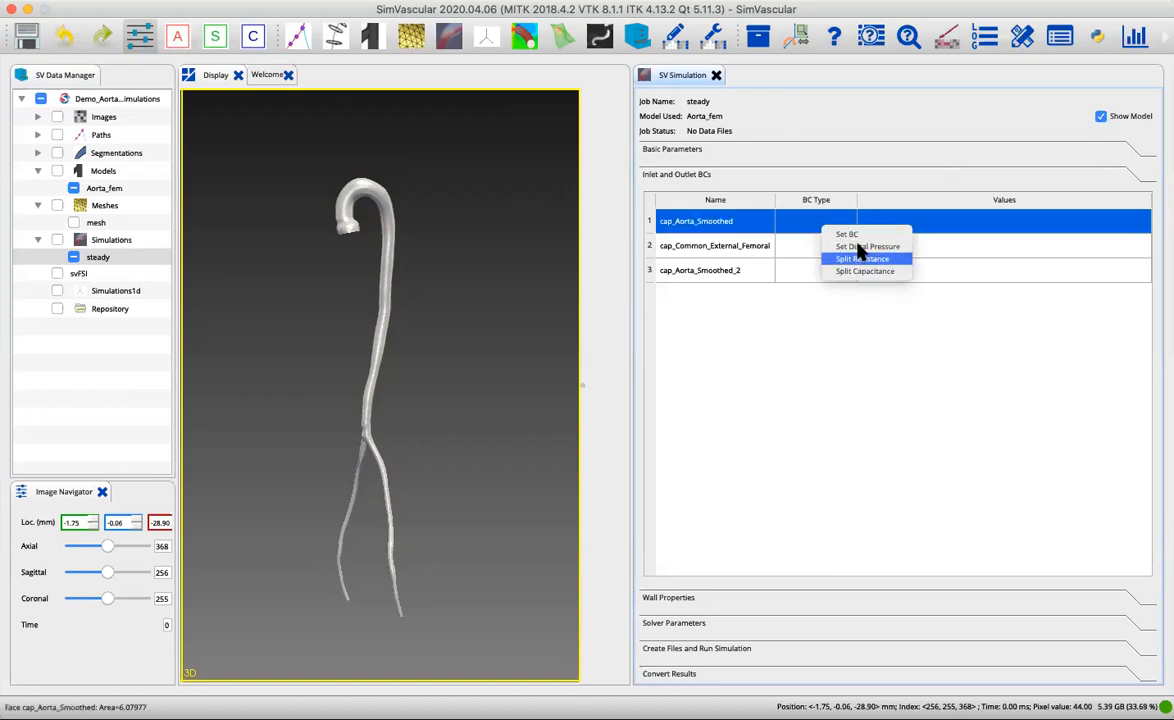
left_click(847, 234)
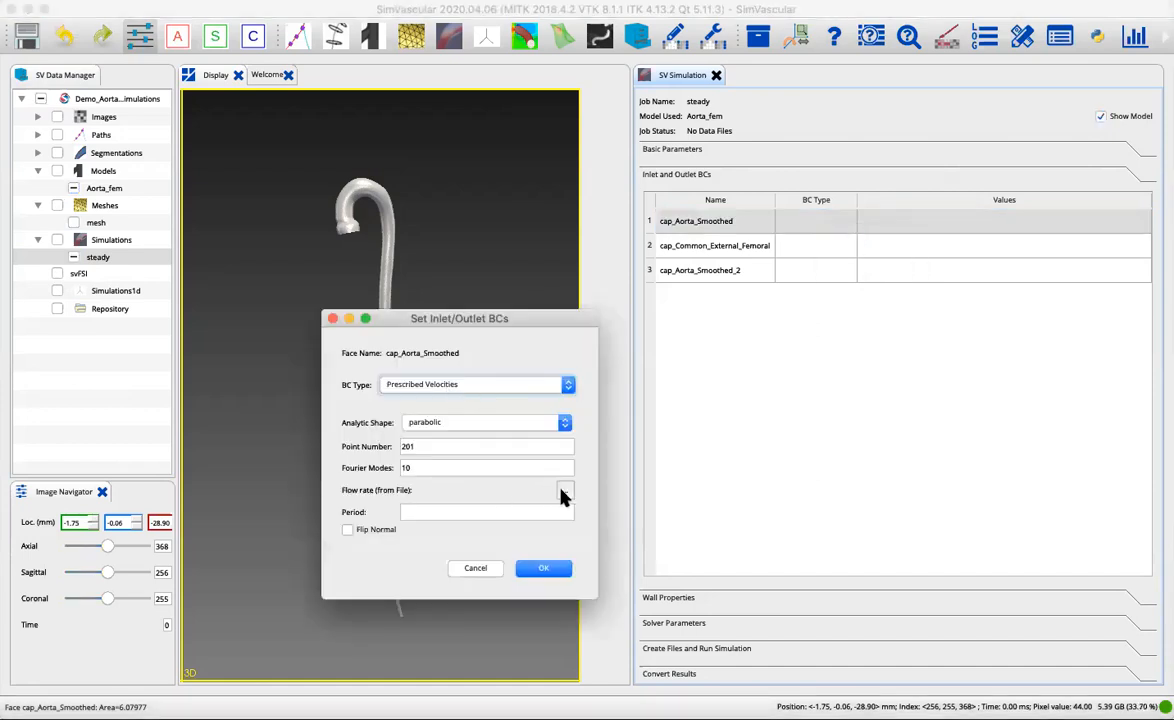
left_click(565, 490)
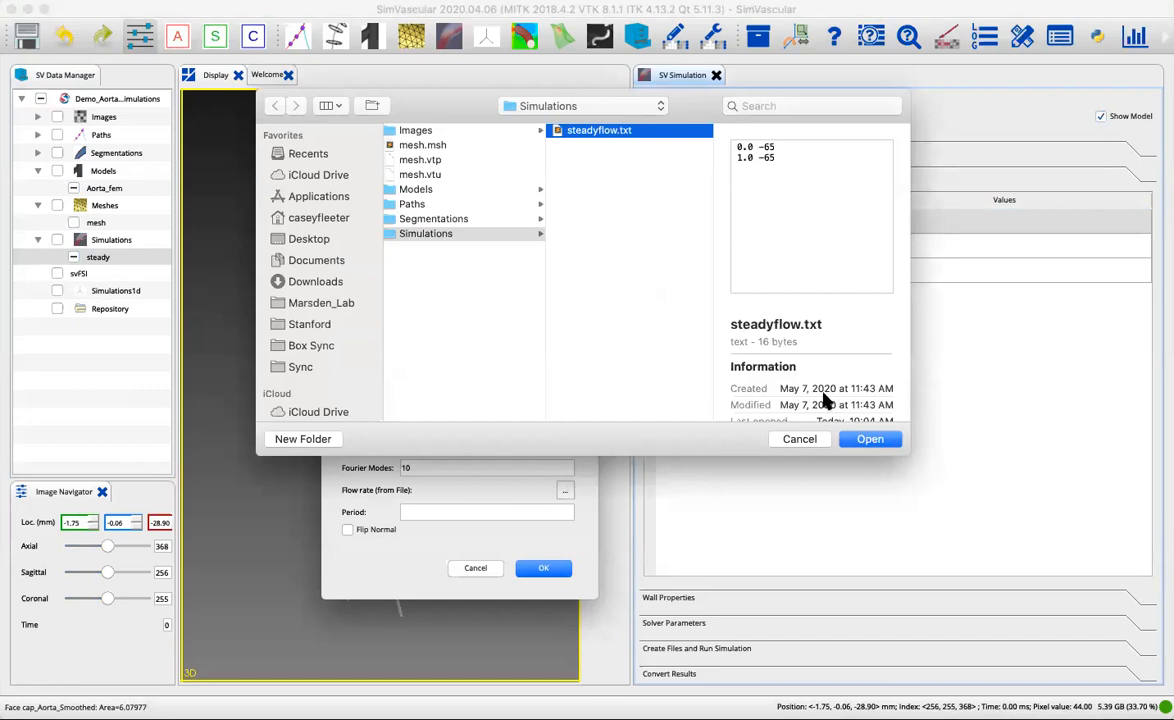
left_click(869, 439)
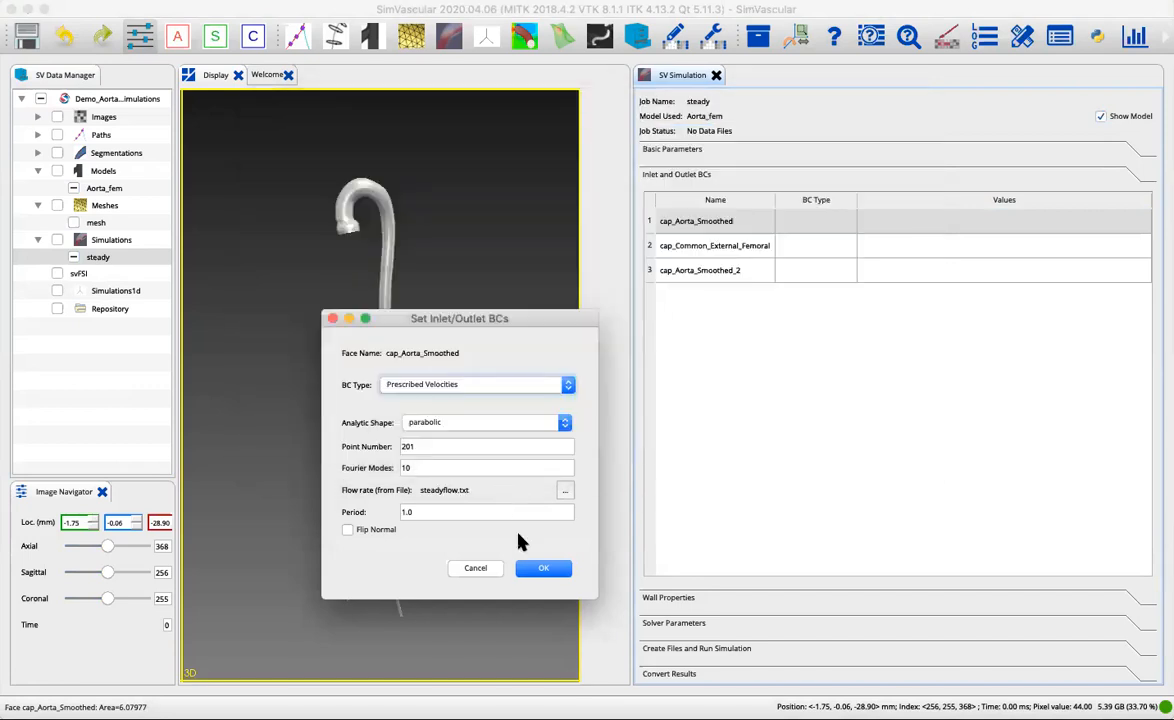
left_click(543, 568)
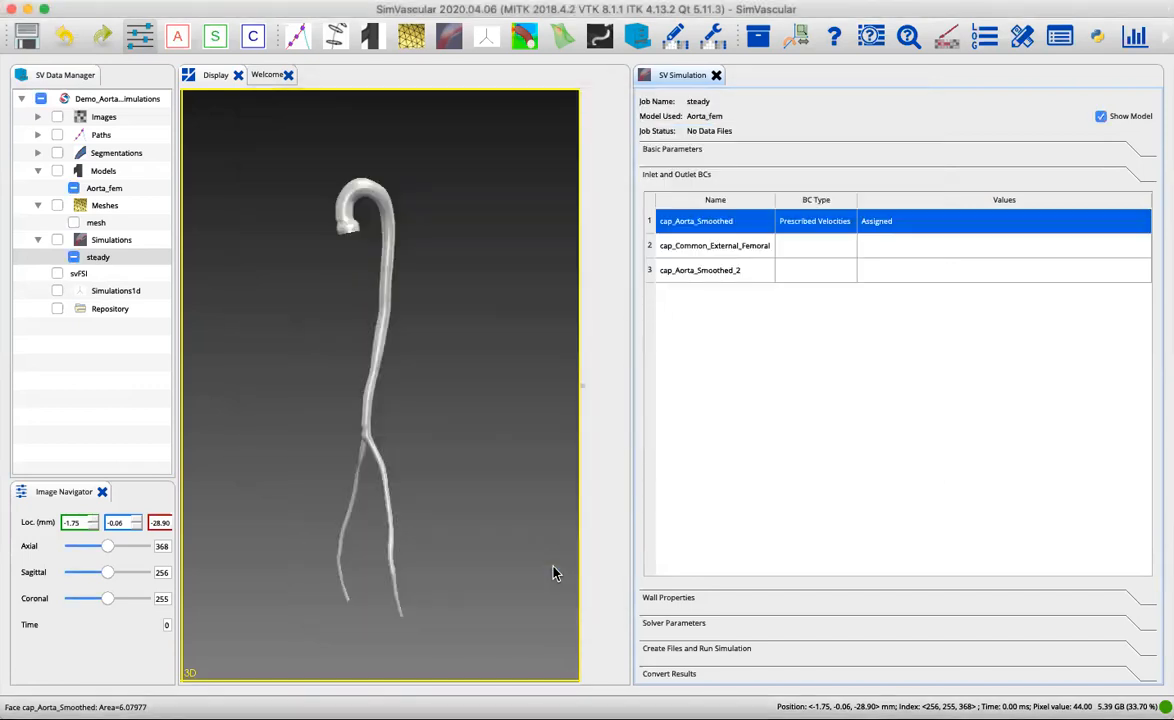
Give the cap_Common_External_Femoral outlet a Resistance boundary condition.
right_click(714, 245)
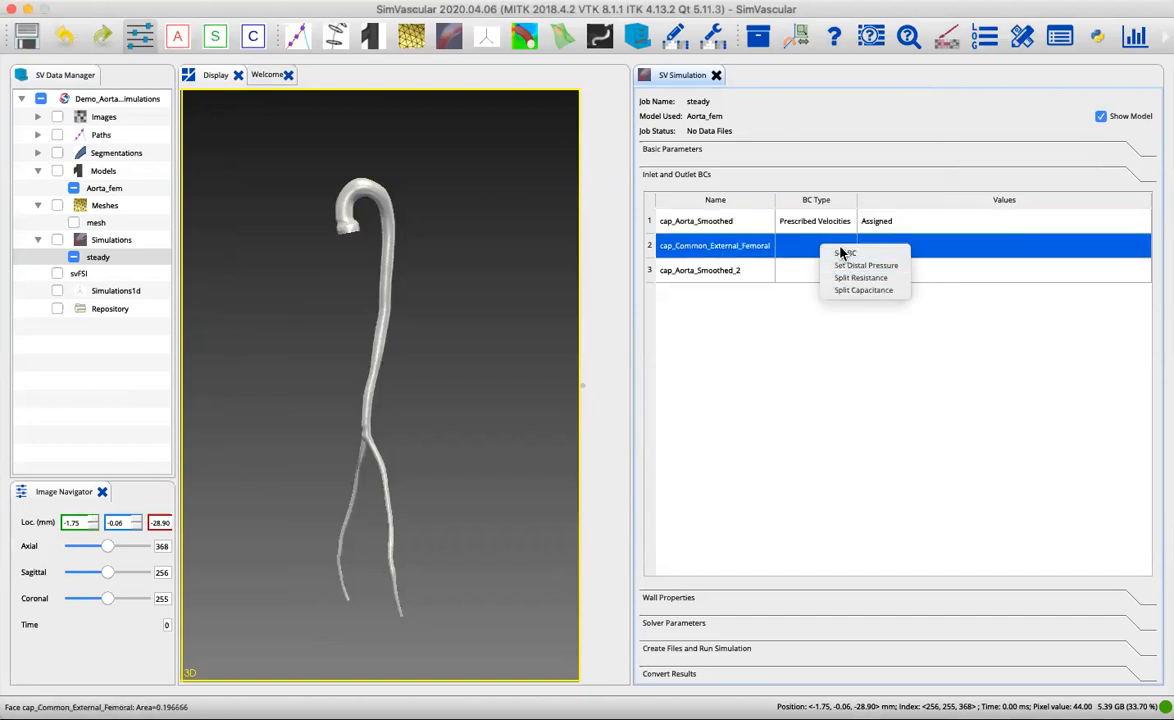
left_click(845, 253)
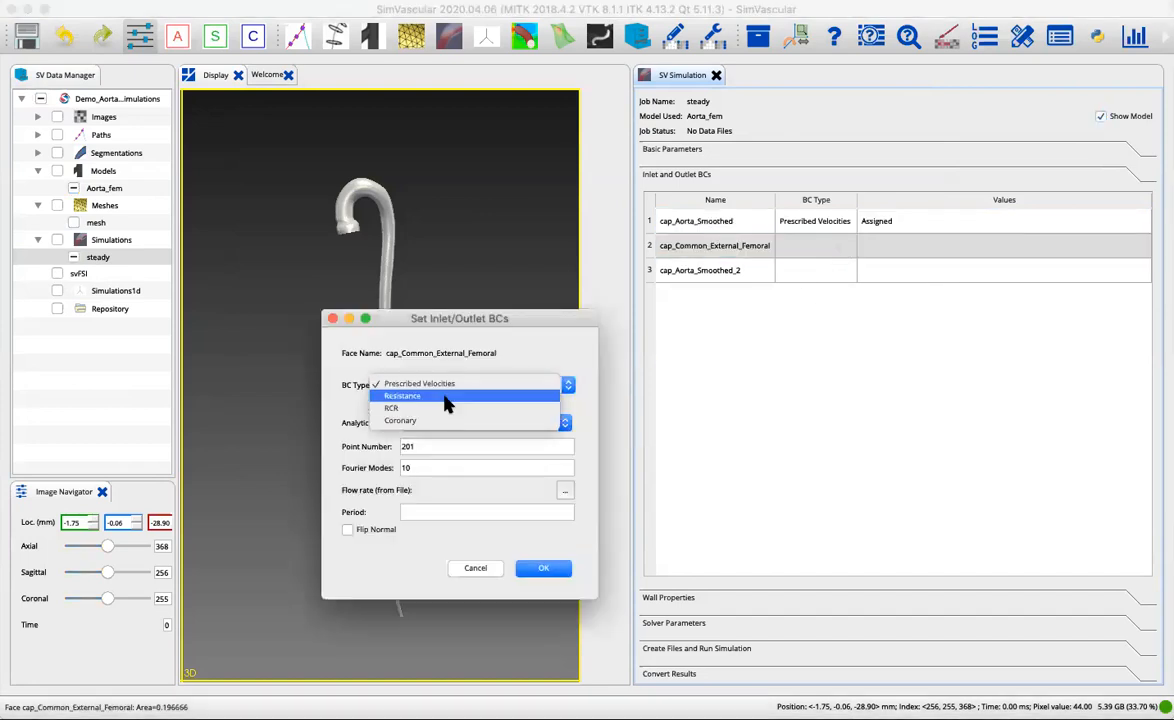
left_click(402, 395)
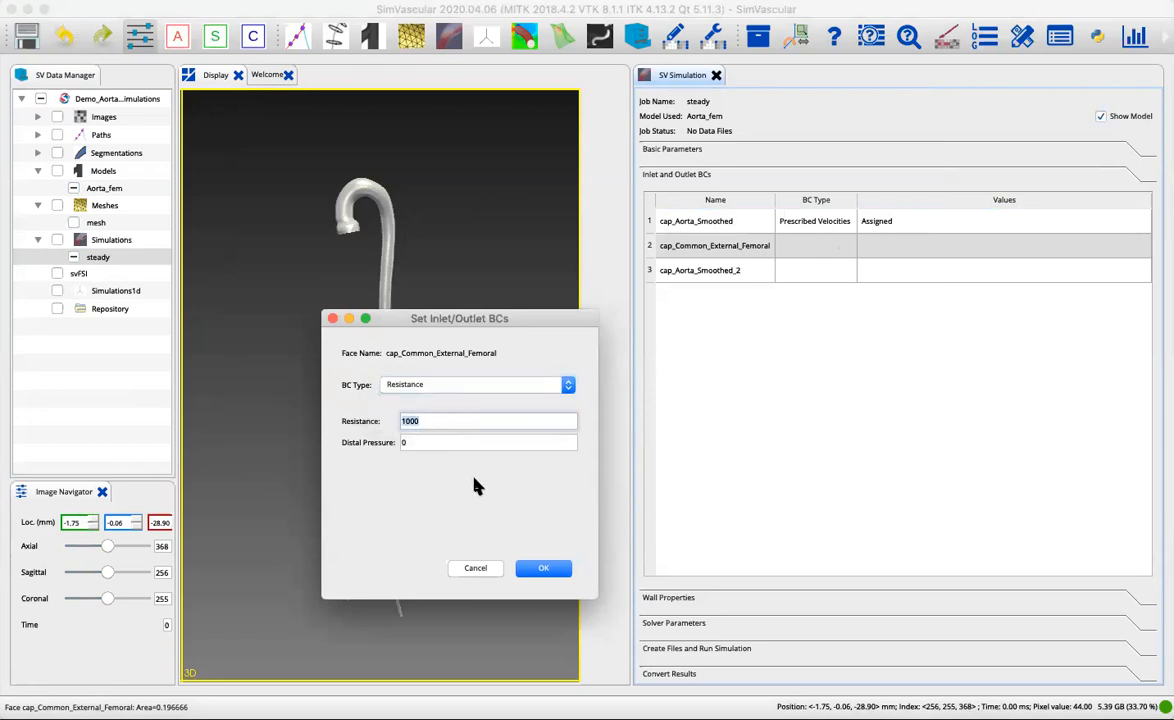
left_click(543, 567)
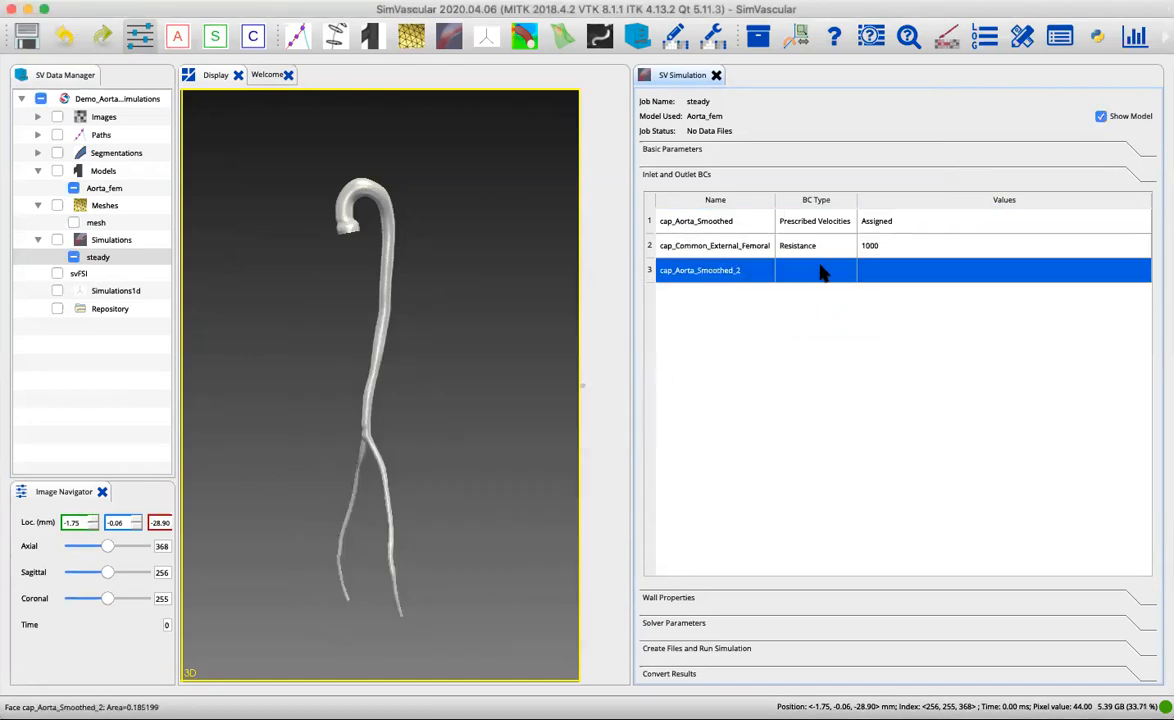
Set cap_Aorta_Smoothed_2 to a resistance boundary condition of 1000.
double_click(700, 270)
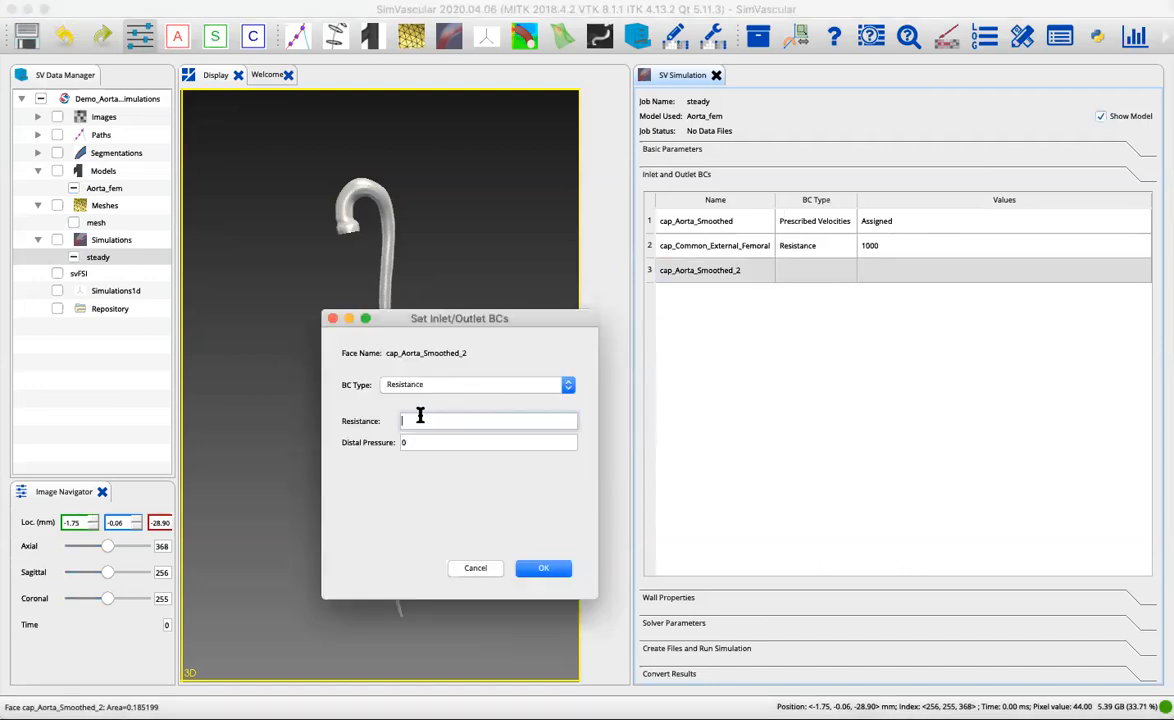
type("1000")
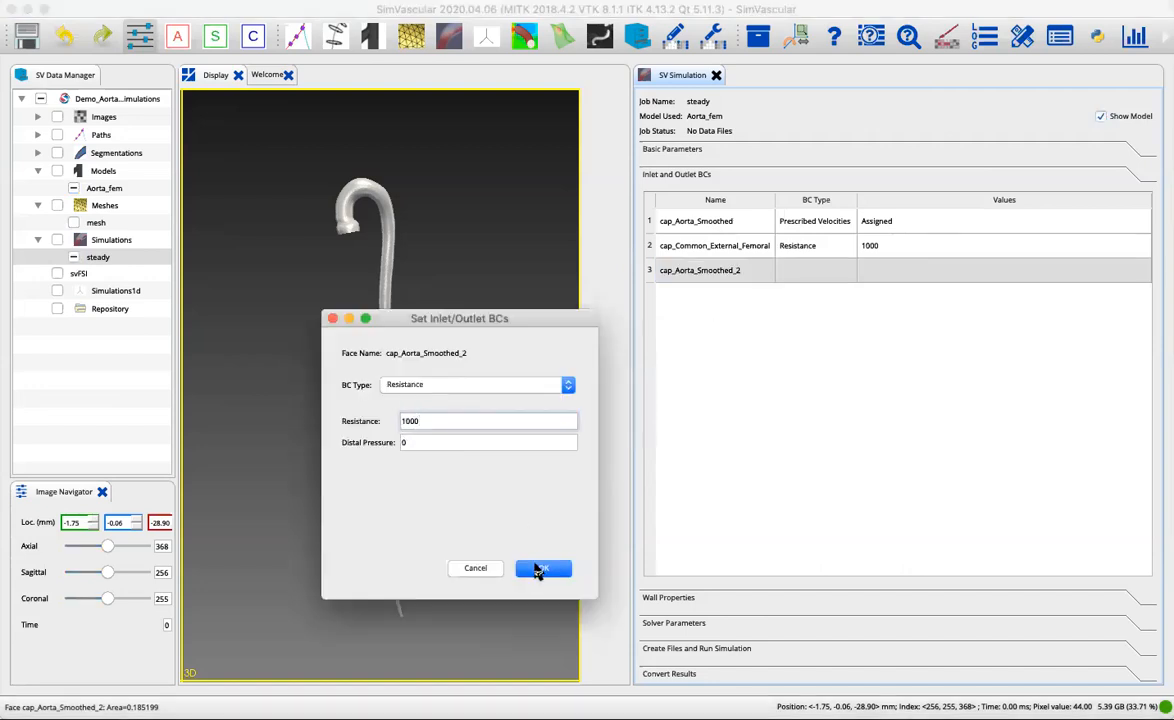
left_click(543, 568)
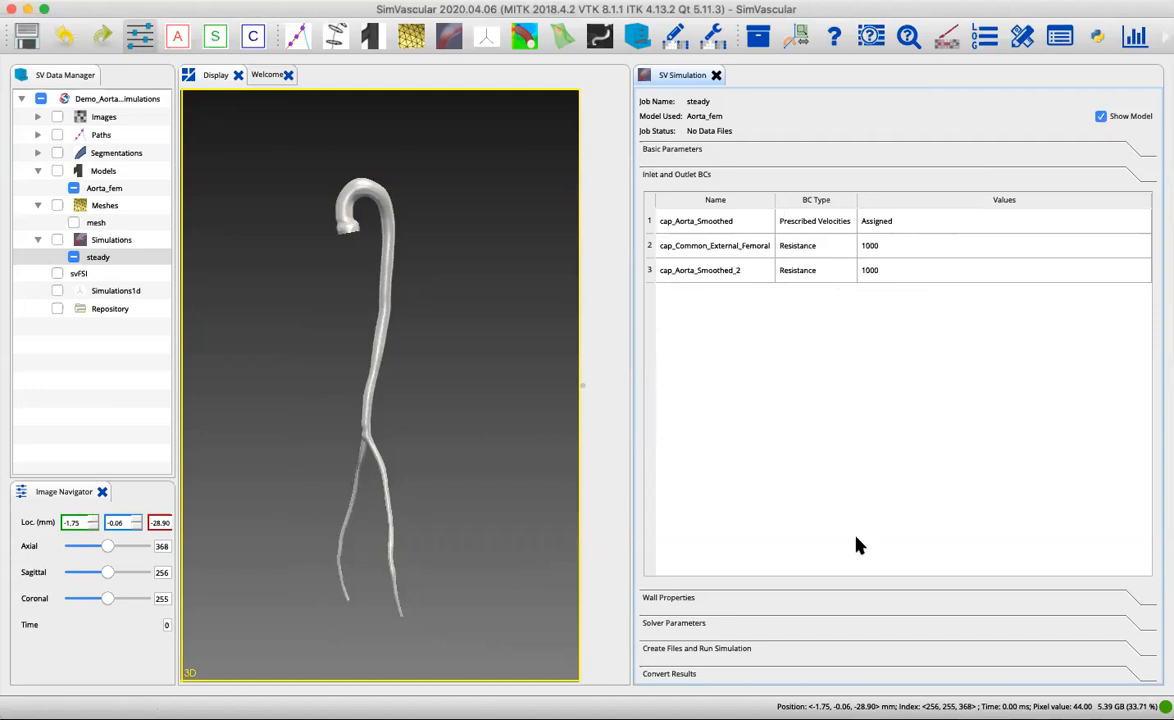
mouse_move(690, 610)
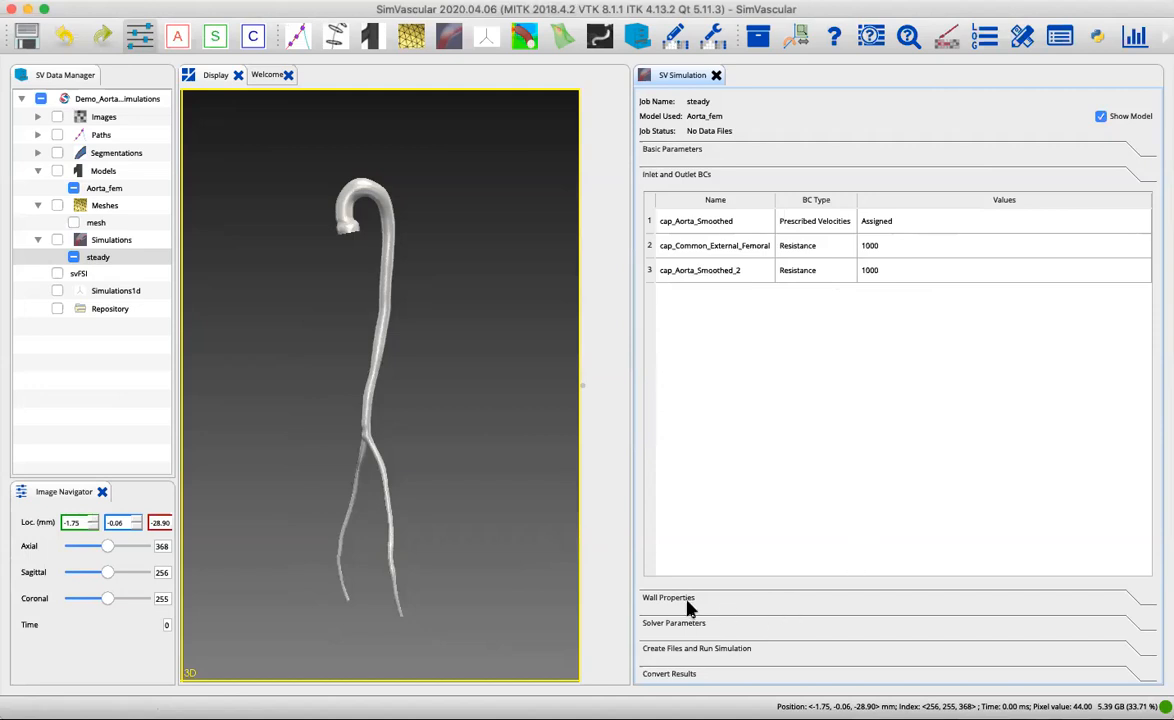
mouse_move(683, 610)
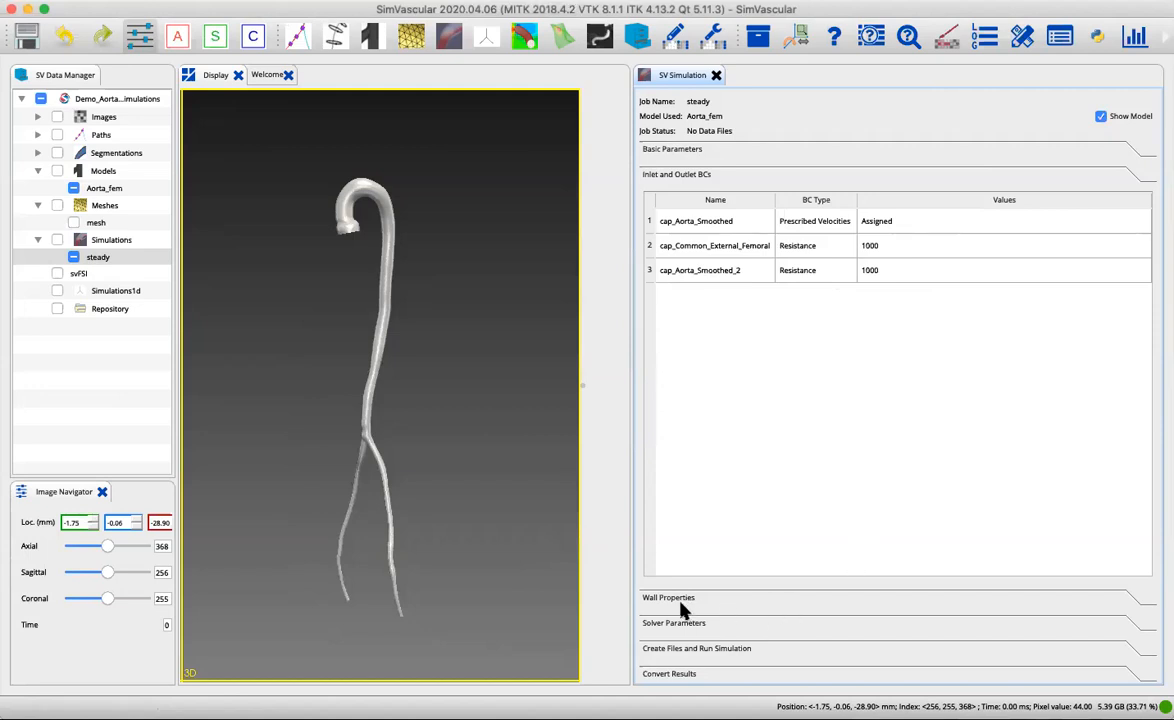
Expand Wall Properties and list the wall type options, leaving it Rigid.
left_click(668, 597)
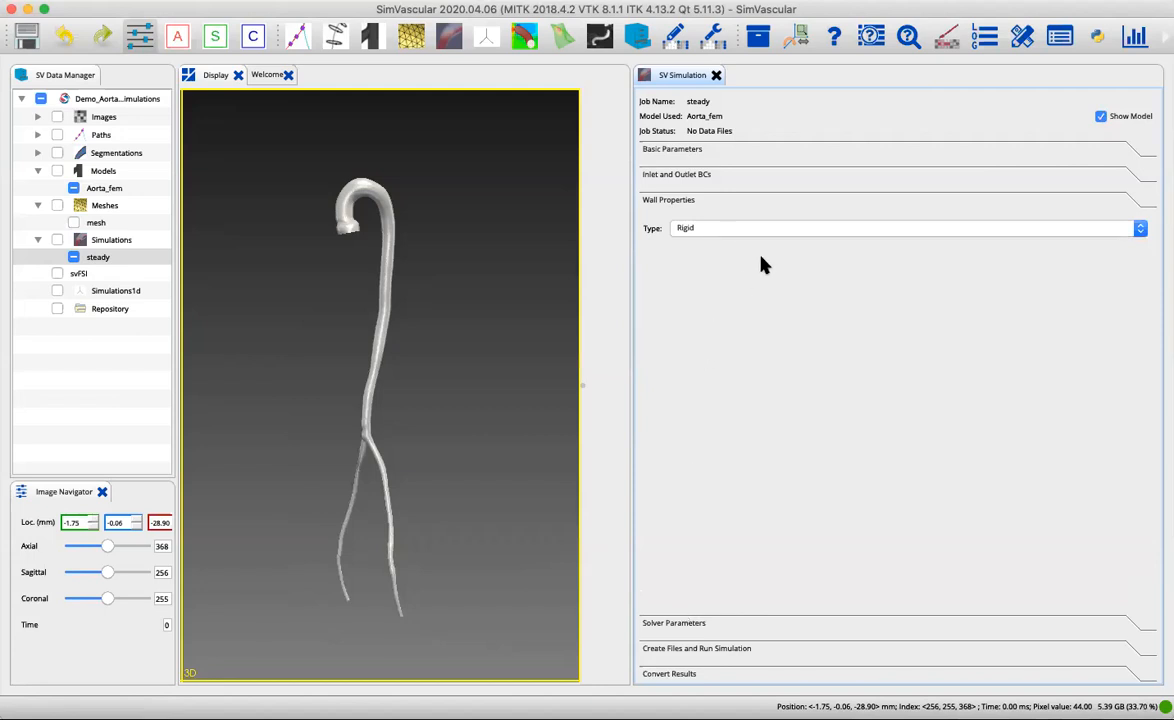
mouse_move(723, 237)
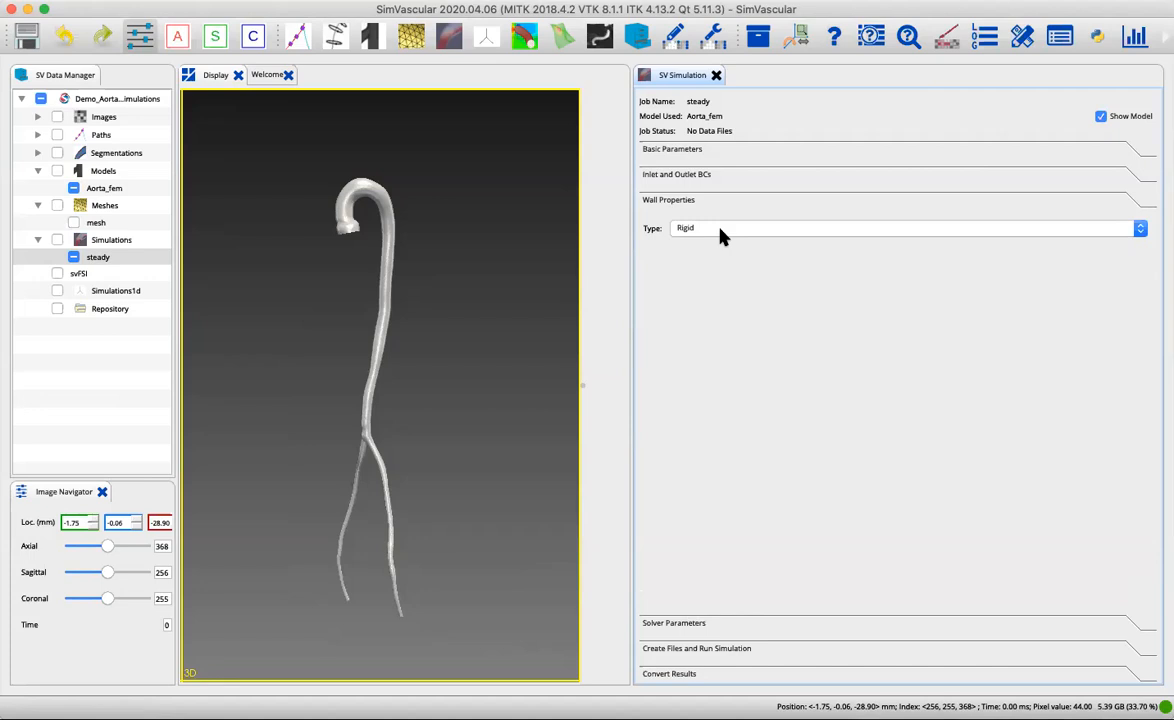
left_click(900, 227)
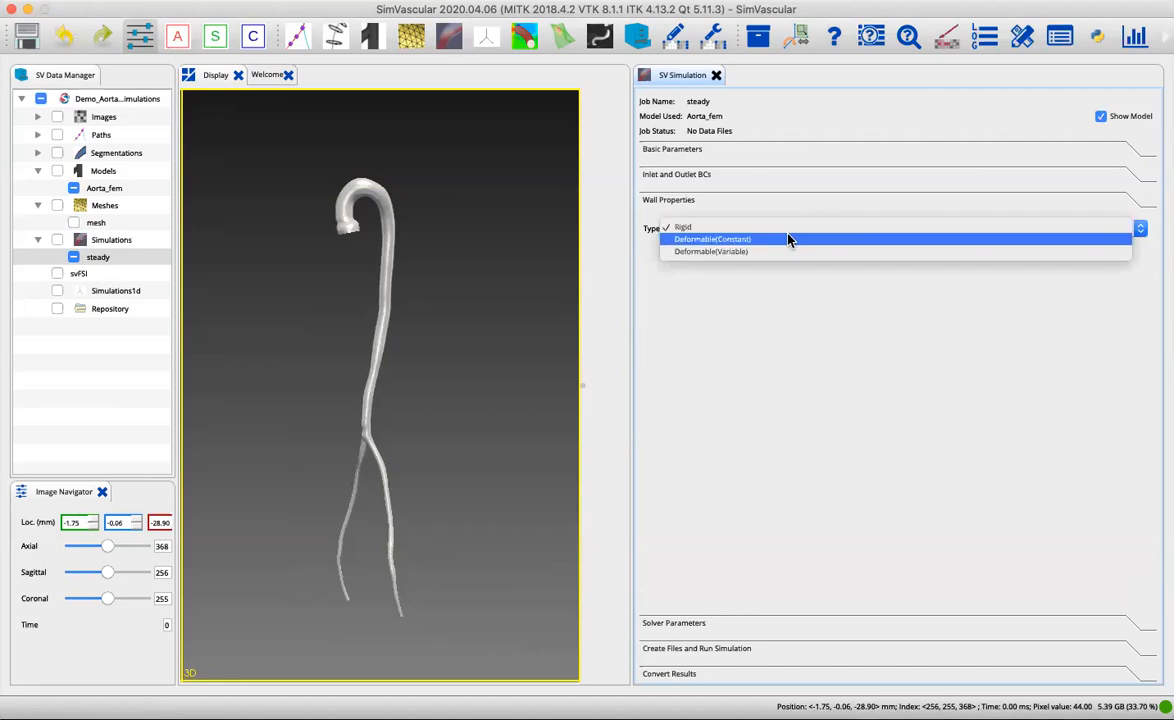
mouse_move(830, 251)
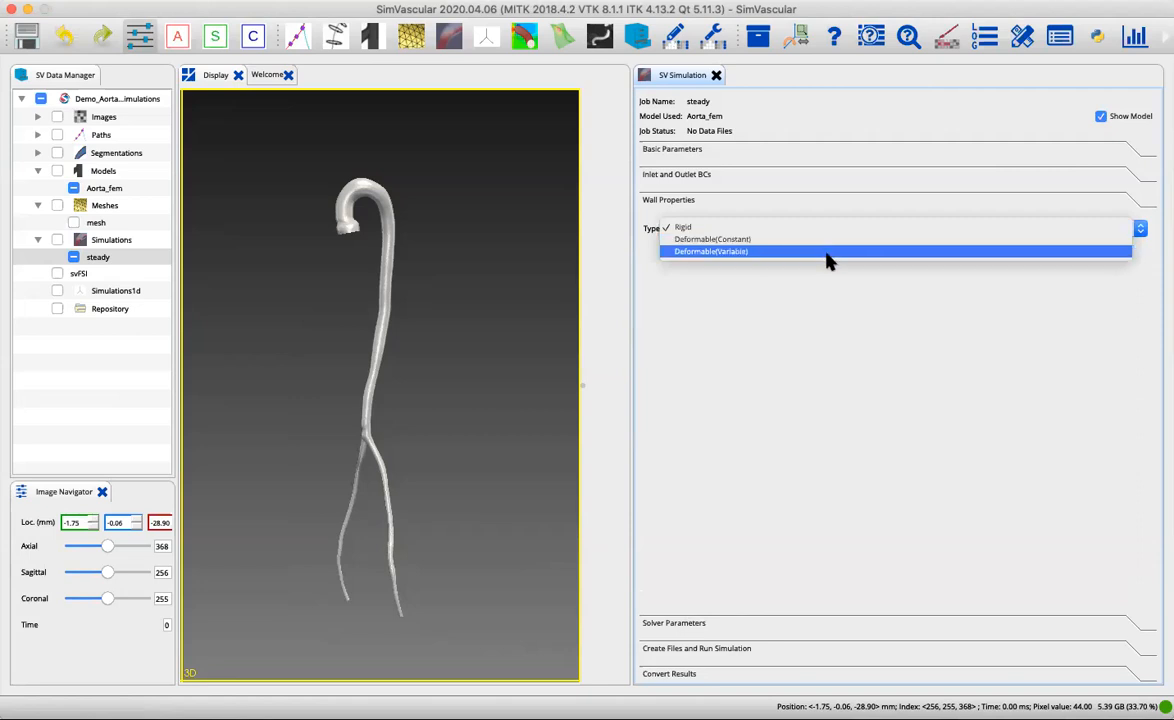
mouse_move(828, 239)
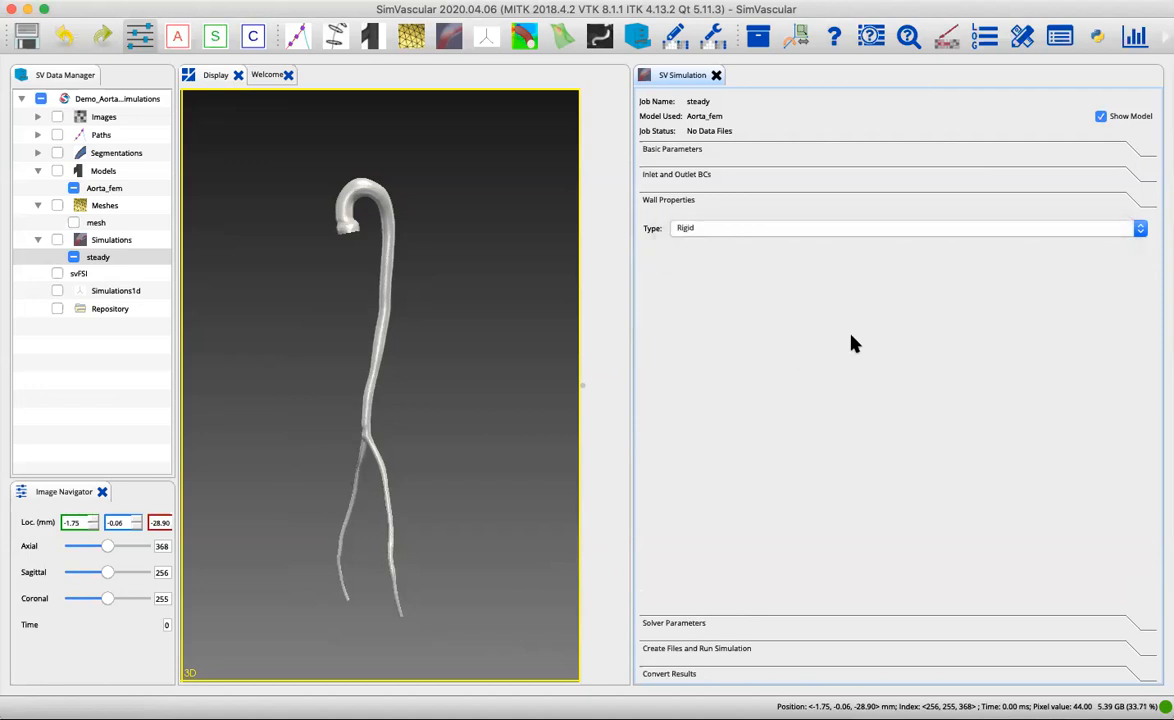
mouse_move(424, 368)
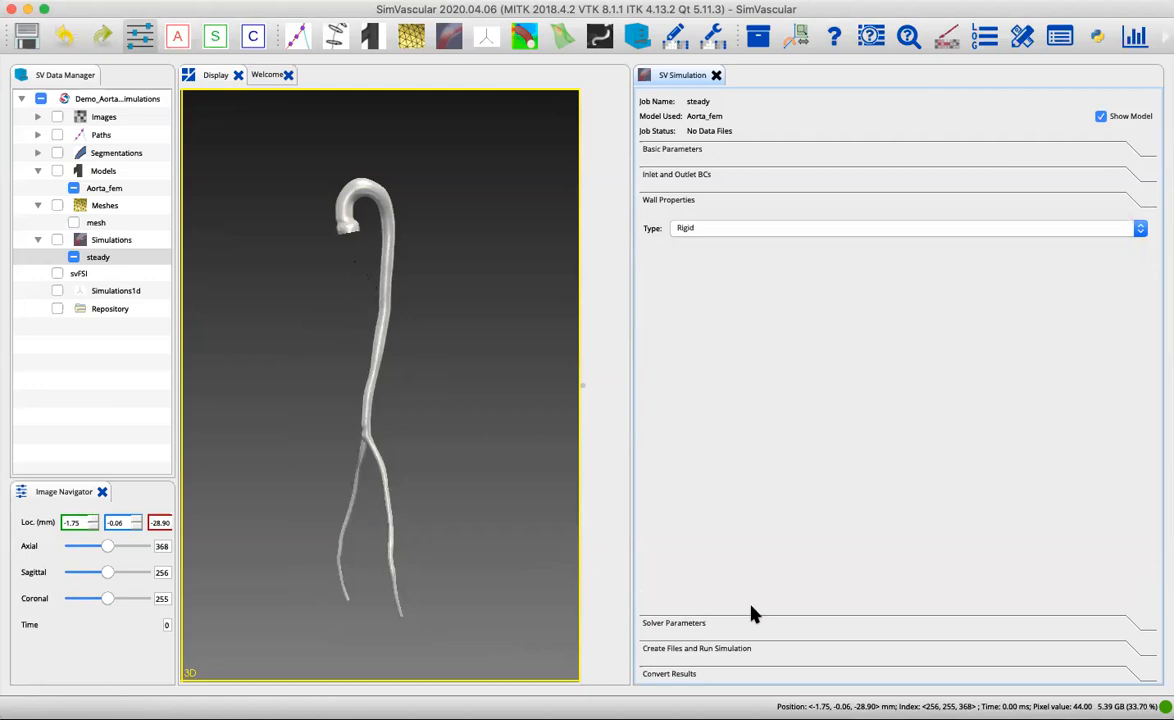
mouse_move(722, 641)
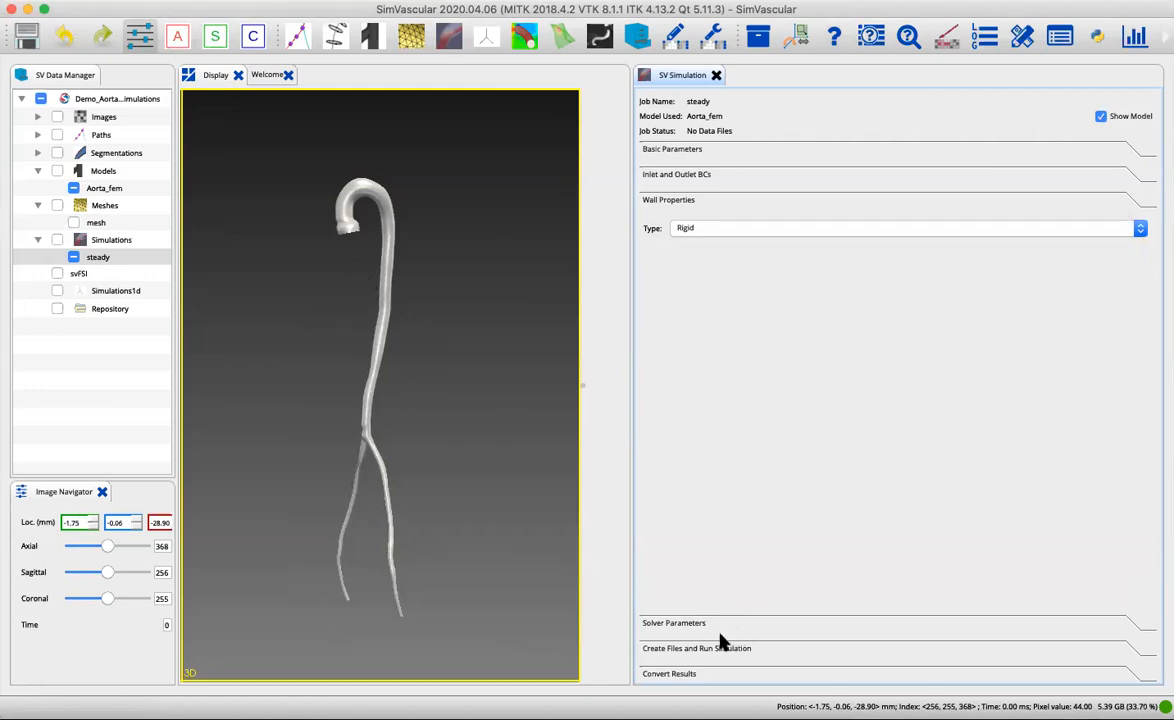
mouse_move(698, 635)
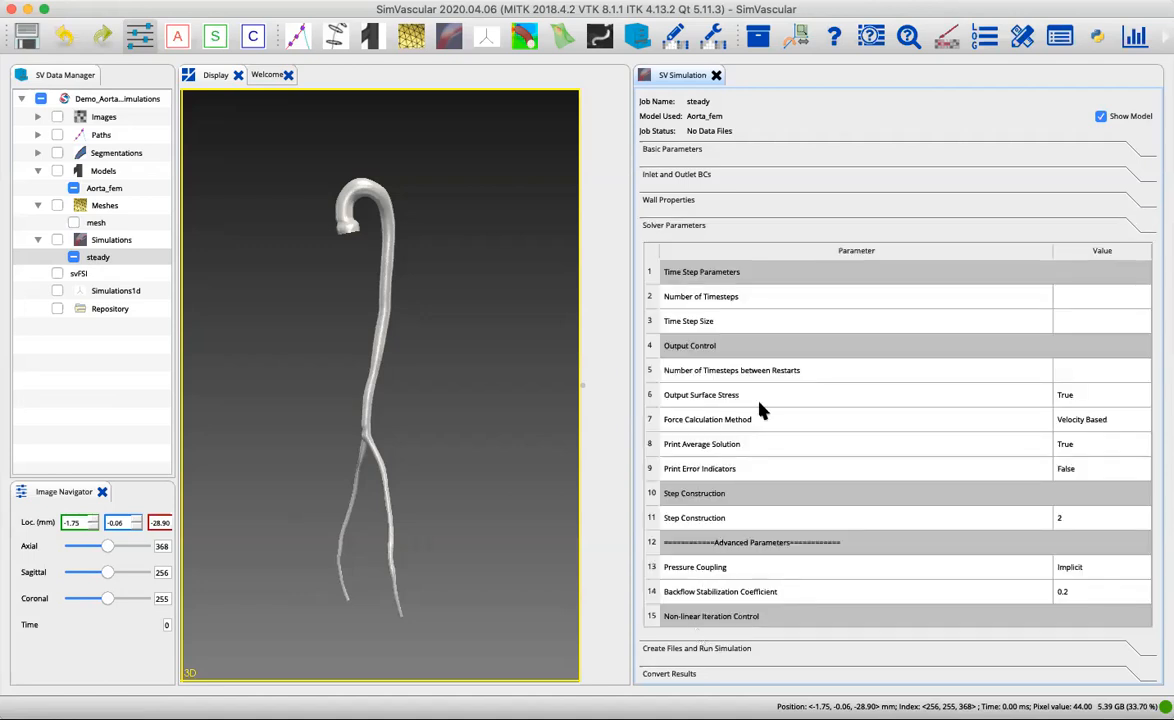
mouse_move(630, 365)
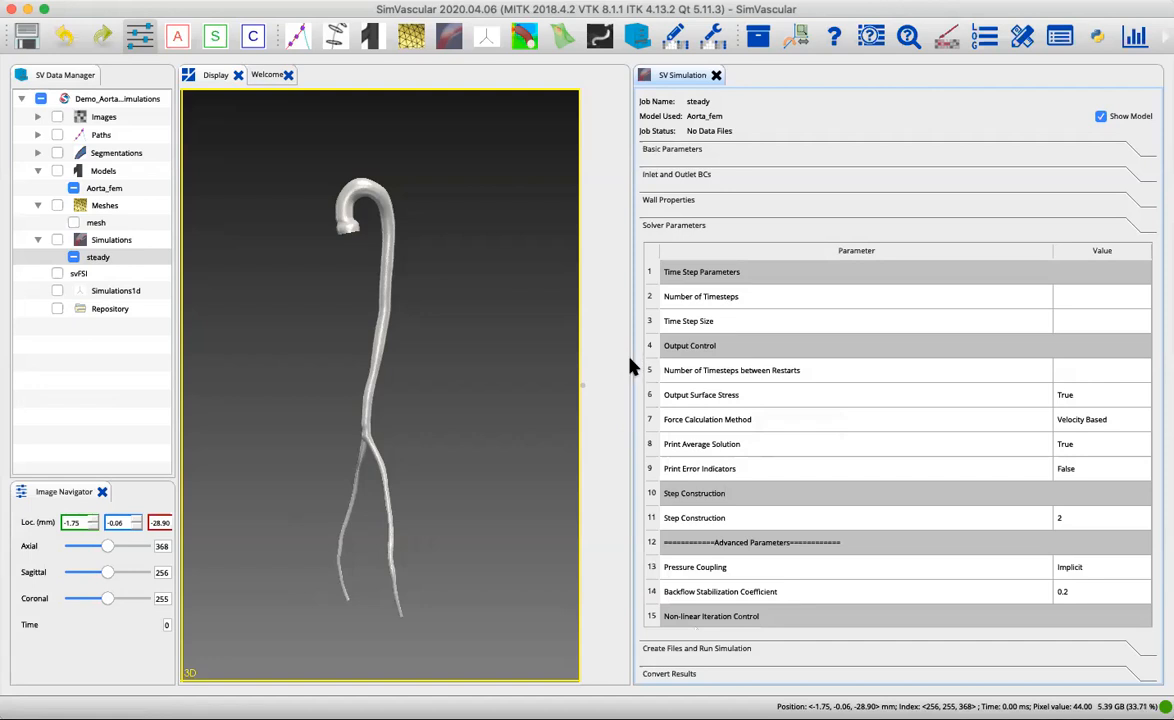
mouse_move(631, 363)
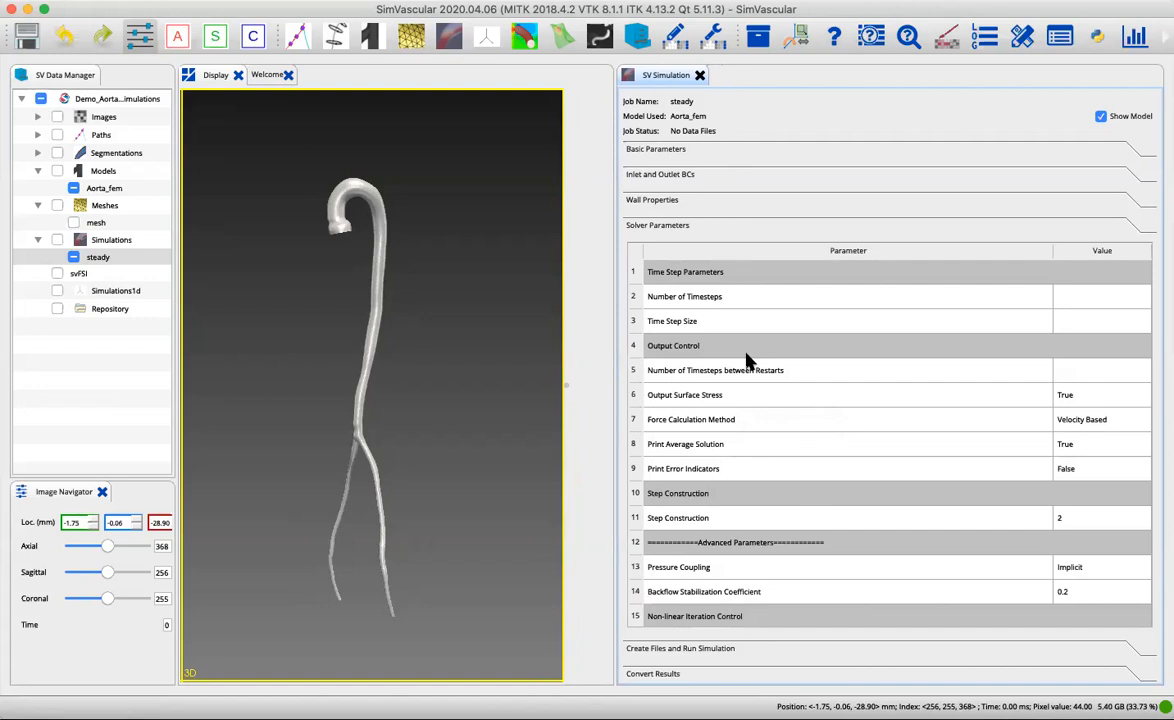
mouse_move(922, 320)
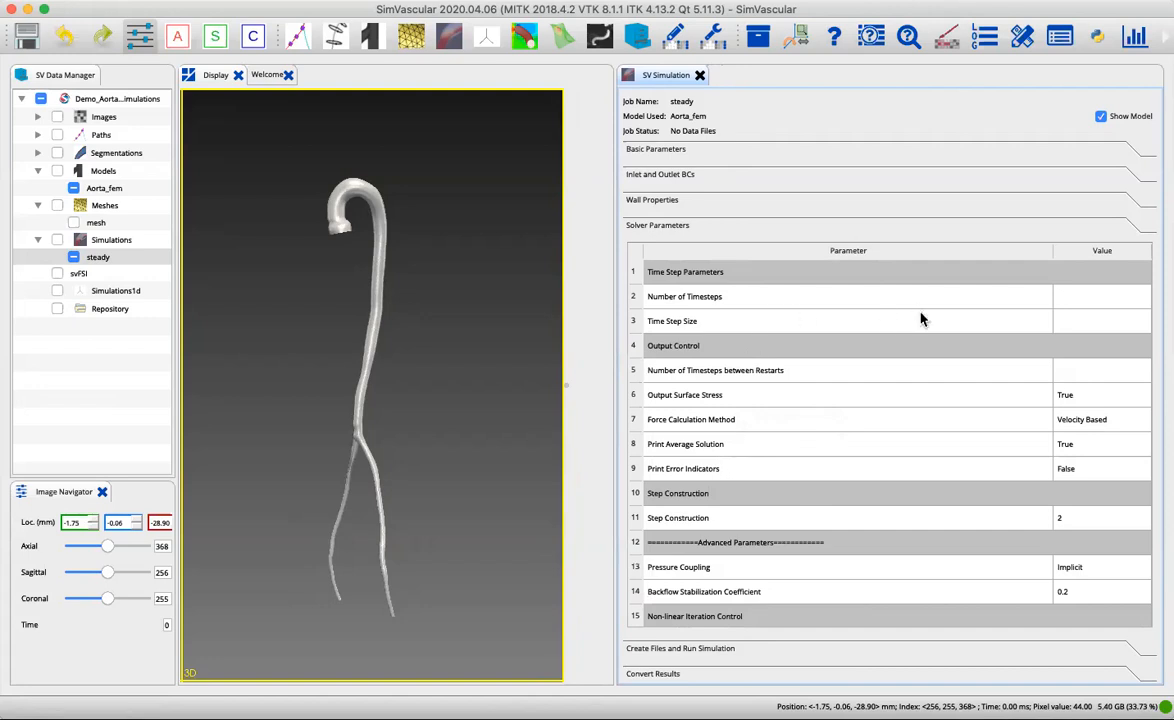
mouse_move(1090, 305)
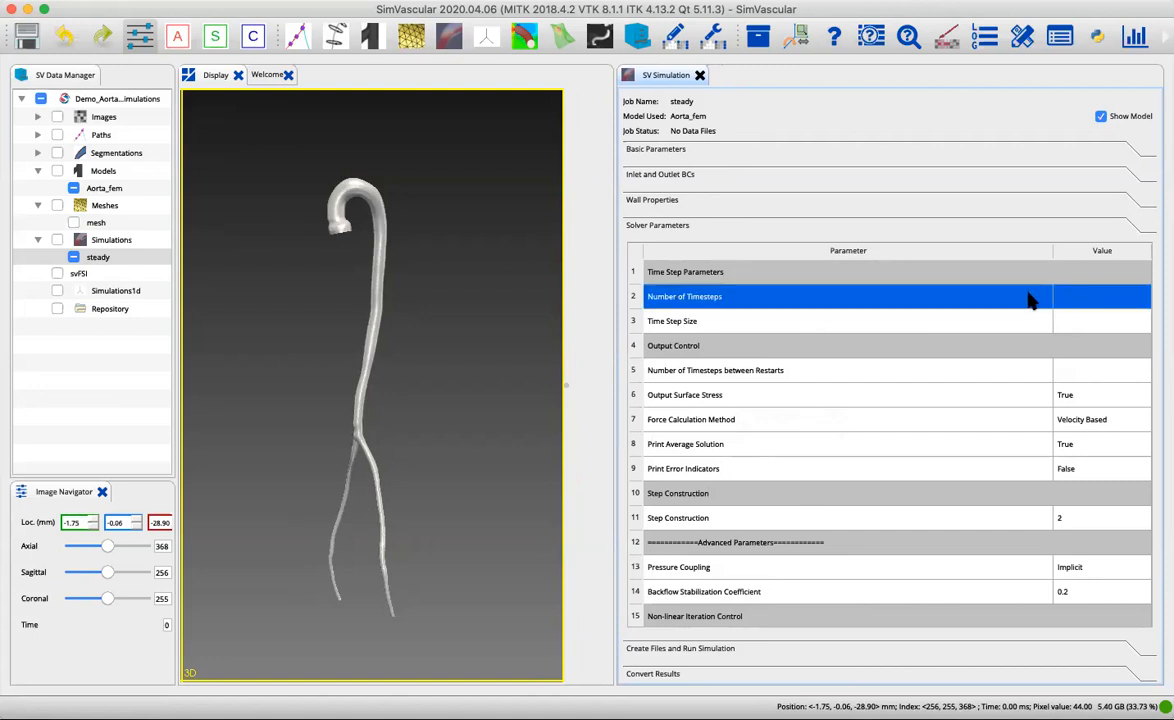
Set Number of Timesteps to 100 and Time Step Size to 0.001.
left_click(1100, 296)
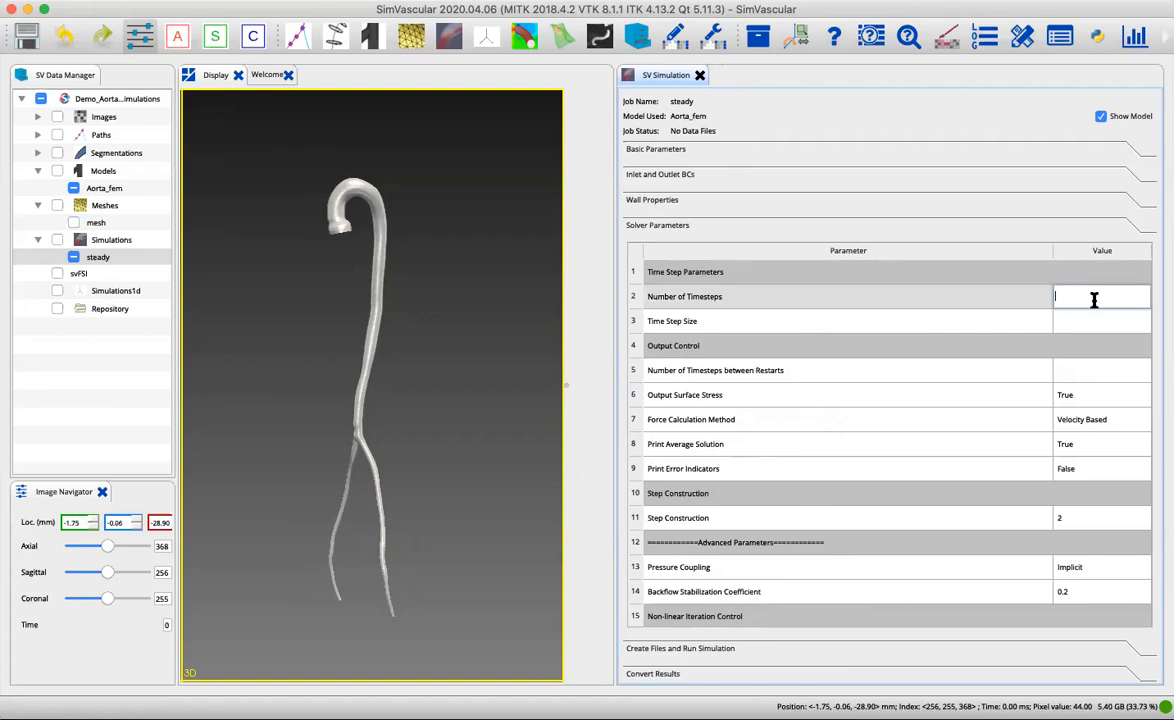
type("1")
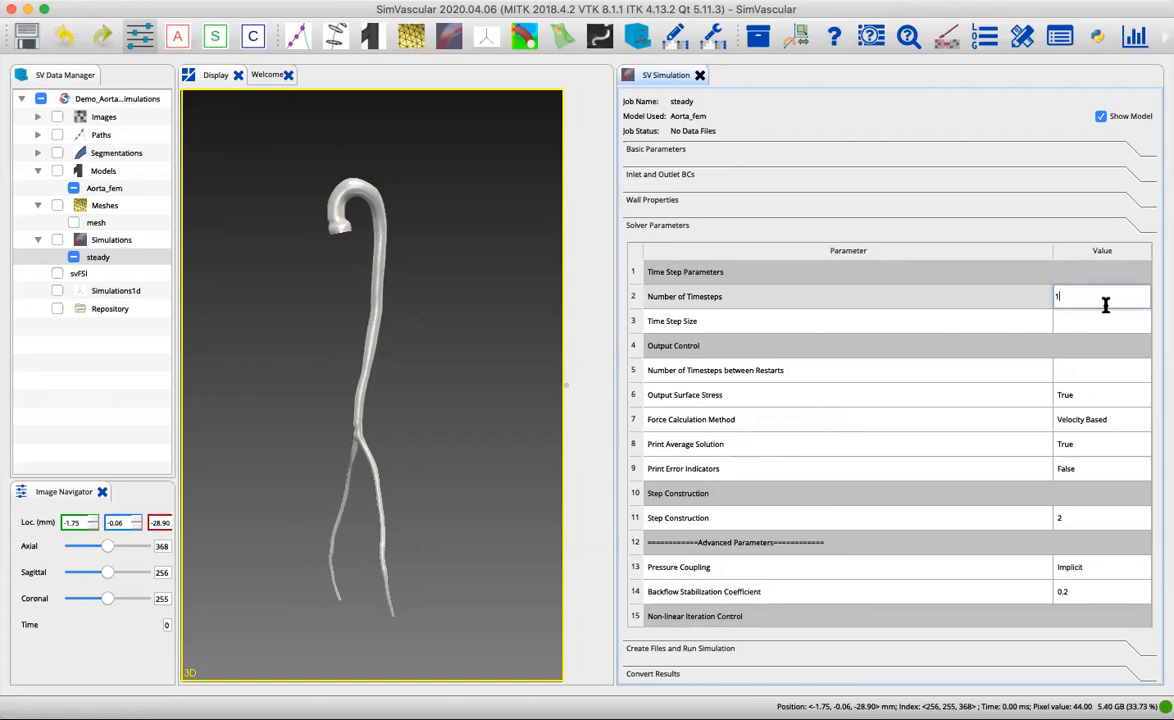
type("00")
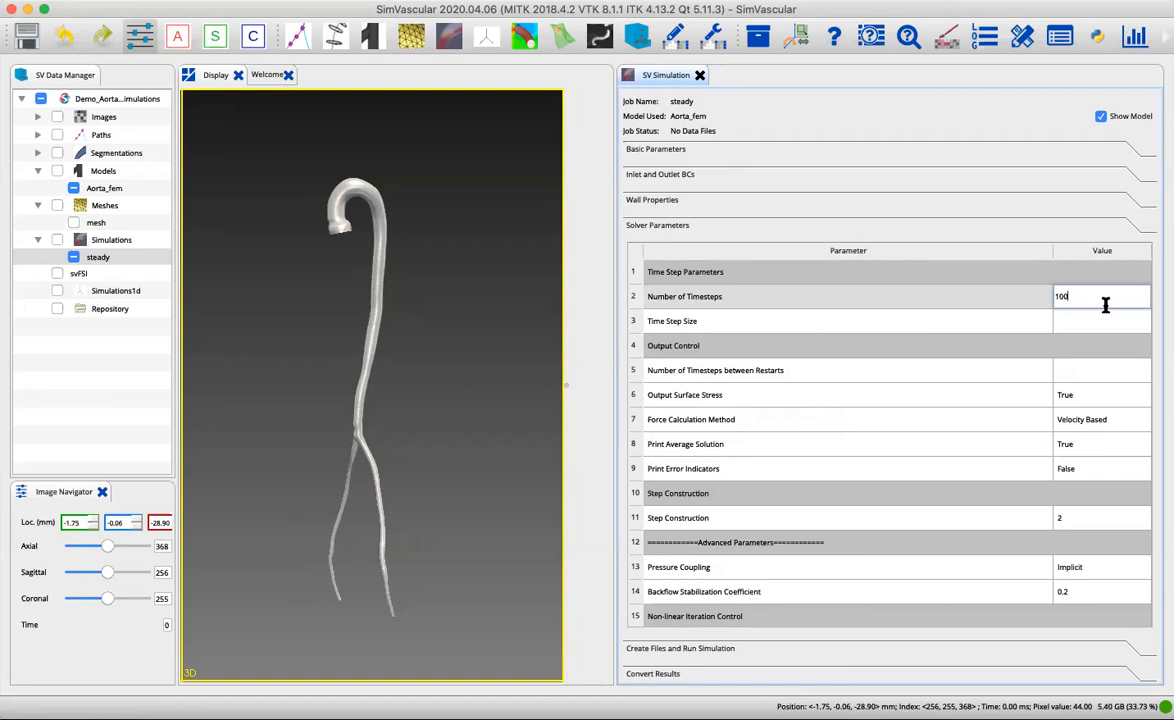
left_click(1100, 320)
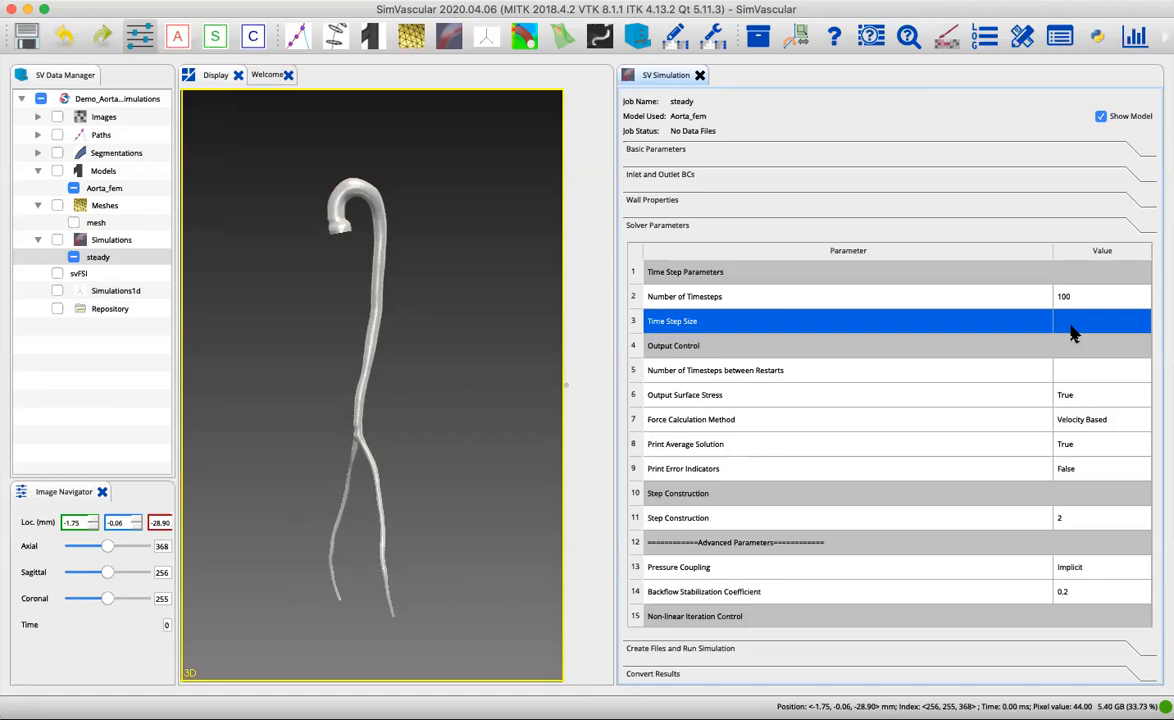
left_click(1101, 320)
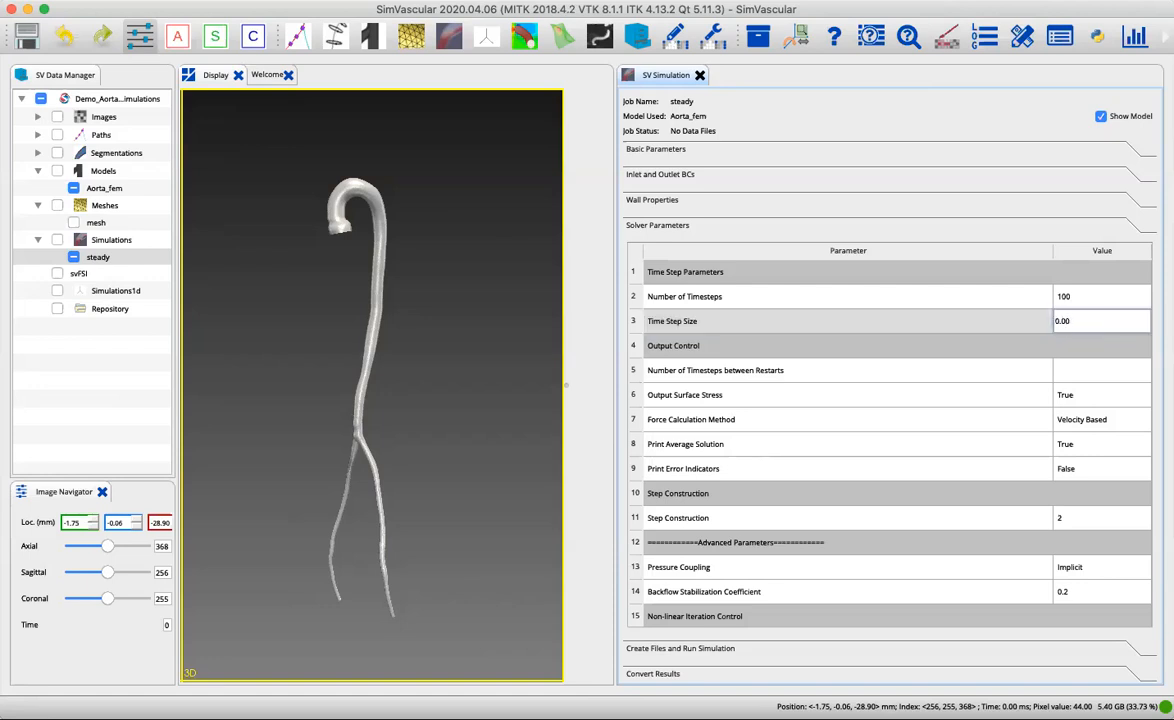
type("0.001")
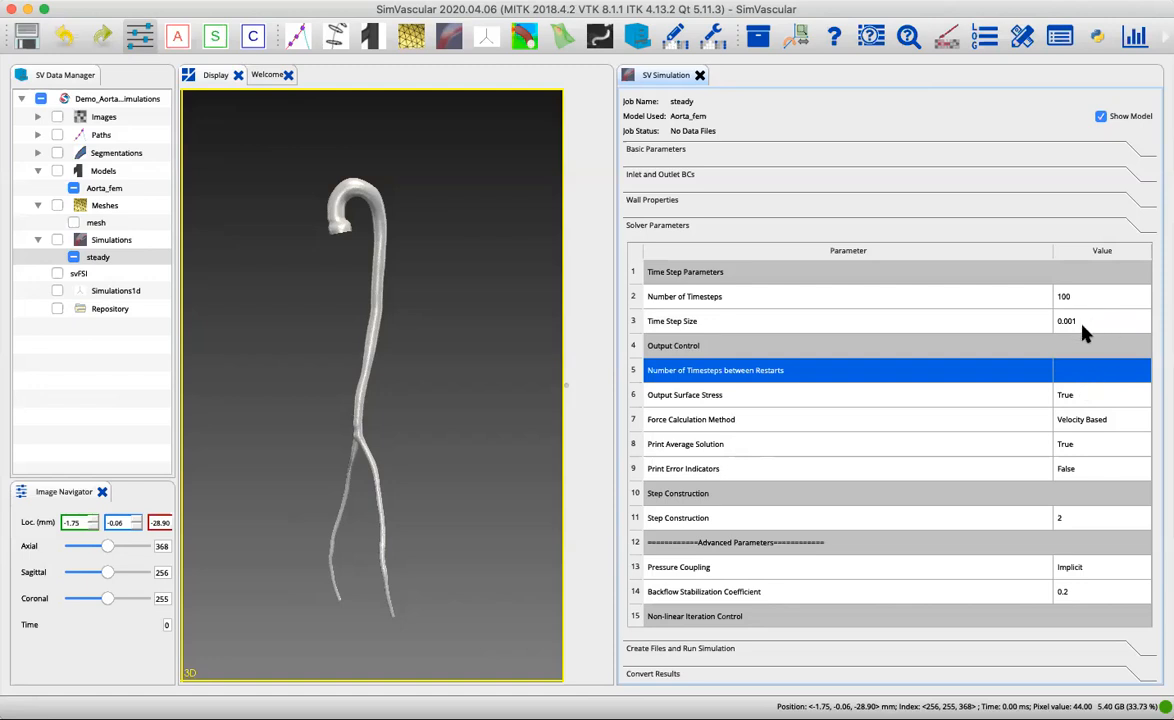
mouse_move(1090, 305)
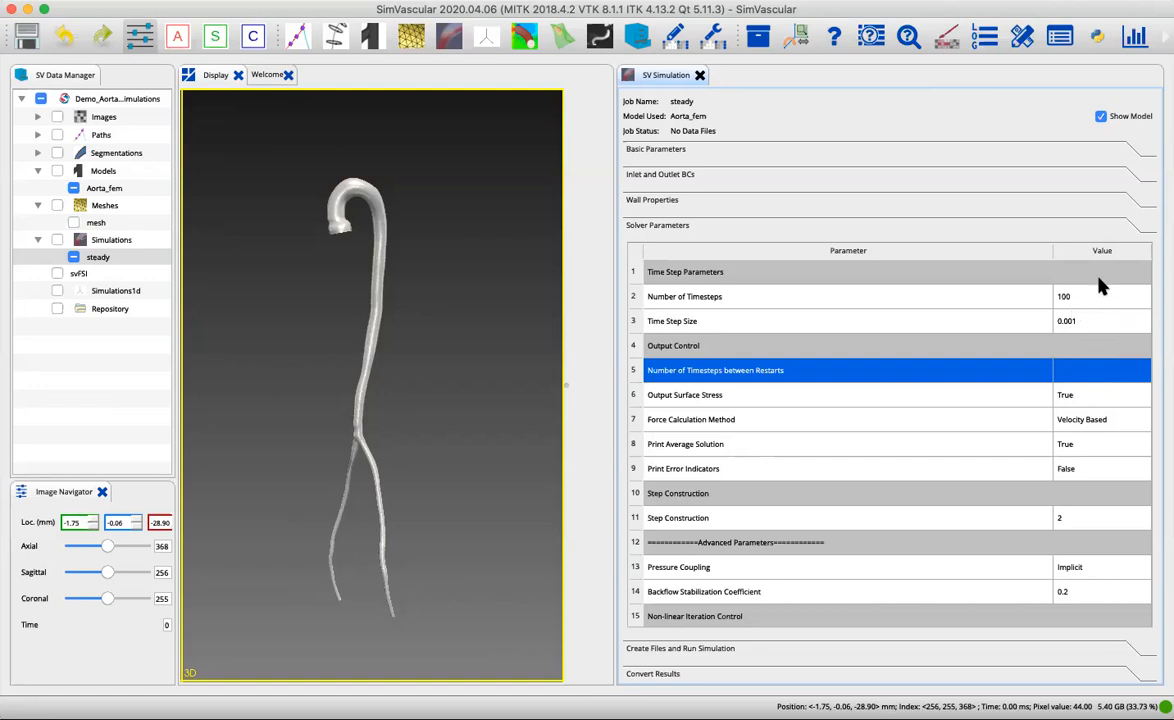
mouse_move(1090, 332)
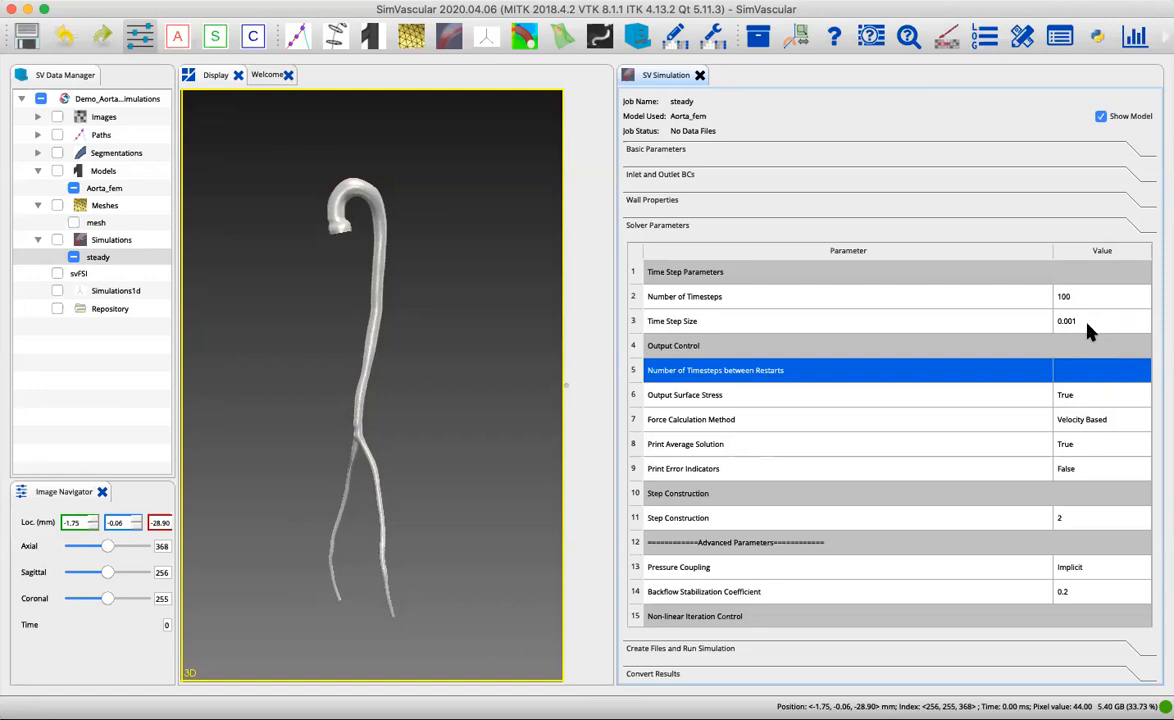
mouse_move(1076, 378)
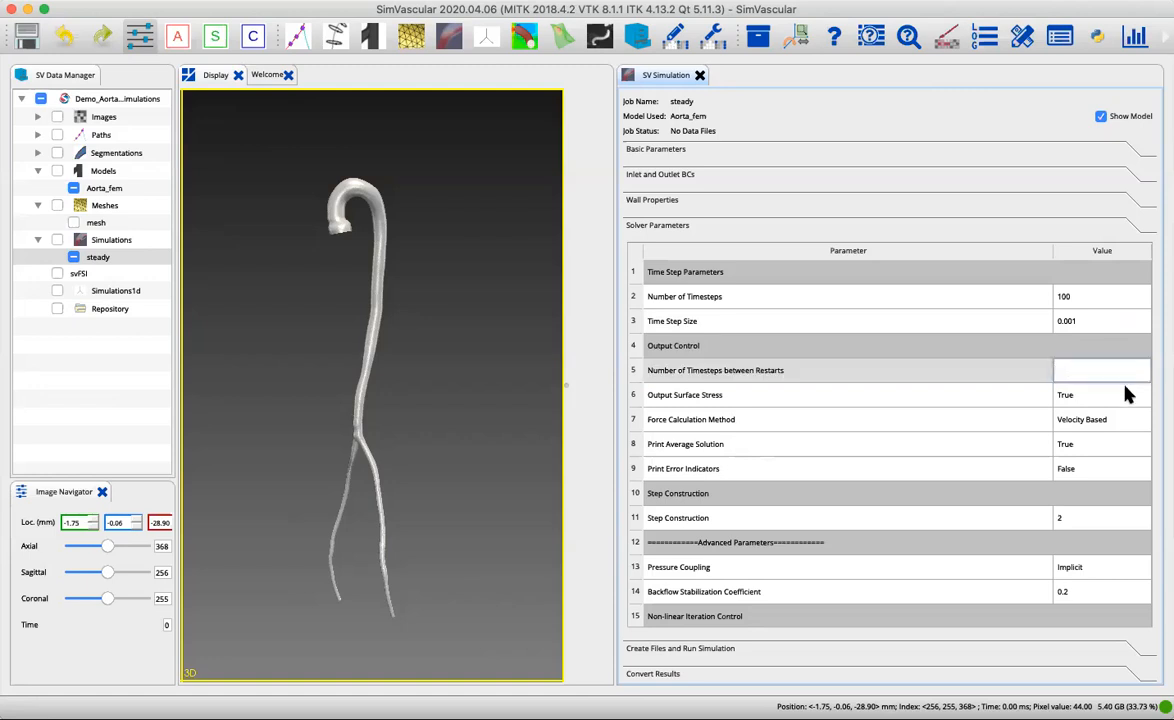
Set Number of Timesteps between Restarts to 10.
left_click(1100, 370)
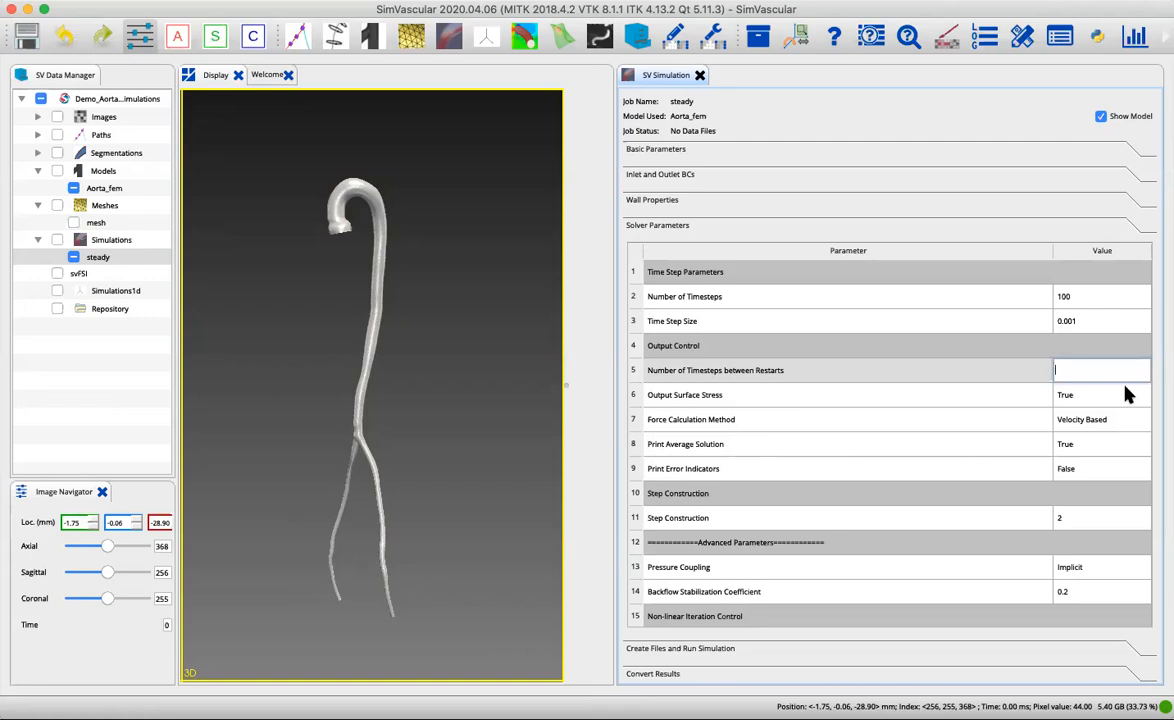
type("10")
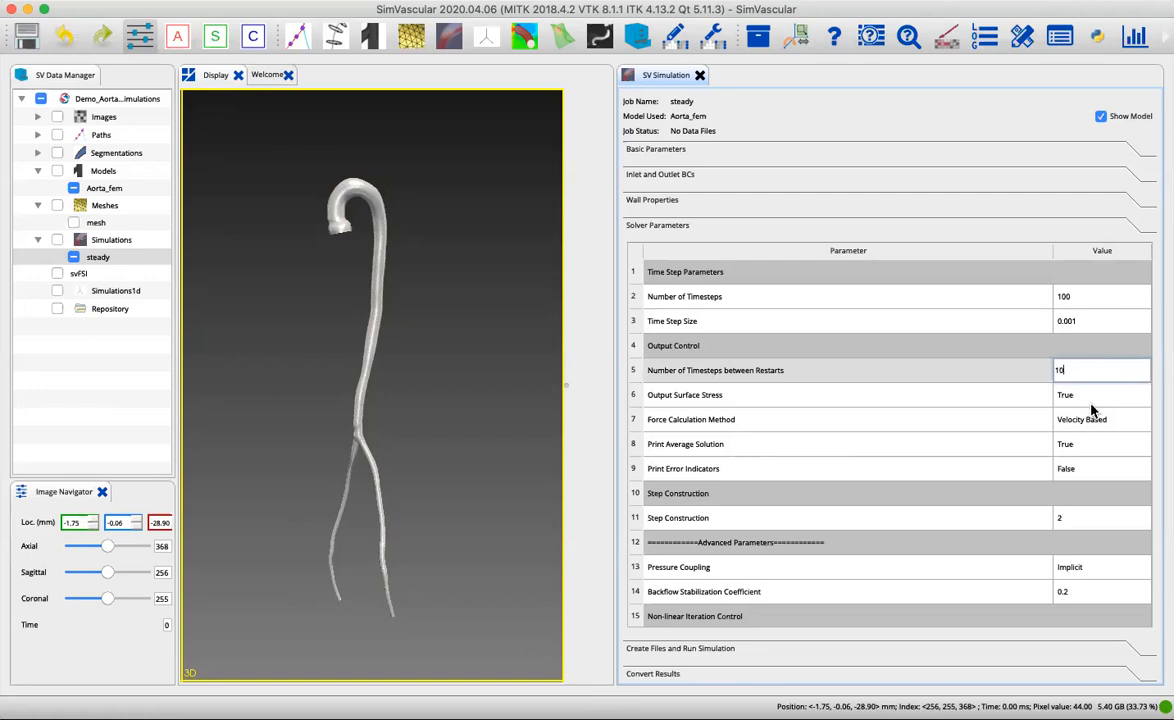
left_click(685, 394)
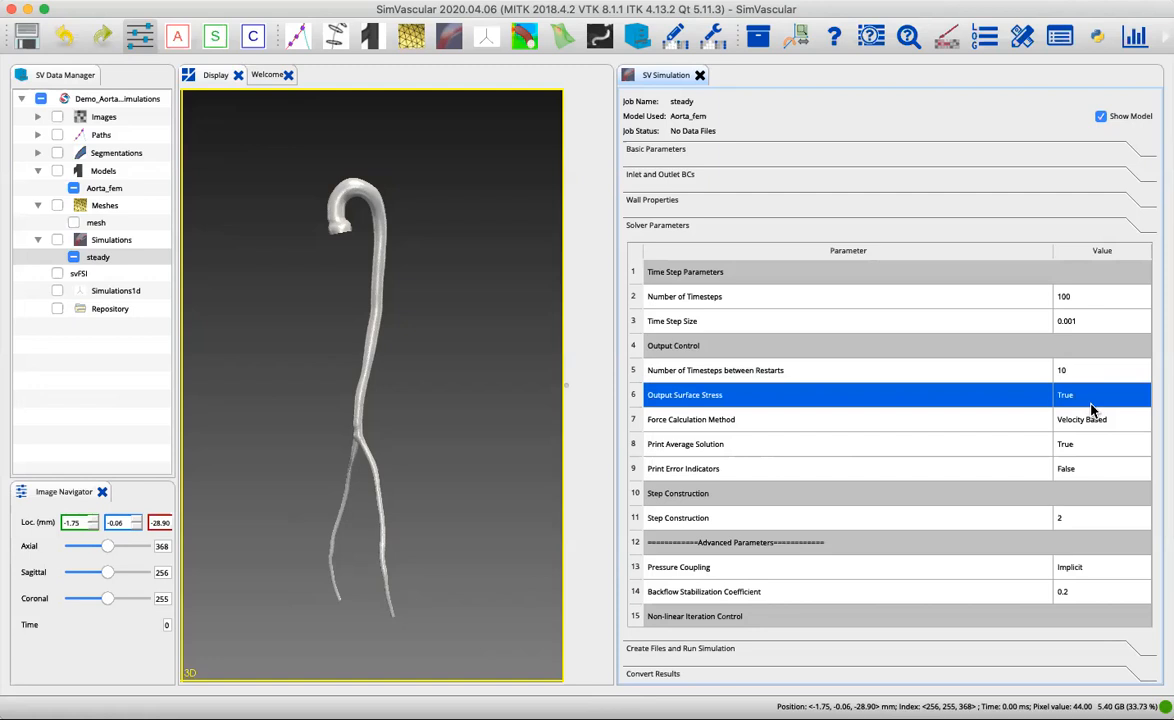
mouse_move(1105, 444)
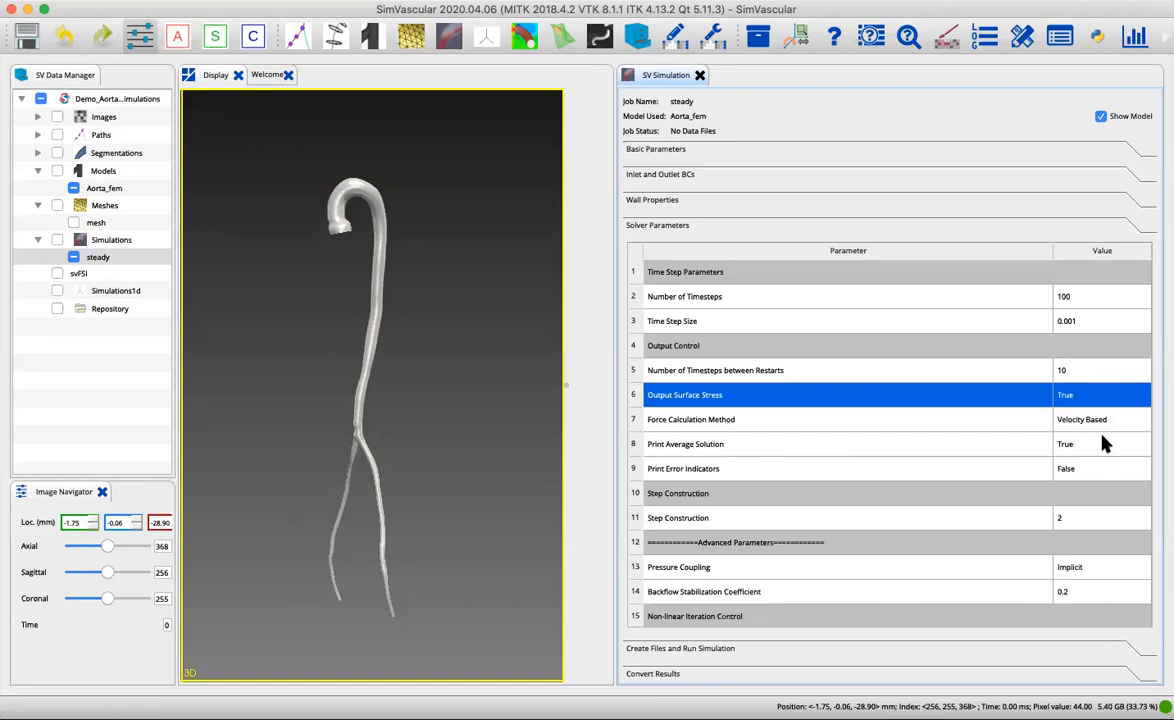
mouse_move(1138, 437)
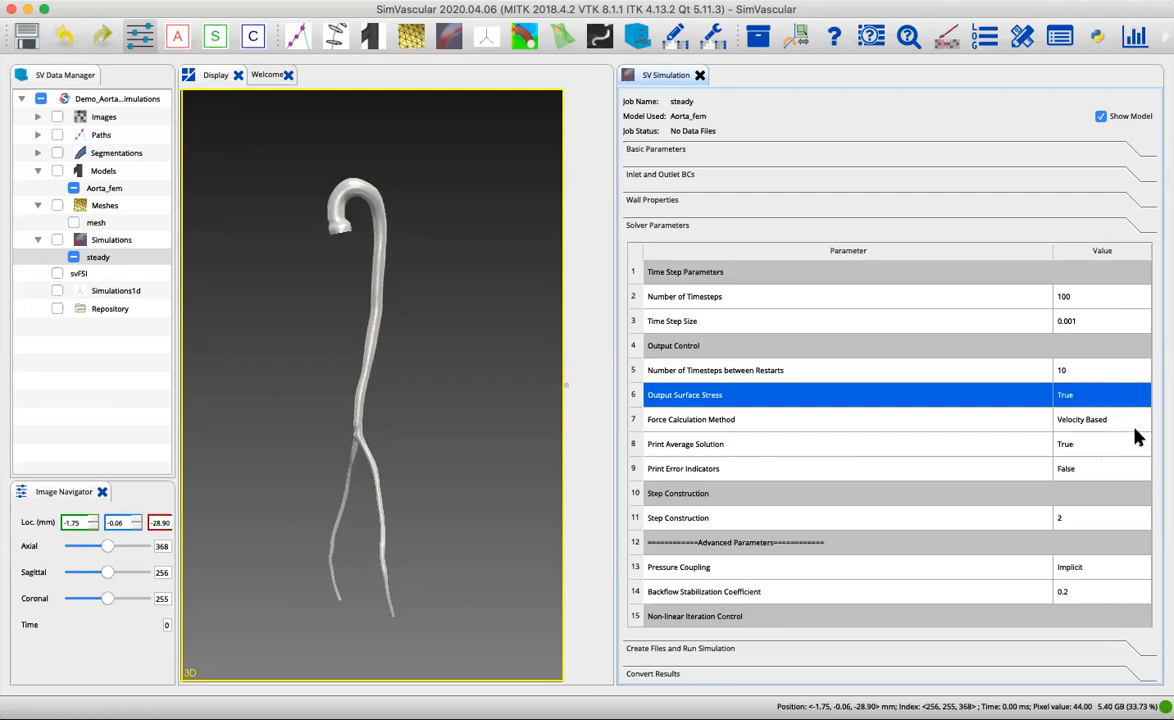
scroll("down", 3)
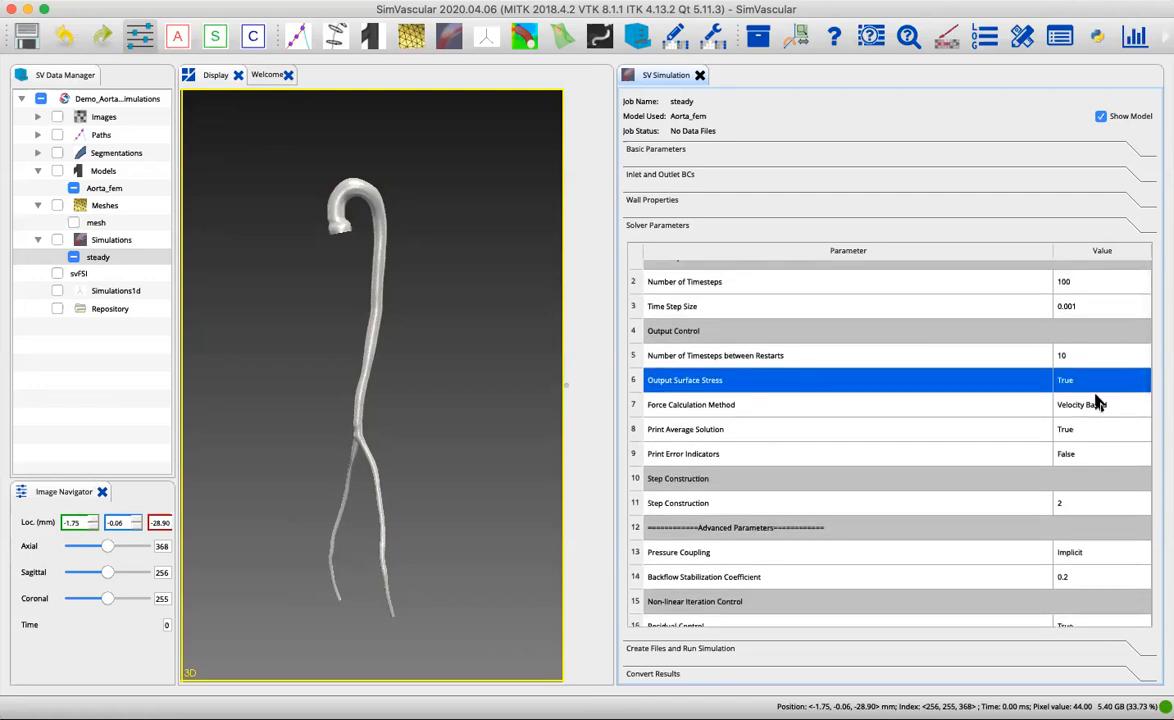
mouse_move(1127, 398)
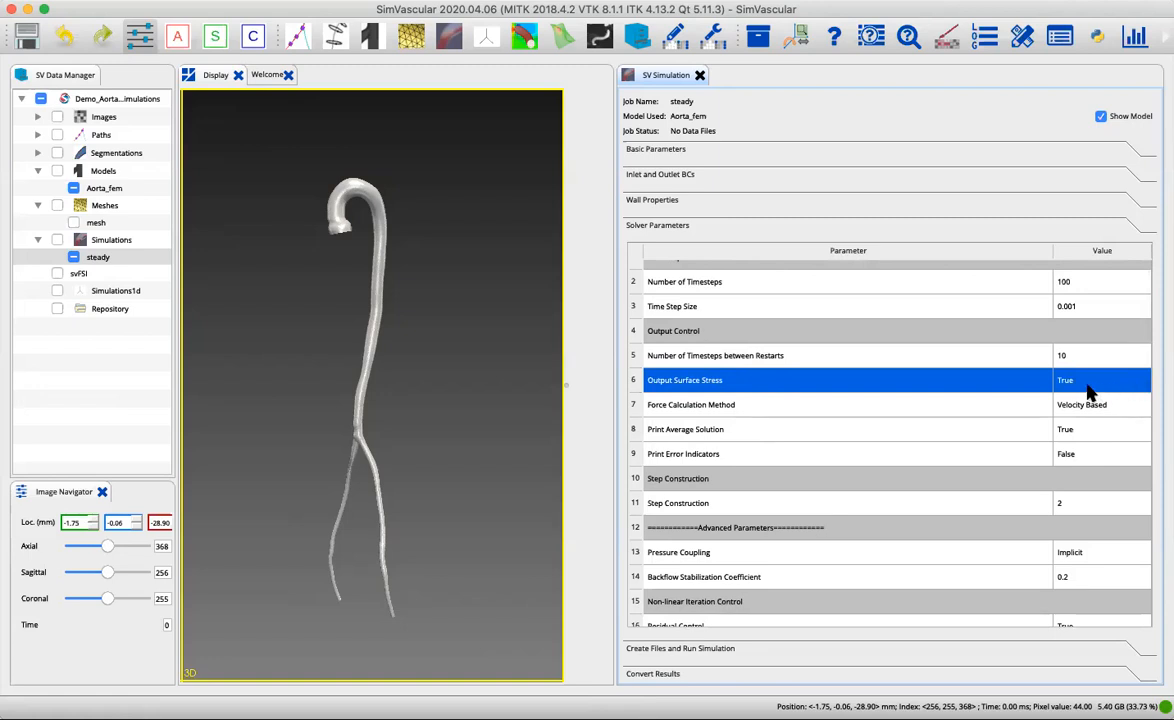
mouse_move(1095, 393)
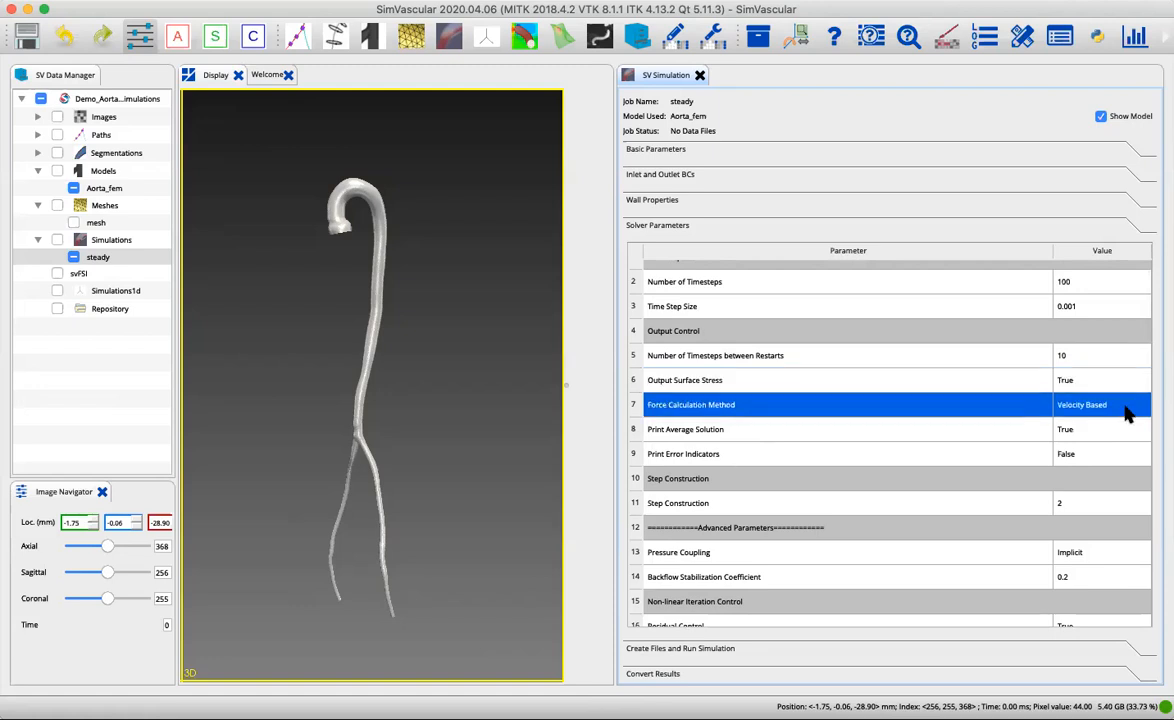
left_click(1101, 404)
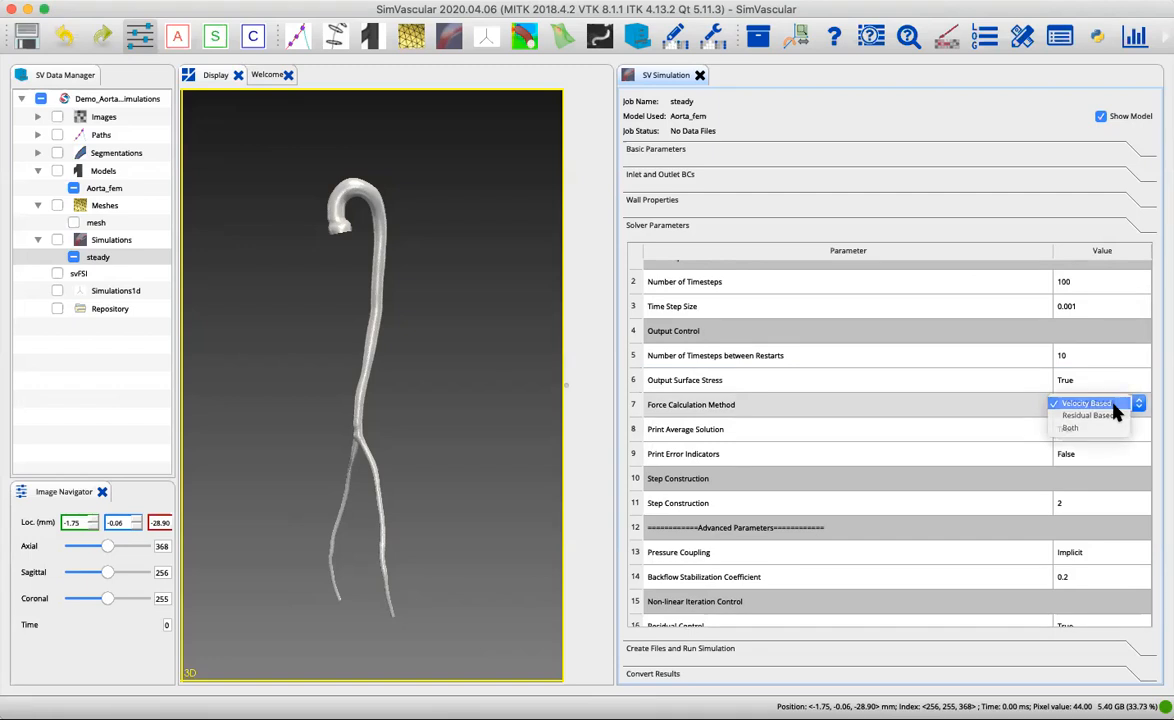
left_click(1085, 403)
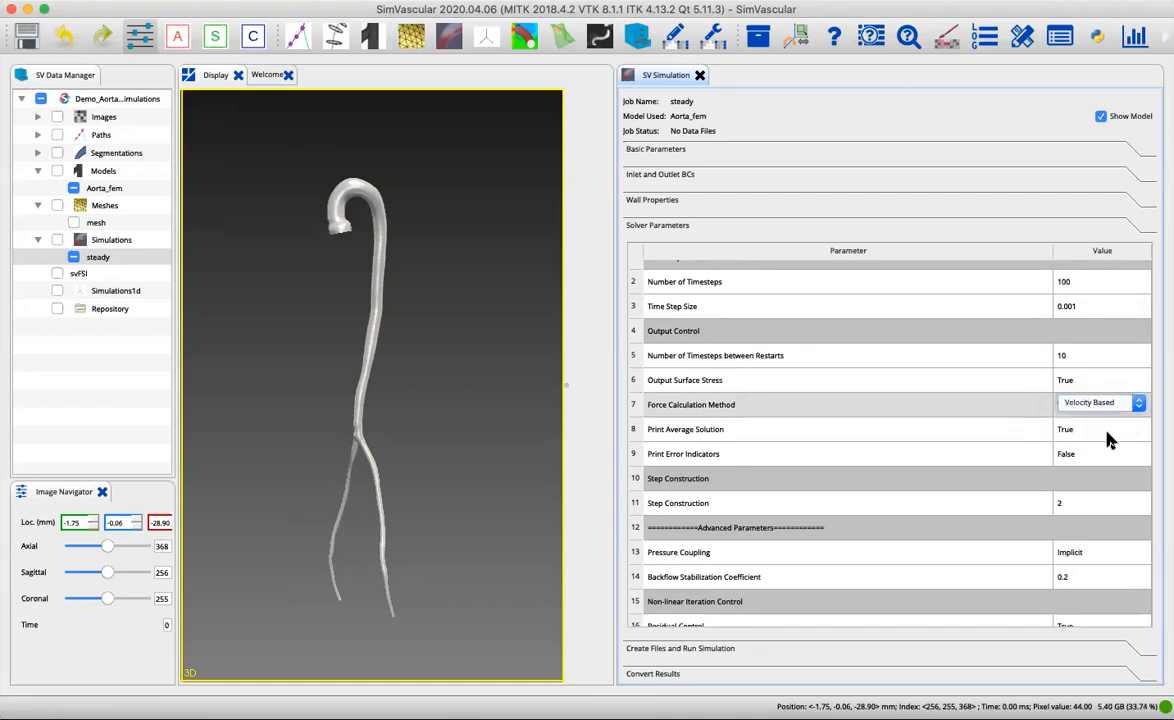
left_click(685, 429)
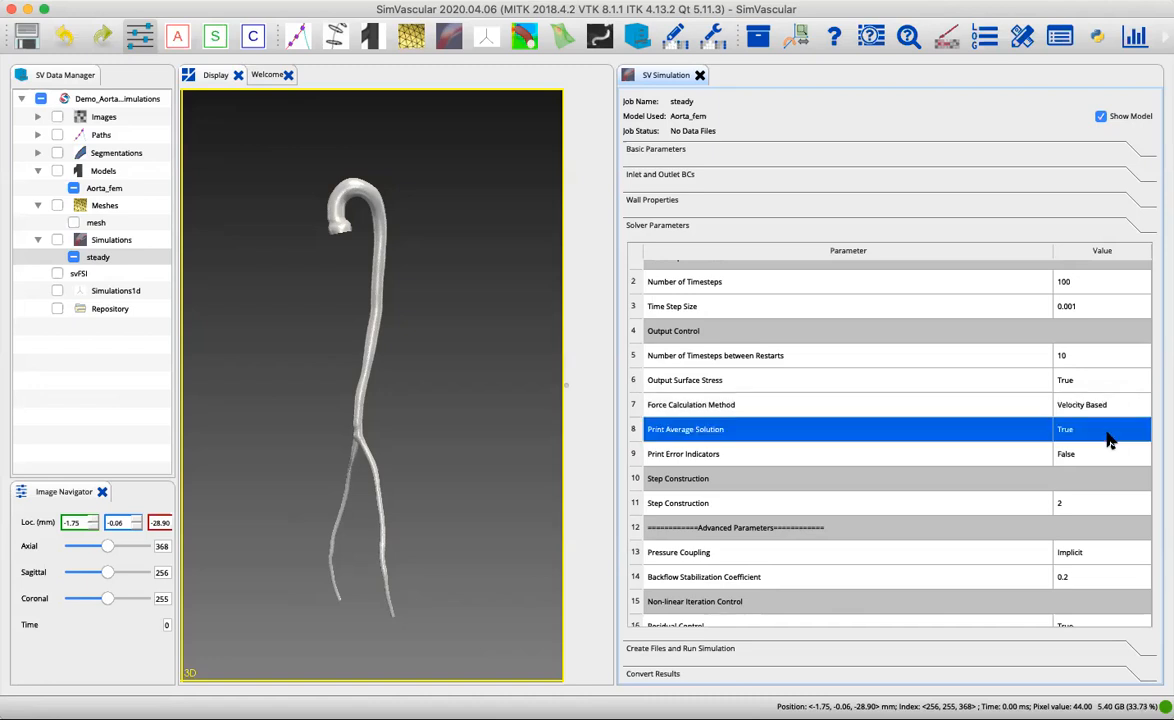
mouse_move(1082, 483)
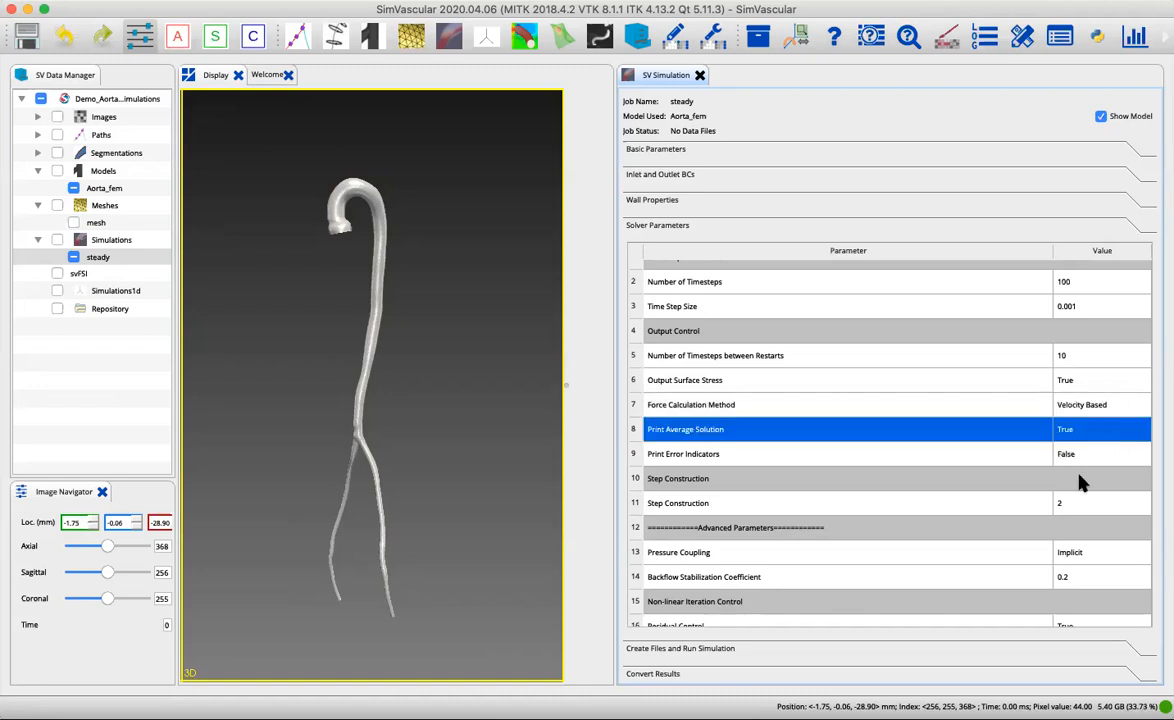
scroll("down", 3)
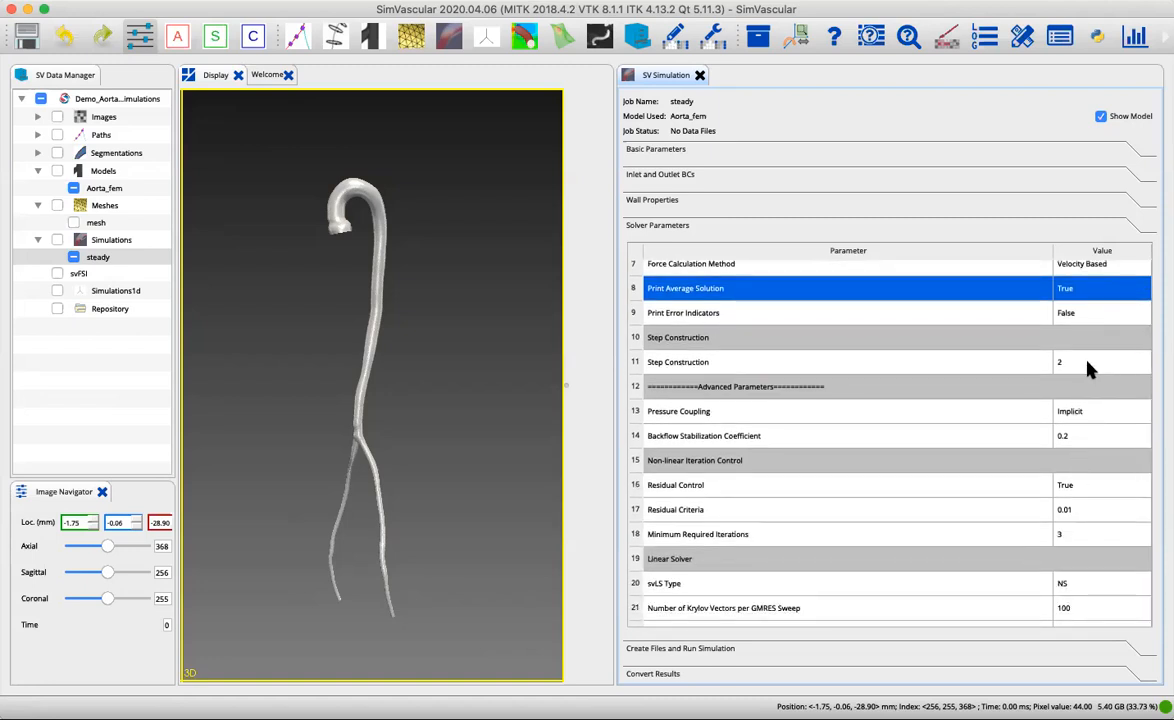
Change the Step Construction value from 2 to 4.
left_click(678, 361)
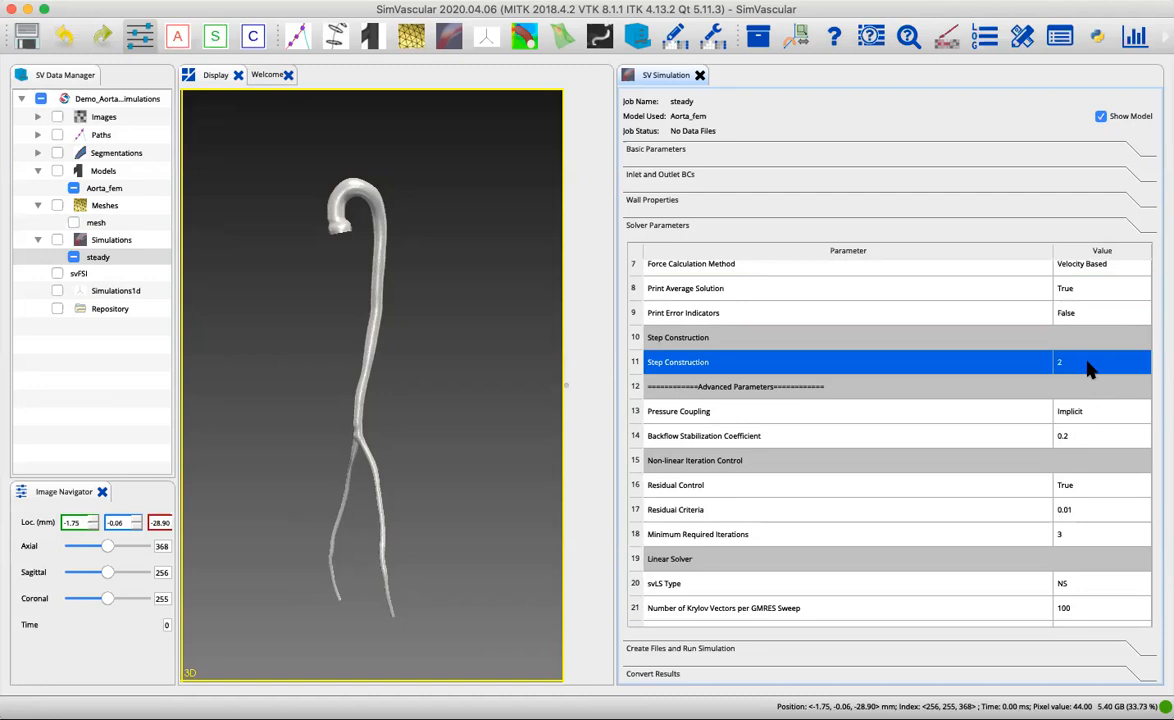
left_click(1100, 362)
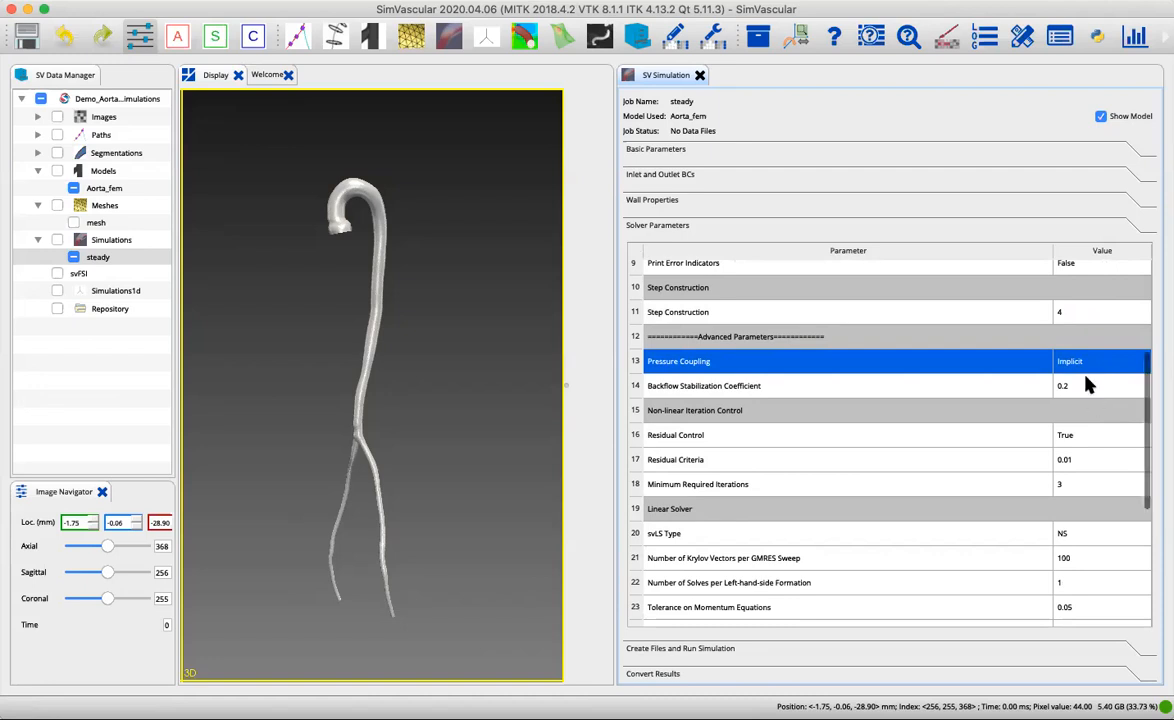
scroll("down", 3)
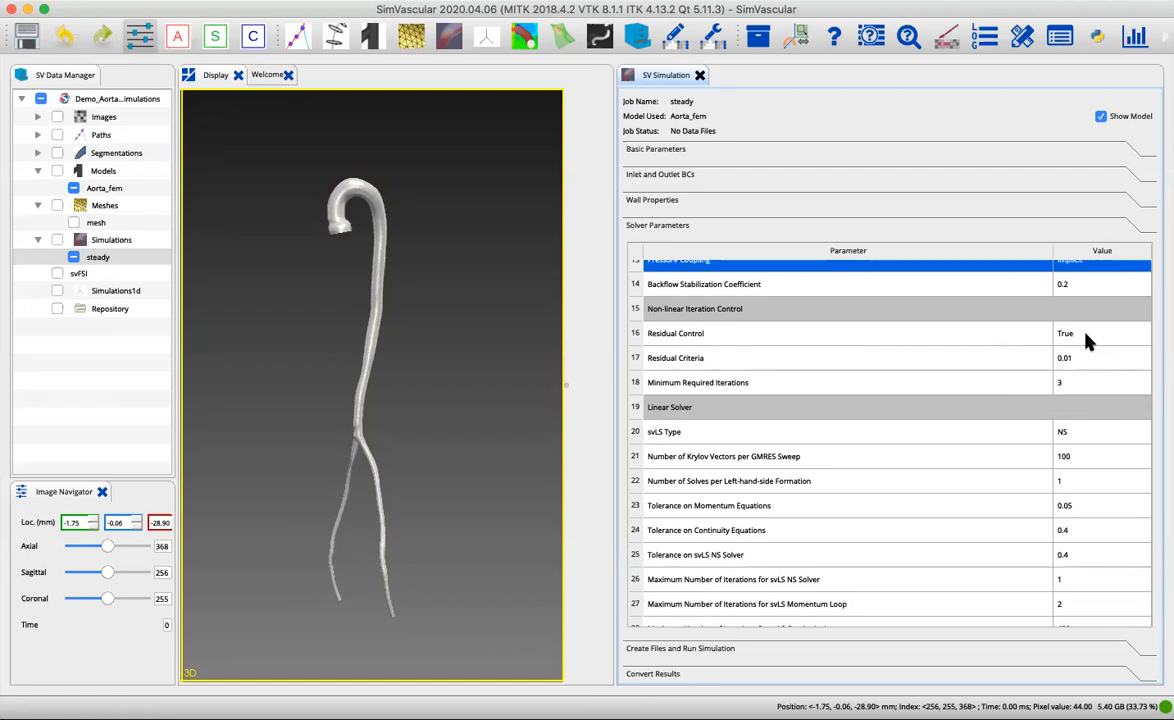
mouse_move(1092, 373)
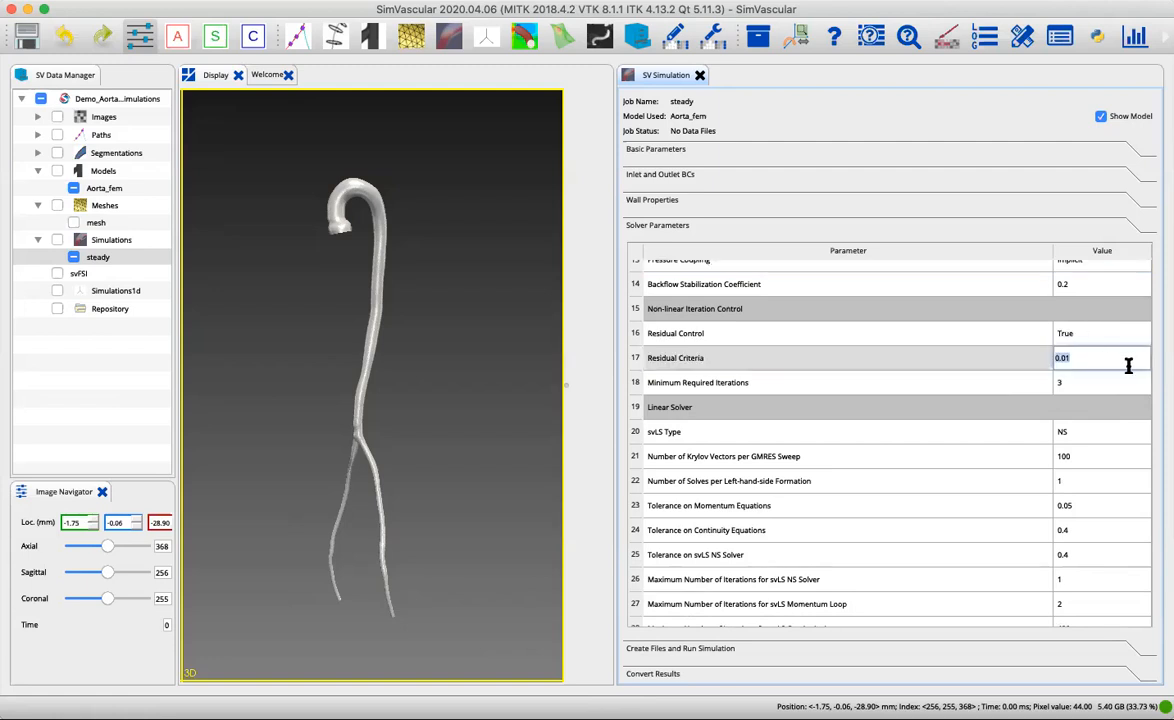
Set the momentum equation tolerance to 0.001 and select the svLS Type row.
type("0.00")
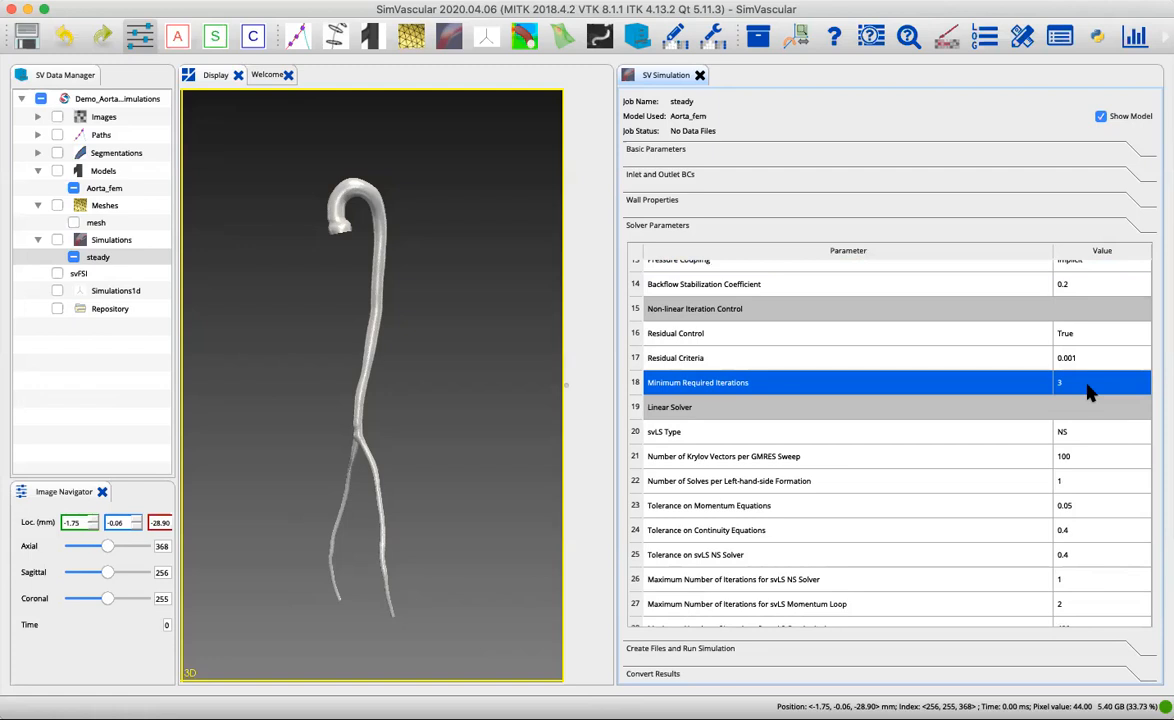
mouse_move(1101, 440)
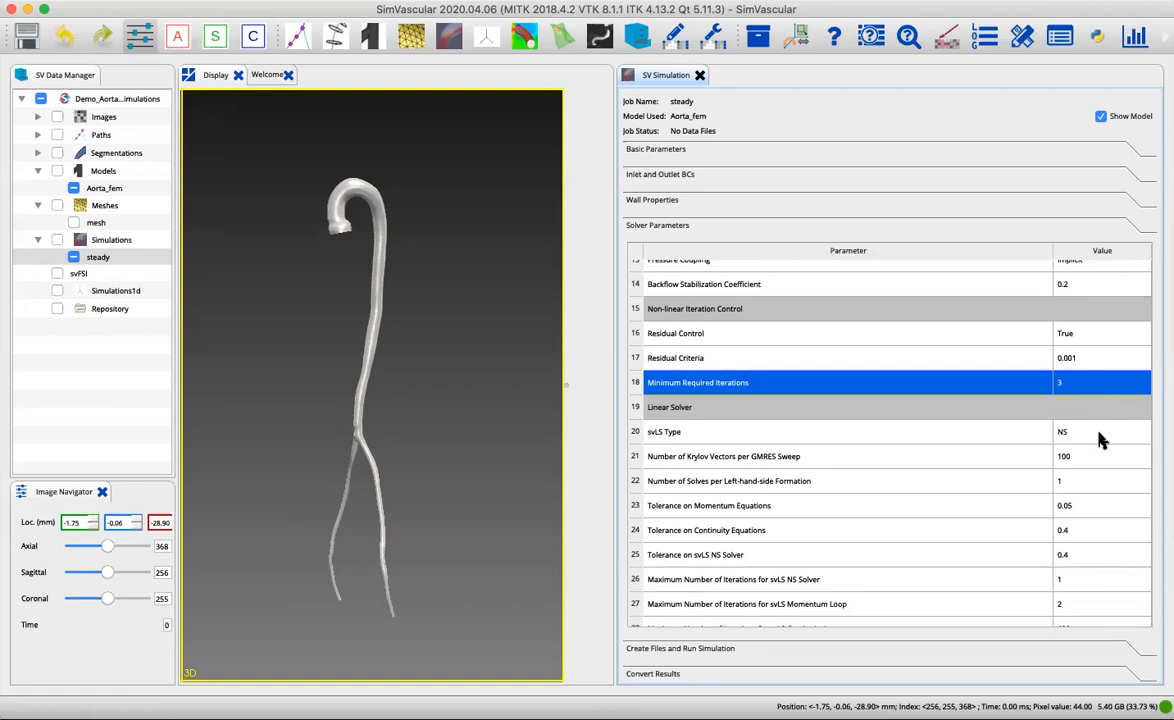
left_click(700, 407)
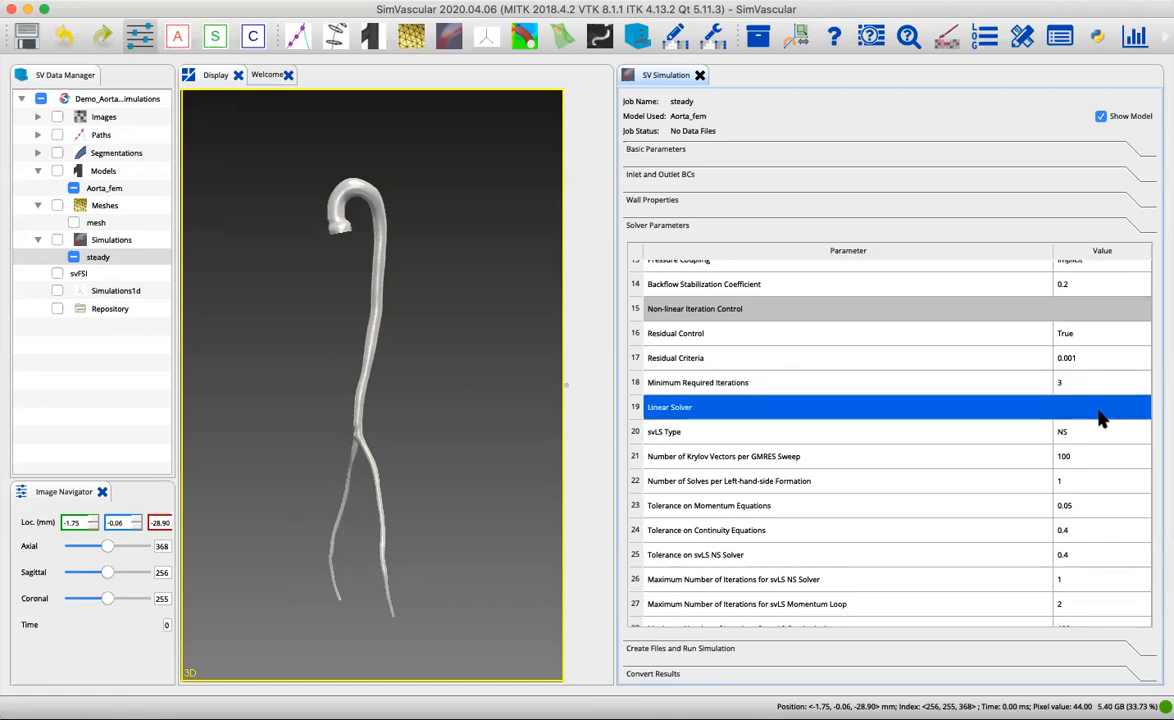
scroll("down", 3)
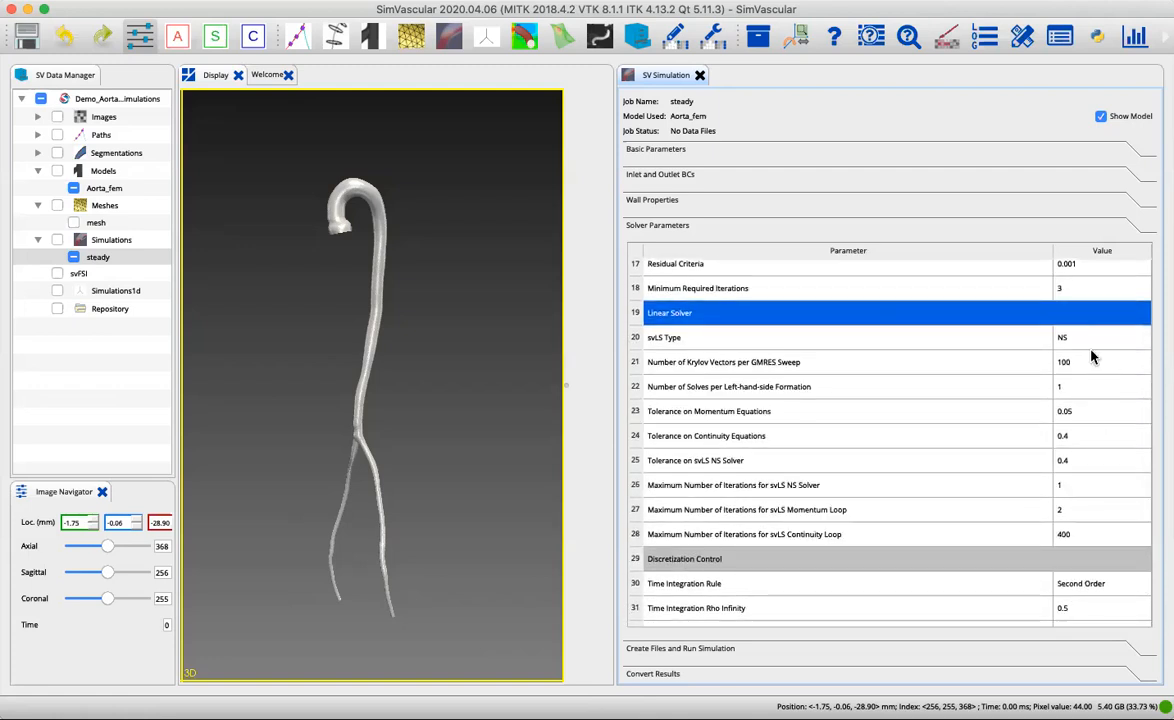
mouse_move(1096, 346)
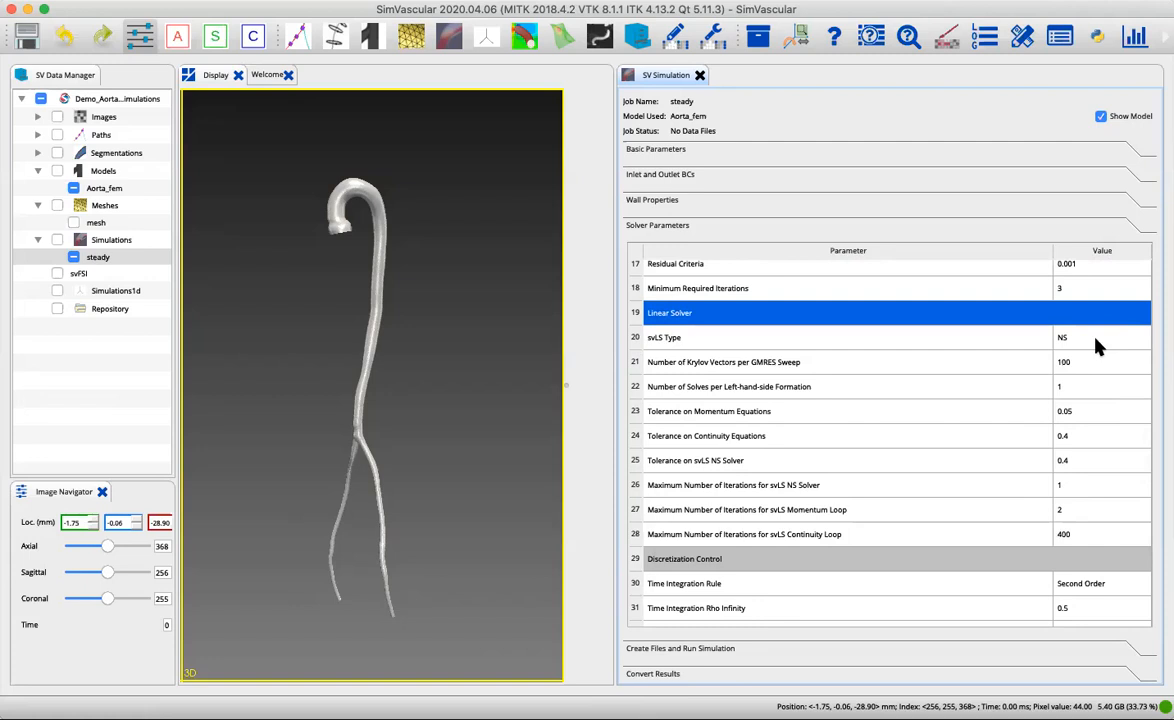
left_click(664, 337)
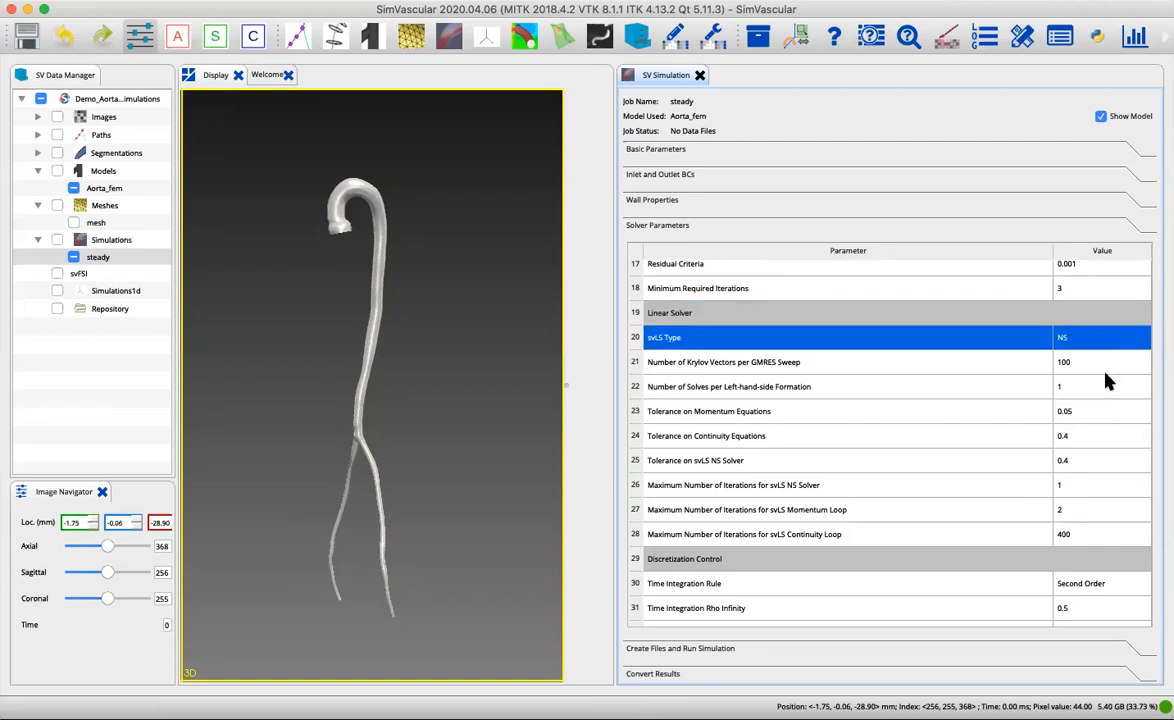
mouse_move(1090, 393)
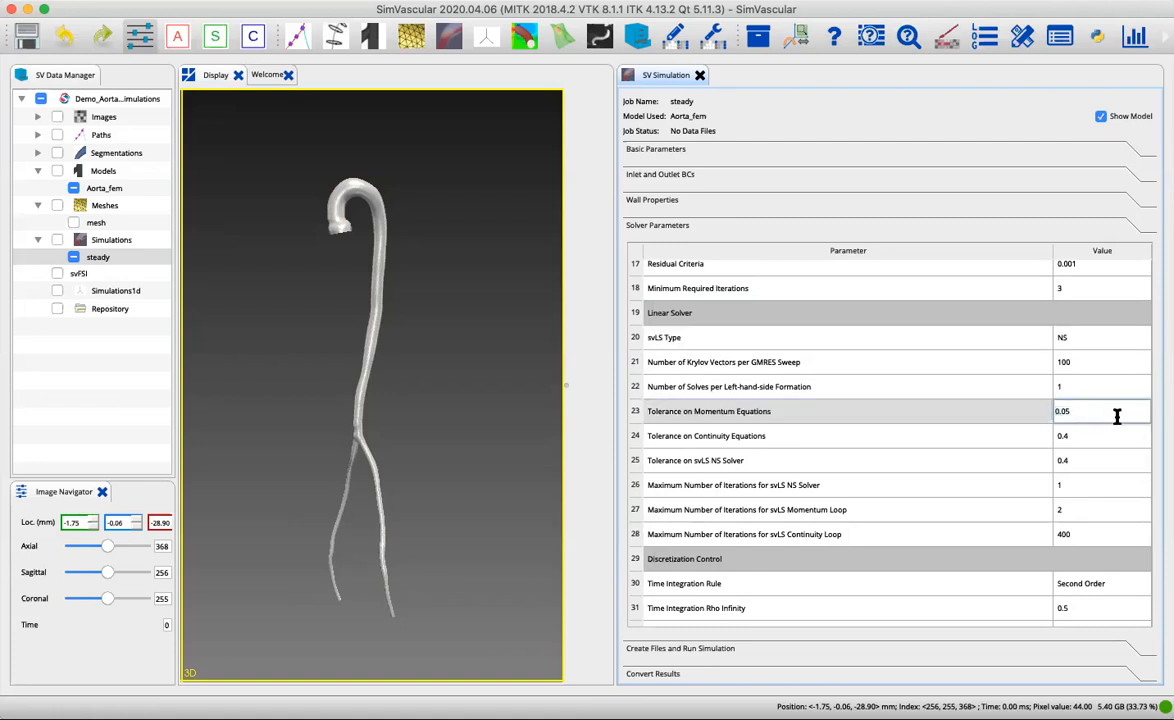
Set continuity and NS solver tolerances to 0.01 and both iteration limits to 10.
type("0.00")
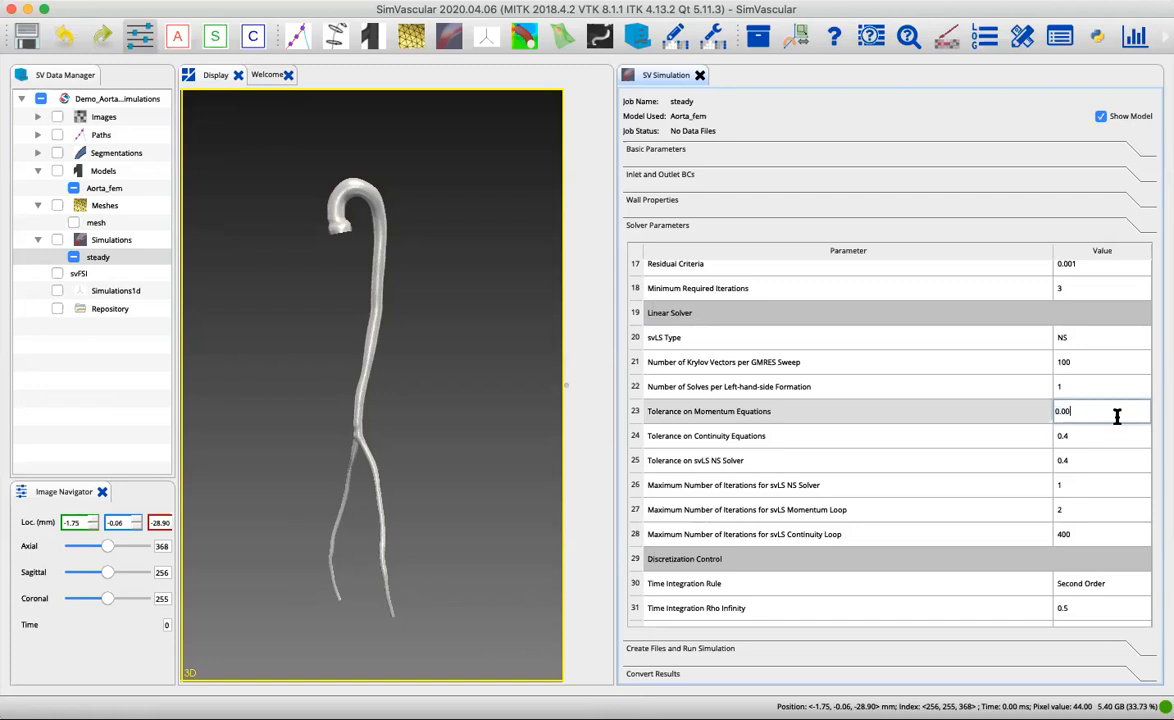
left_click(1090, 435)
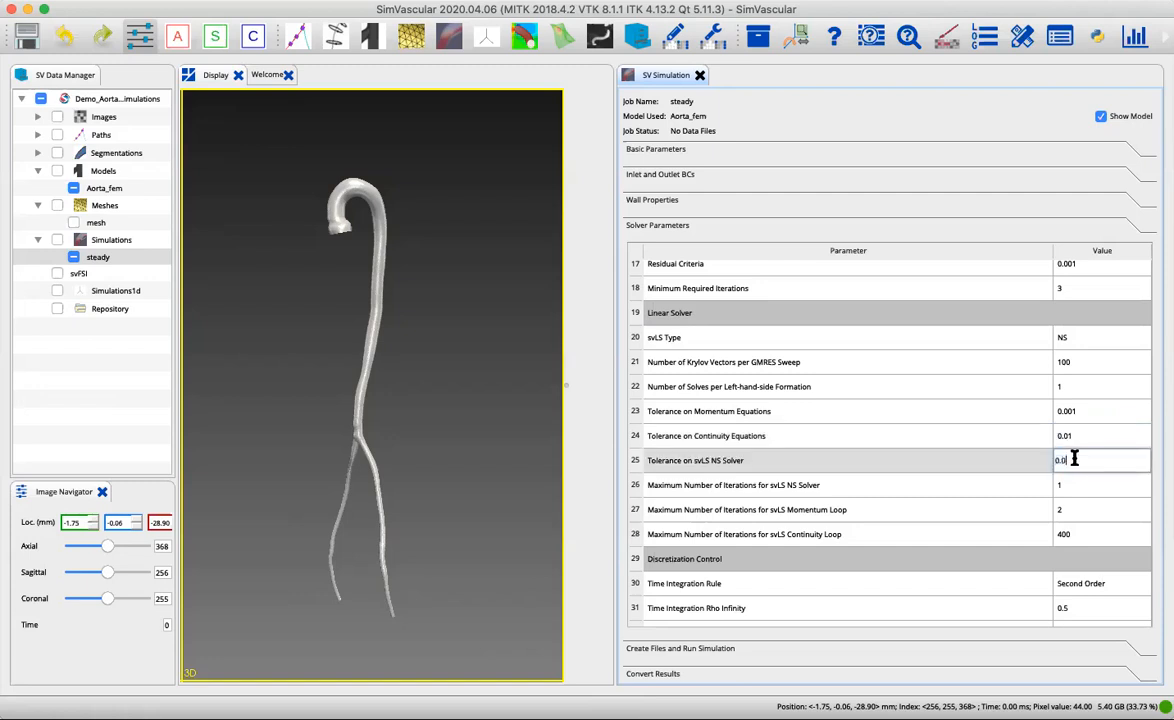
left_click(1100, 485)
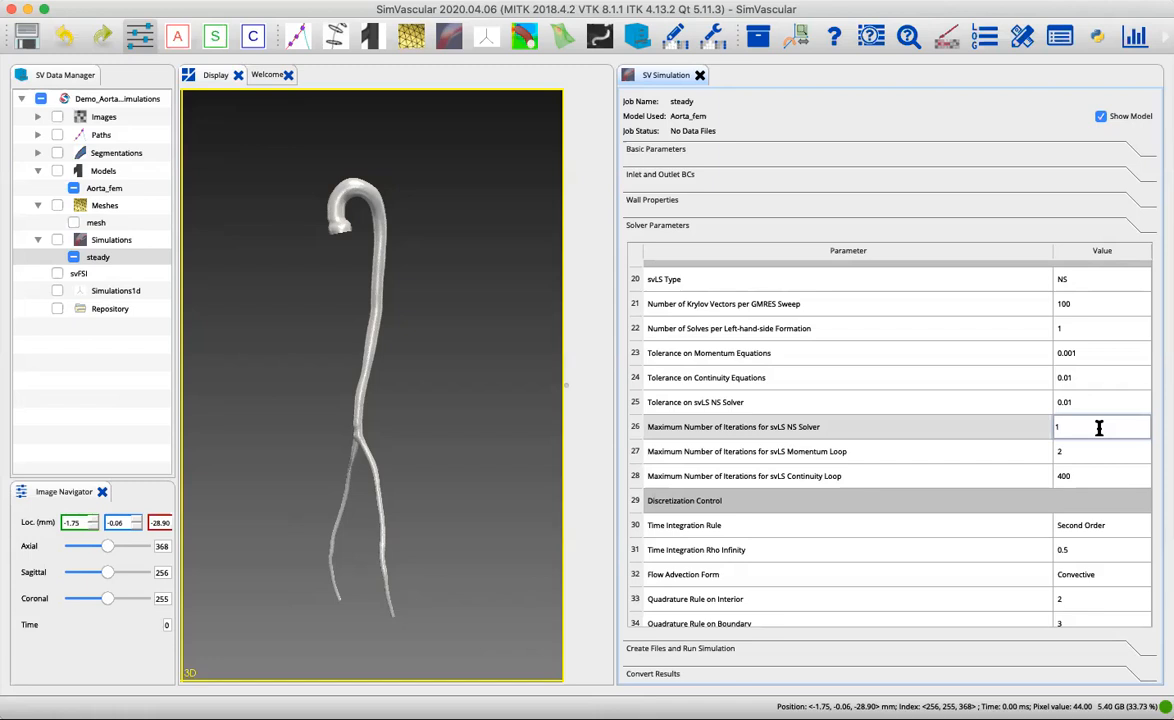
type("0")
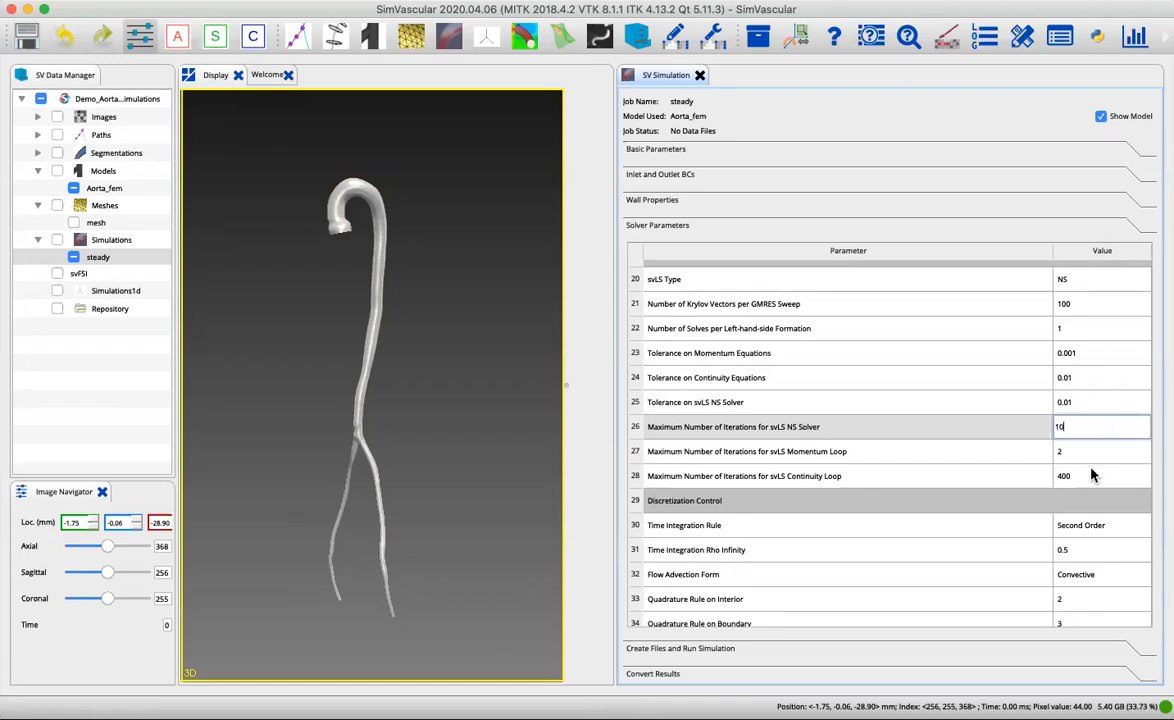
left_click(1101, 451)
type("10")
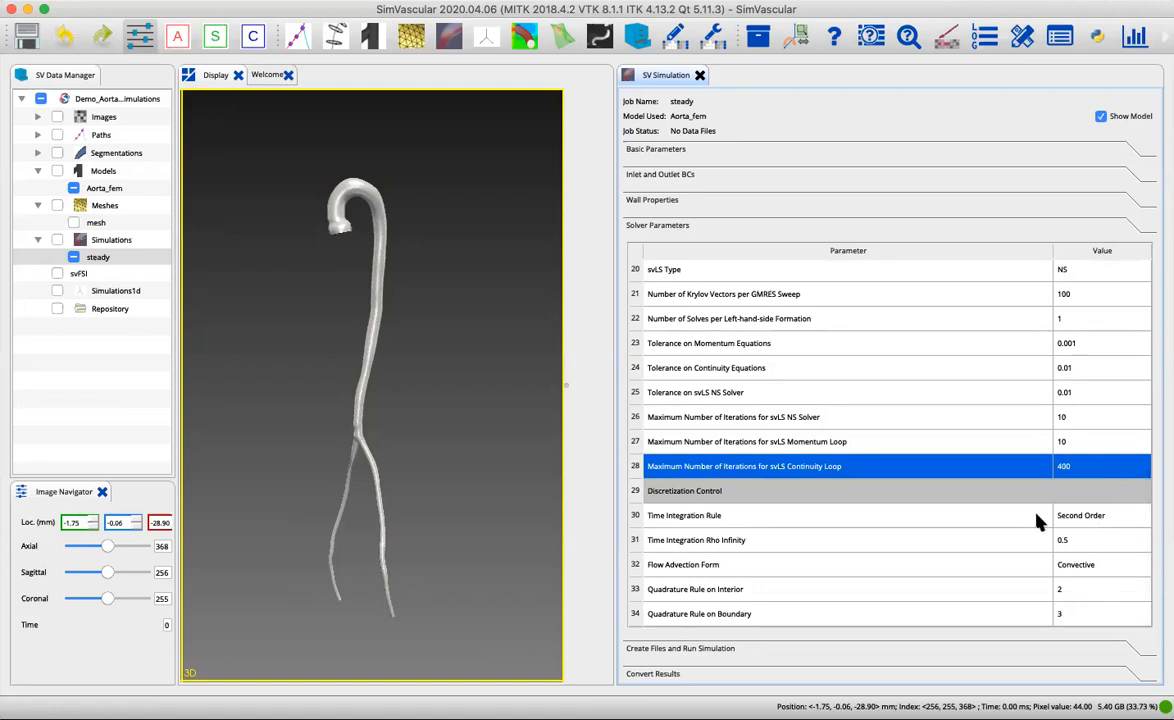
mouse_move(1090, 512)
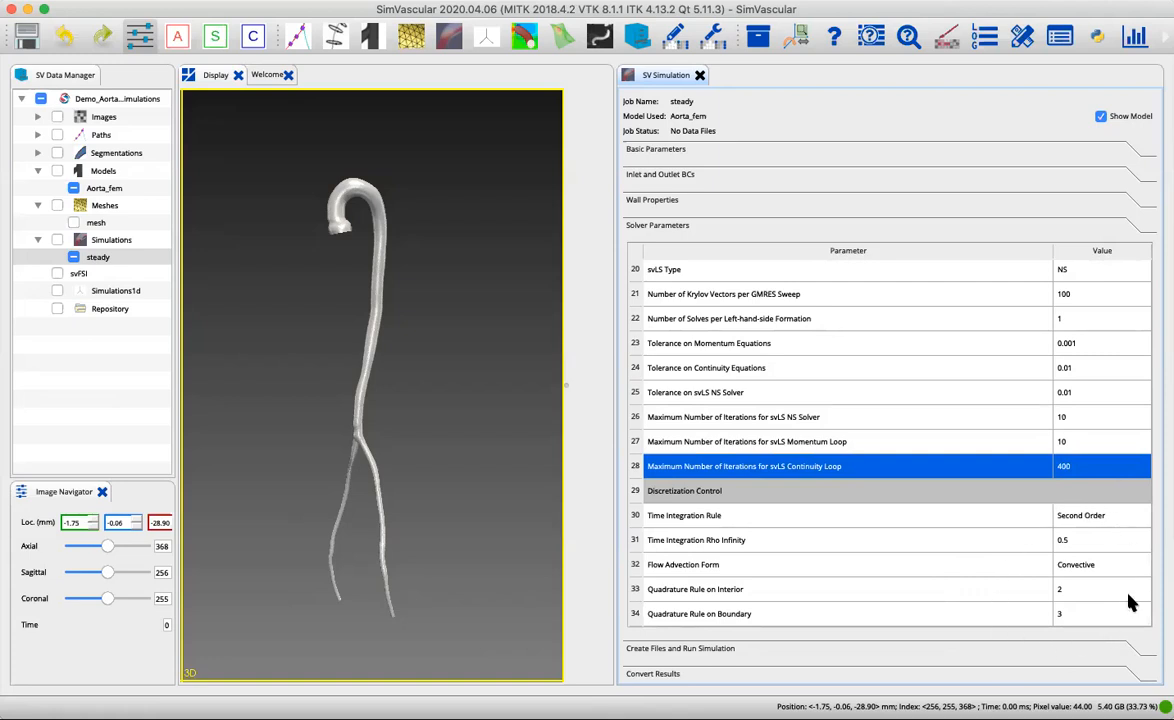
mouse_move(882, 511)
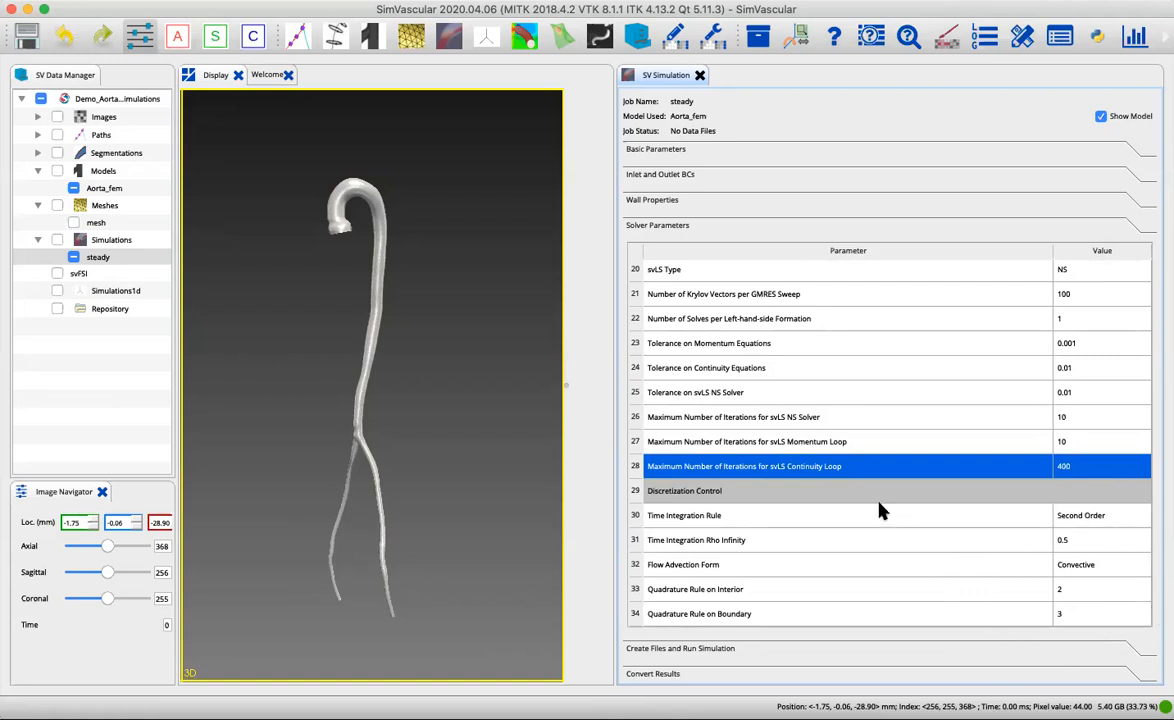
mouse_move(745, 660)
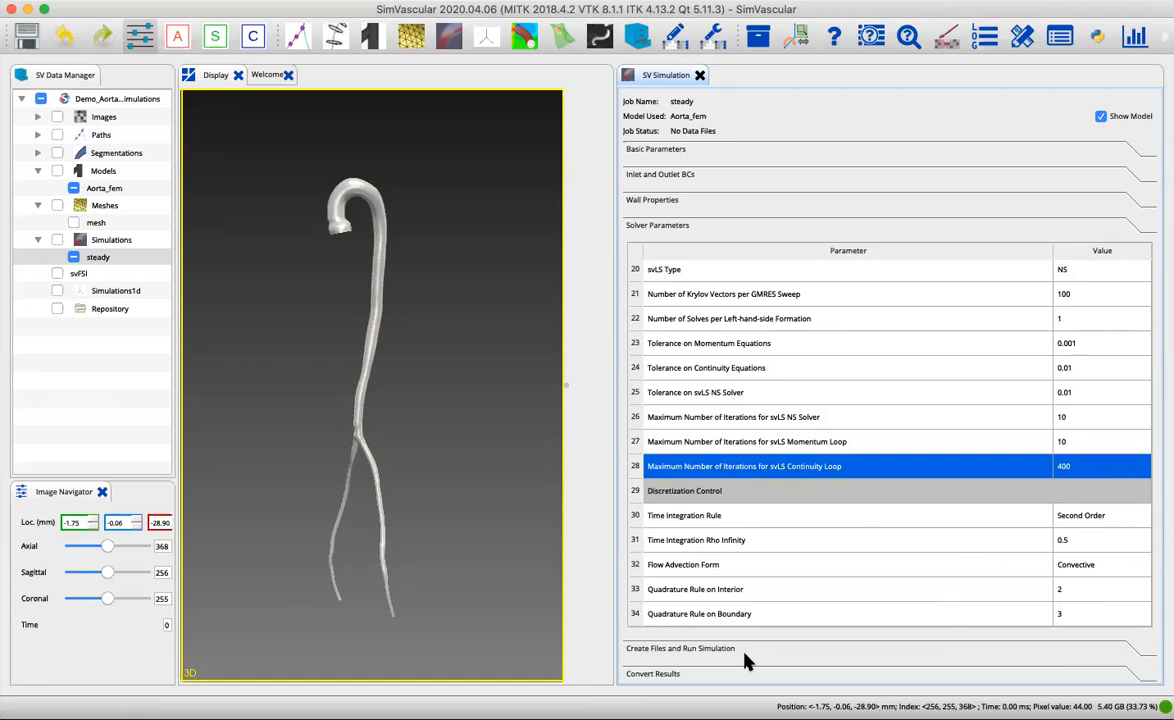
left_click(656, 148)
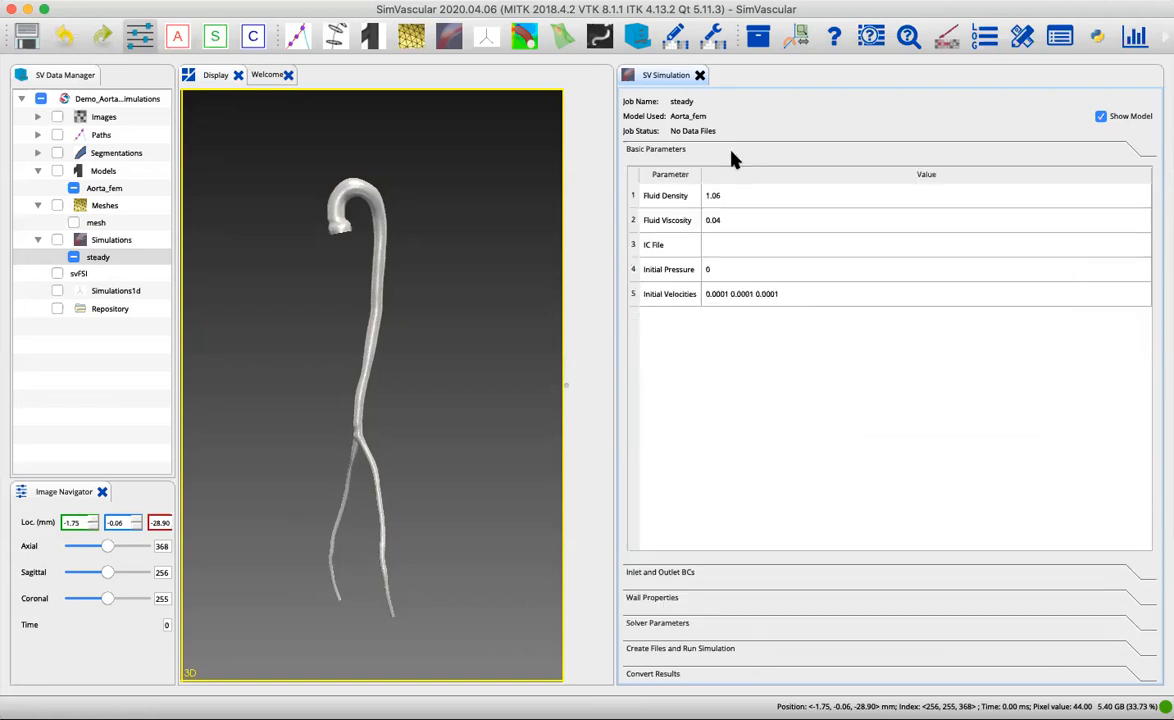
mouse_move(827, 380)
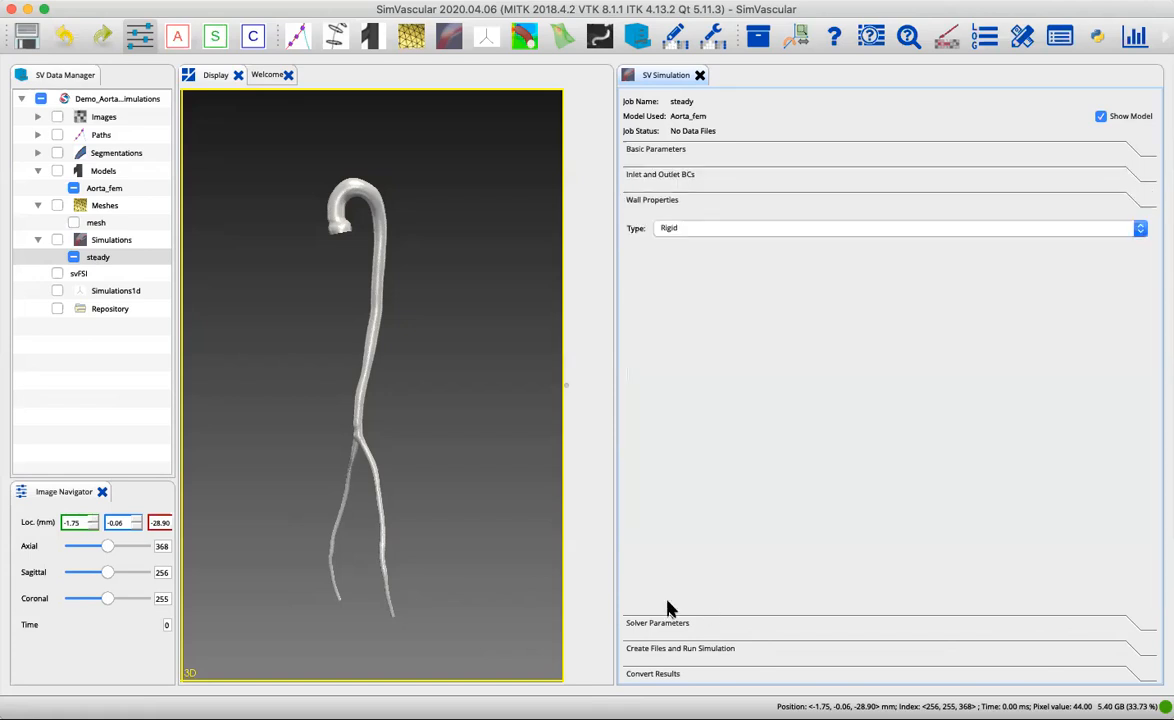
mouse_move(710, 638)
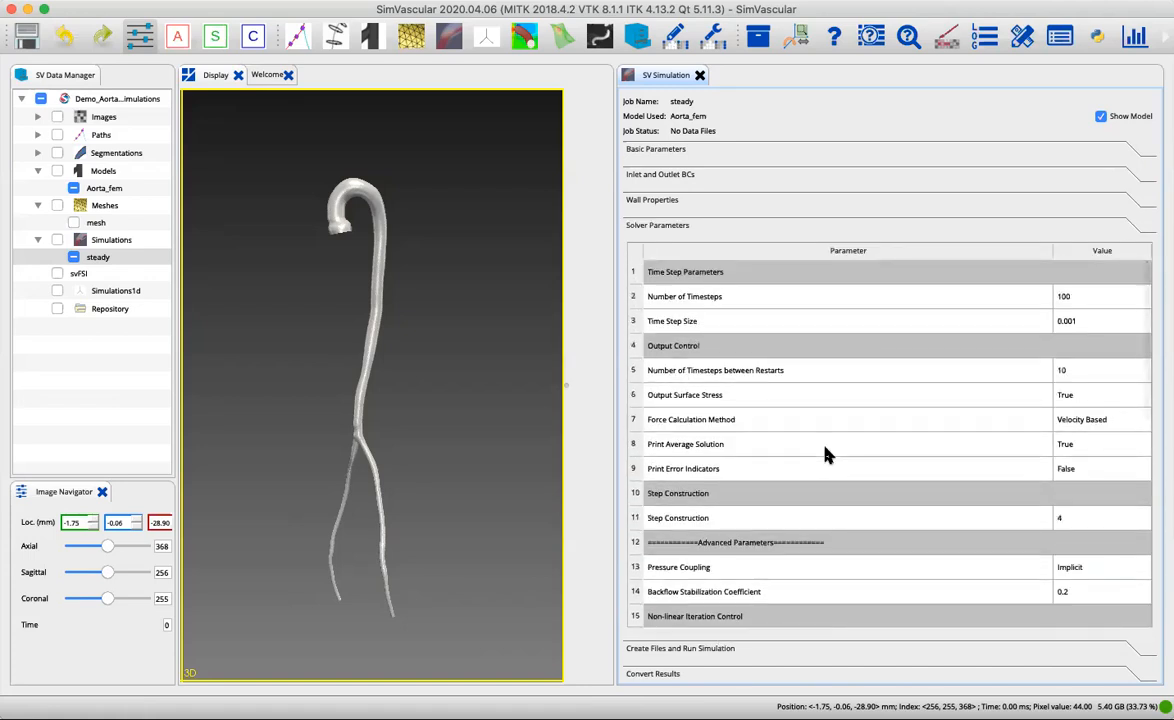
scroll("down", 3)
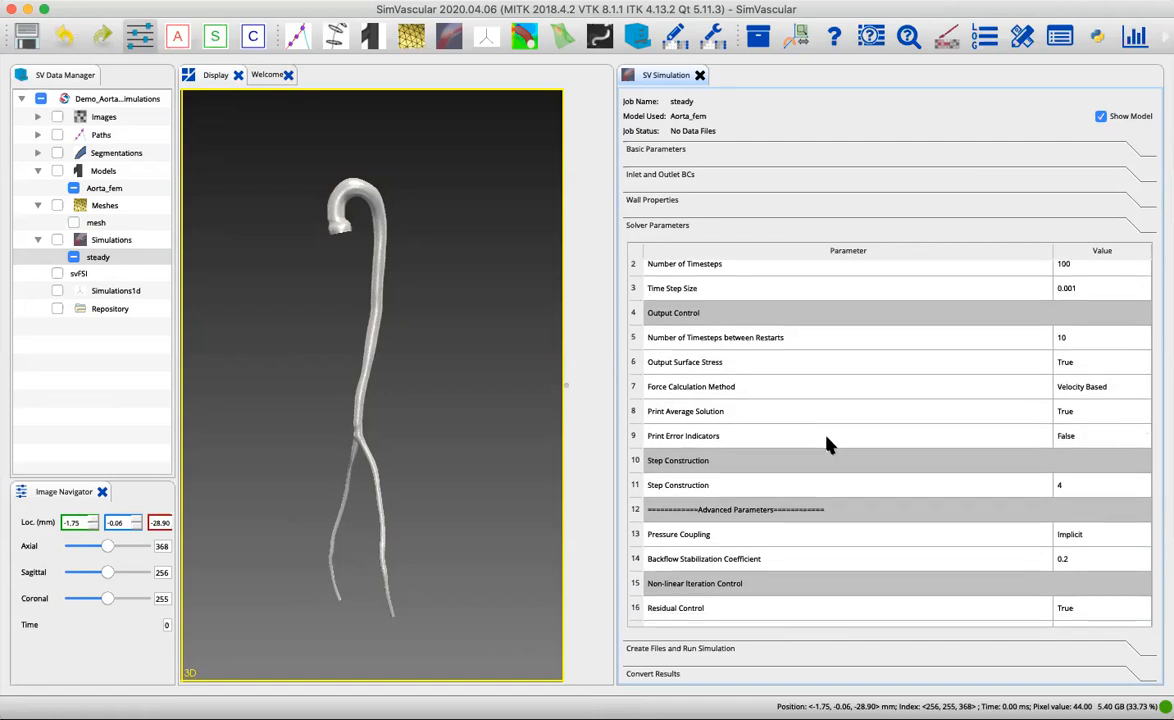
scroll("down", 3)
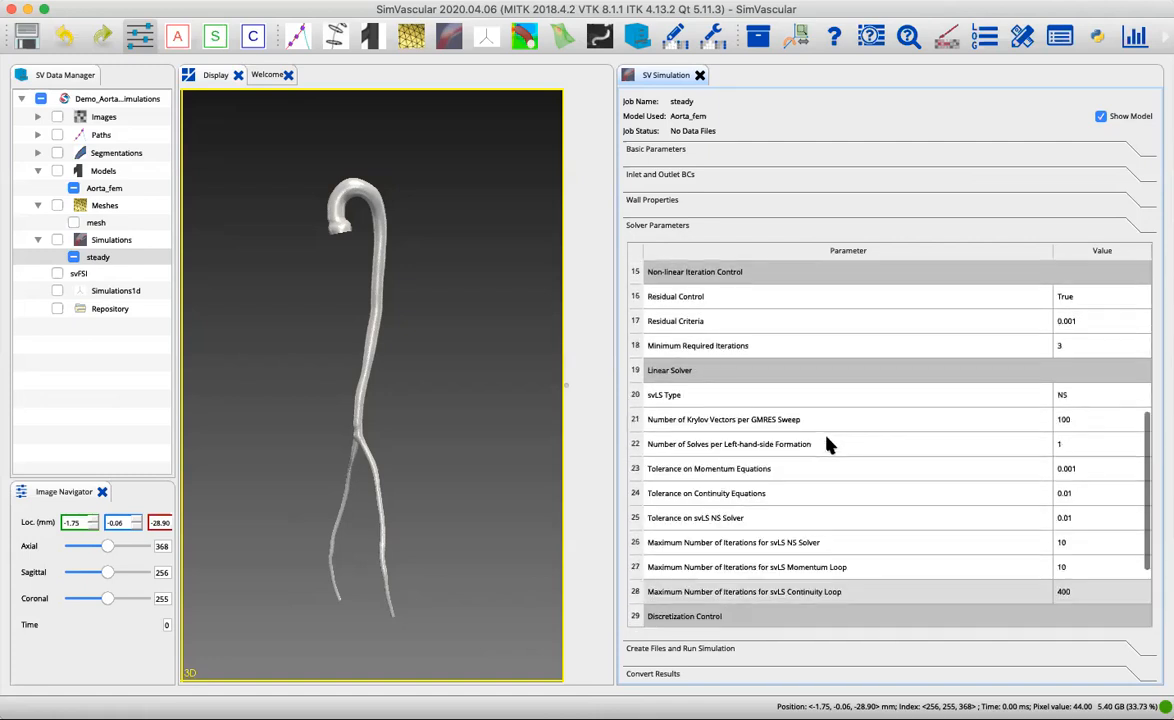
scroll("down", 3)
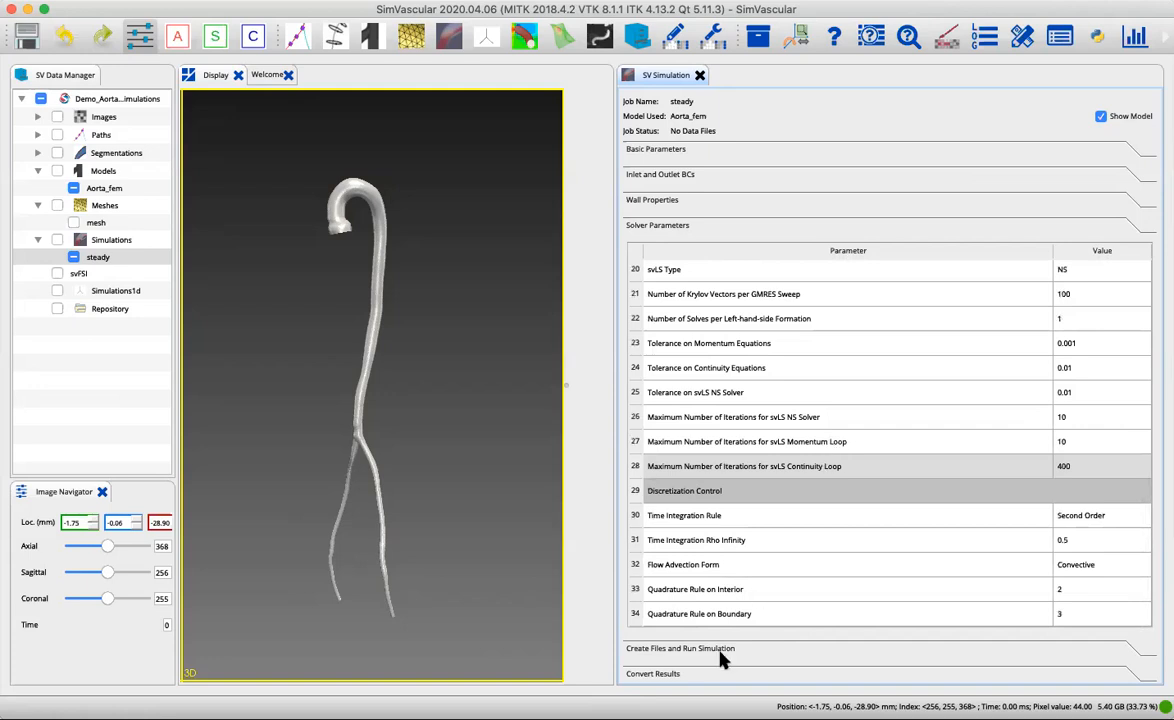
Expand the steady job's Create Files and Run Simulation section.
left_click(680, 648)
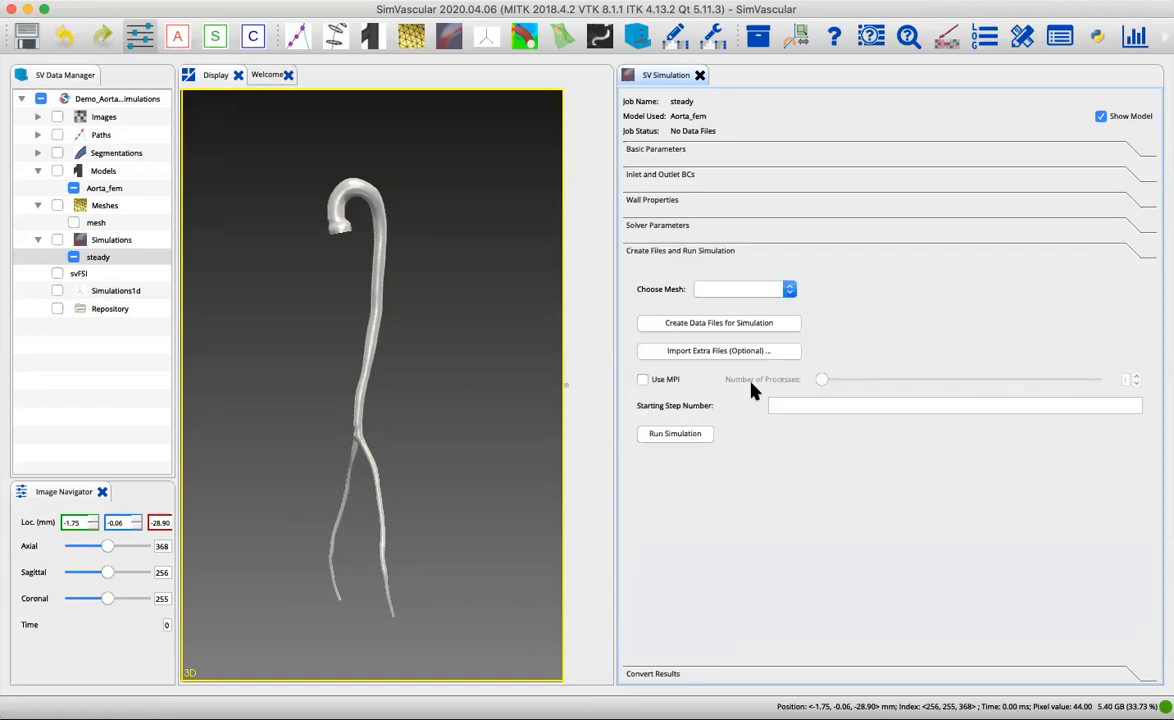
mouse_move(925, 293)
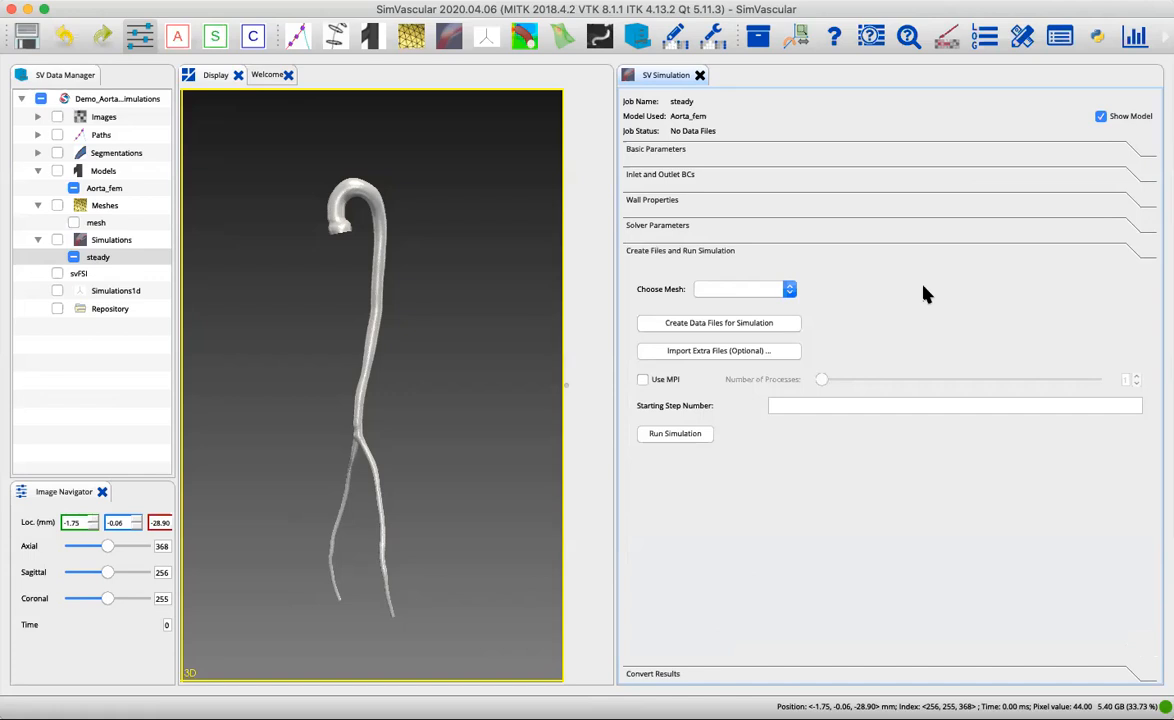
mouse_move(740, 289)
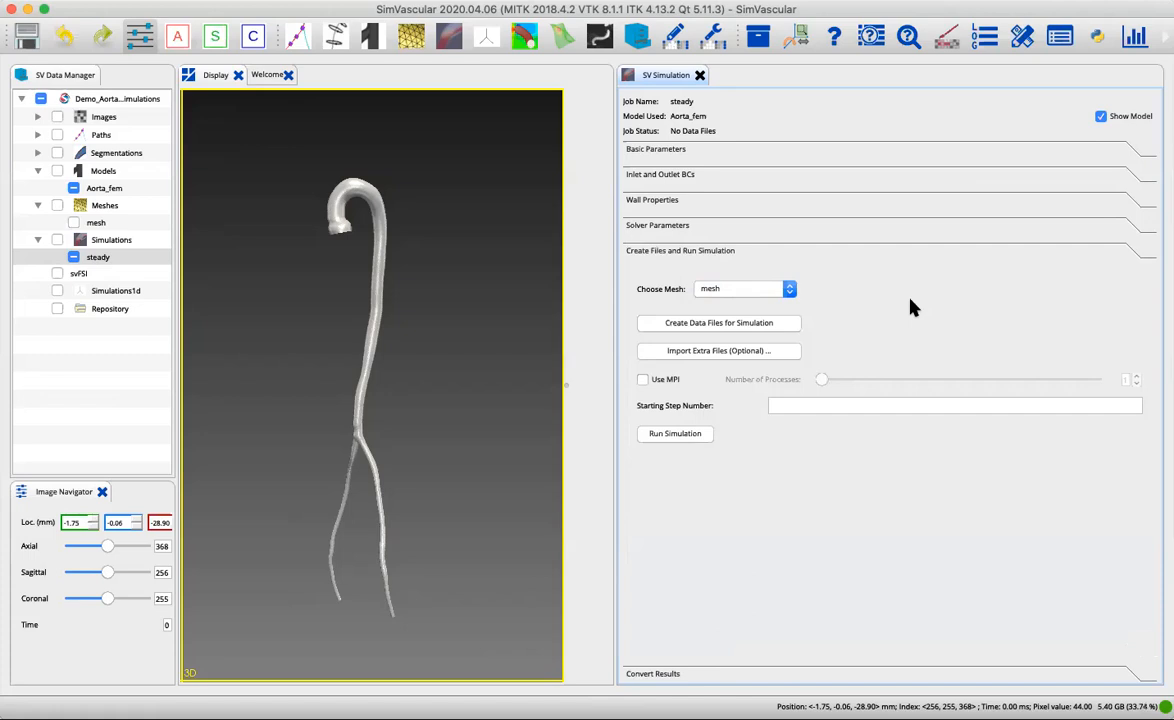
mouse_move(729, 362)
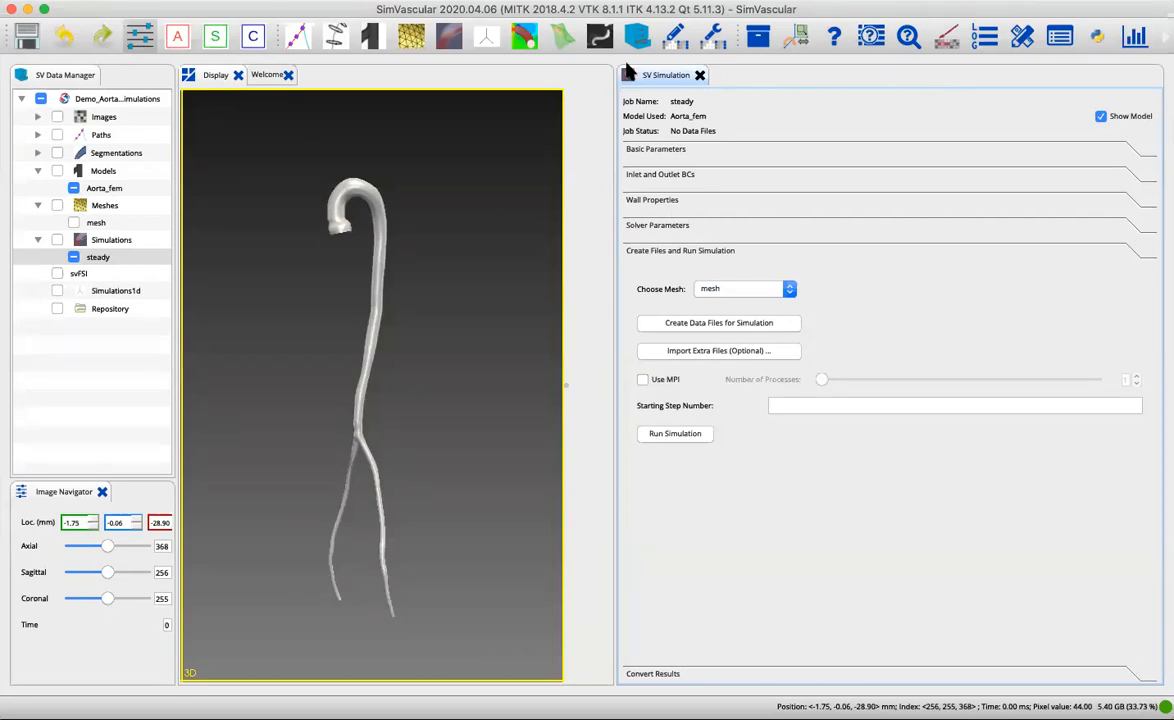
mouse_move(605, 325)
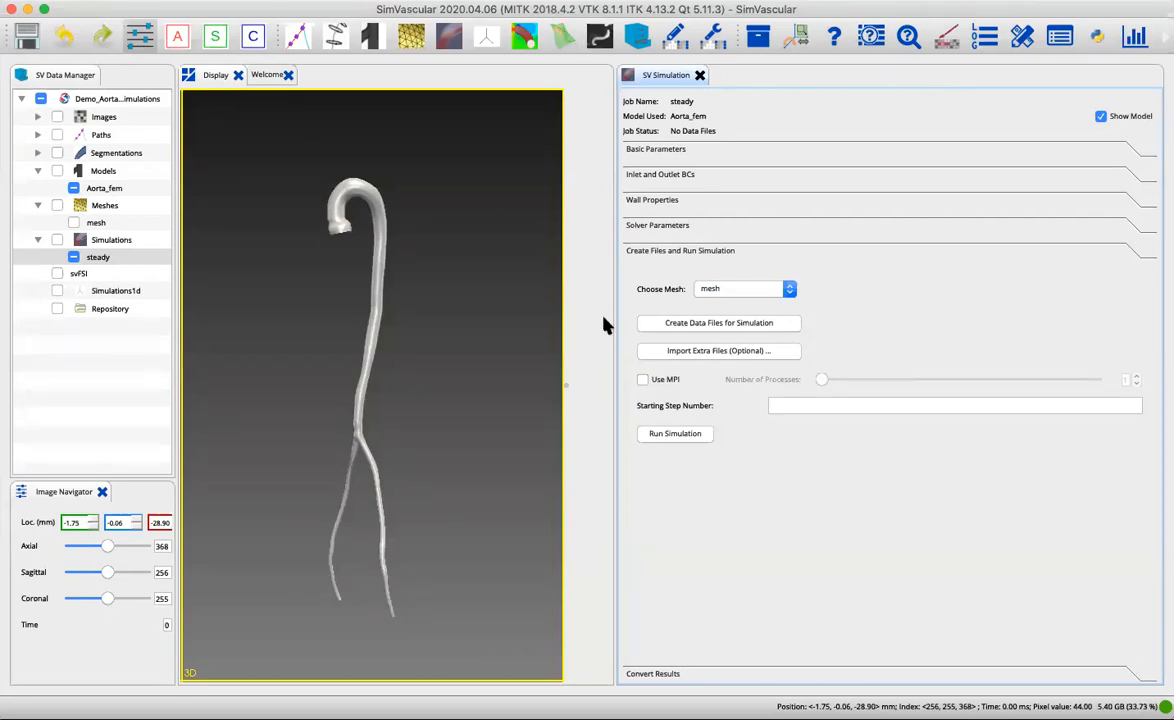
mouse_move(870, 330)
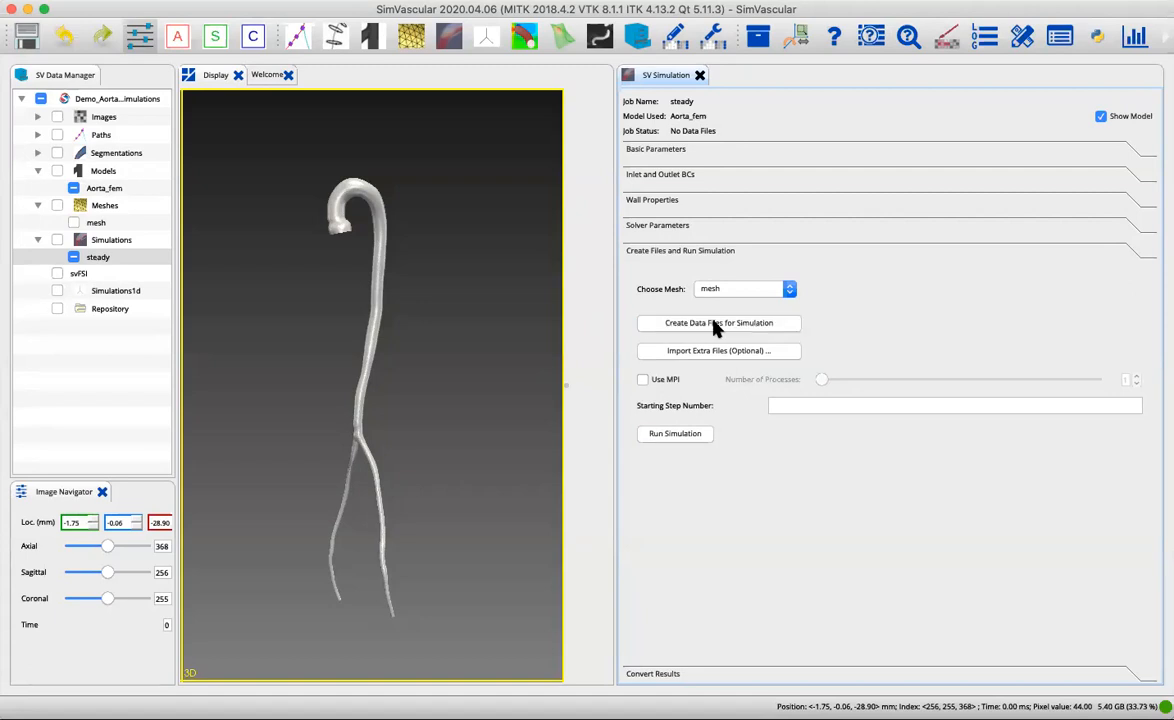
Create the steady job's data files from the chosen mesh and dismiss the confirmation.
left_click(718, 322)
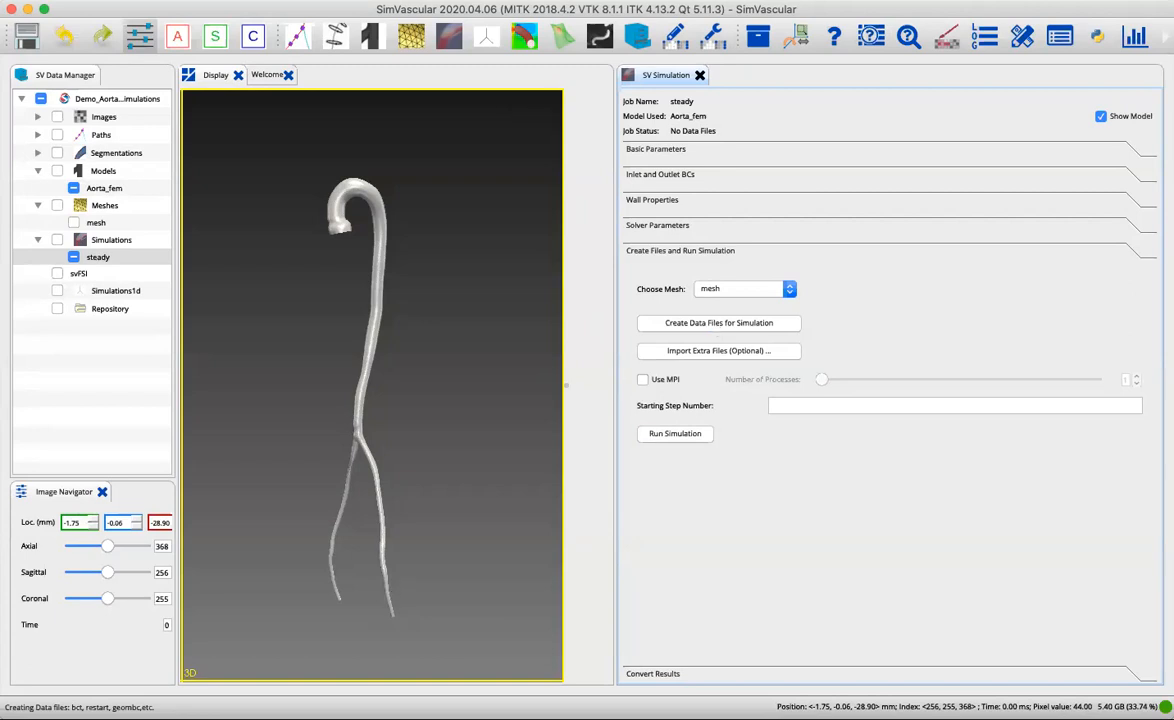
left_click(718, 322)
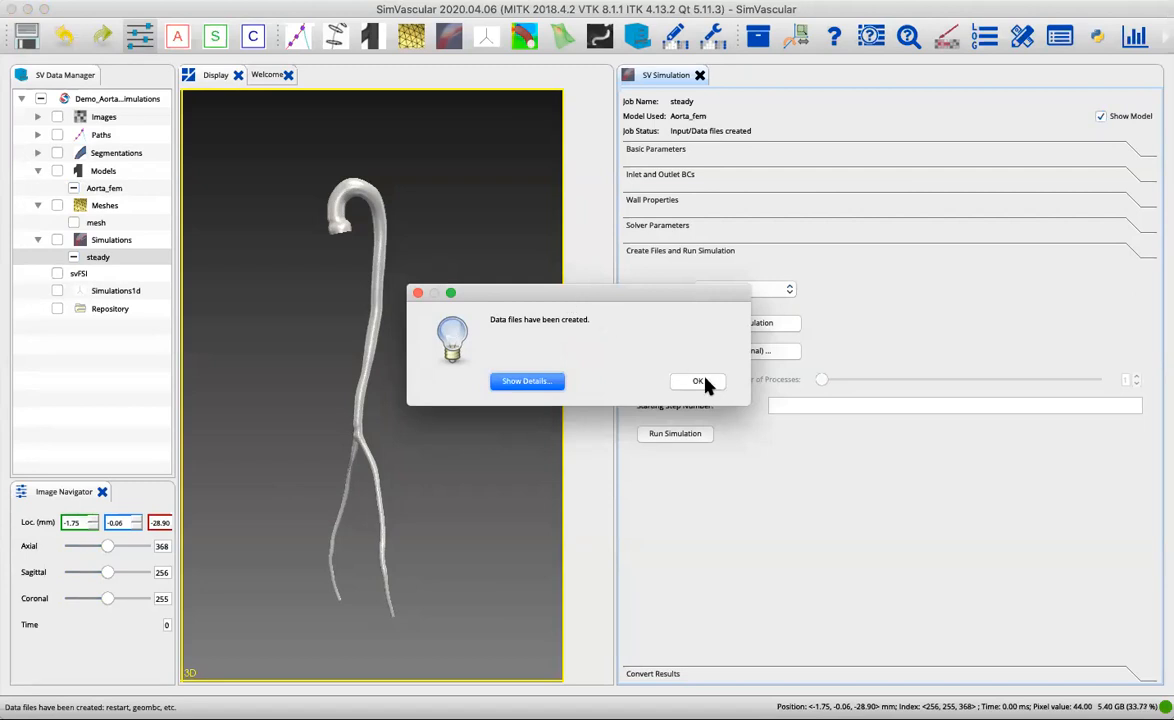
mouse_move(708, 388)
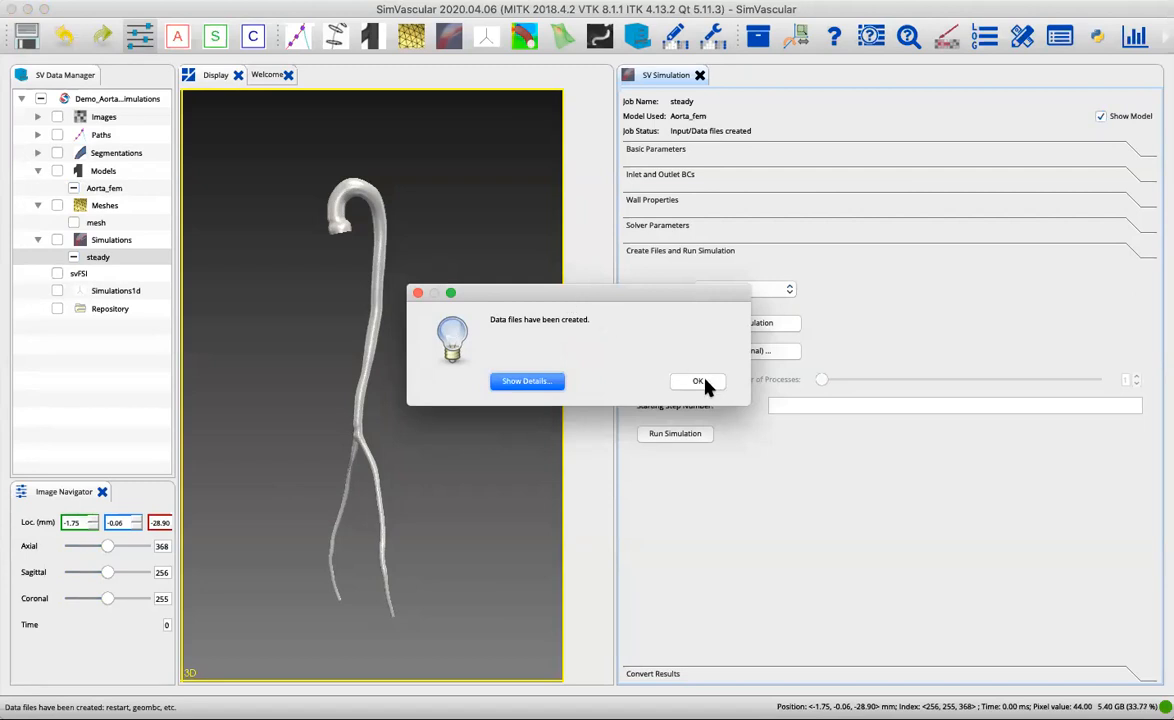
left_click(698, 381)
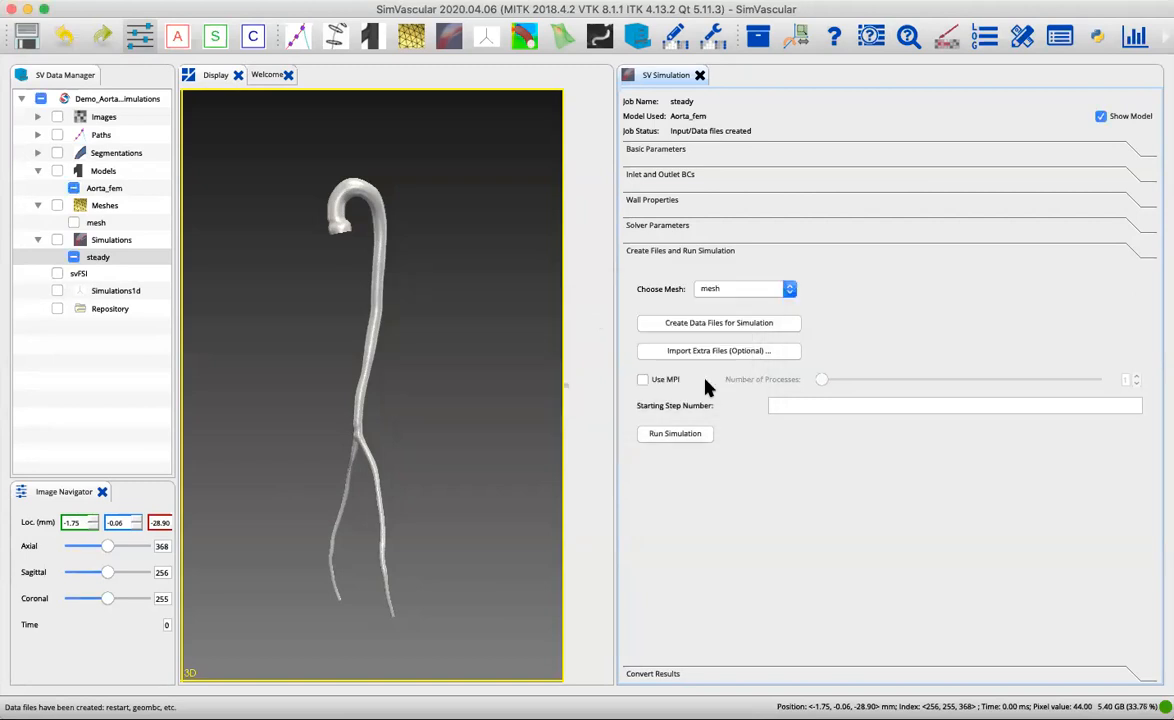
mouse_move(868, 313)
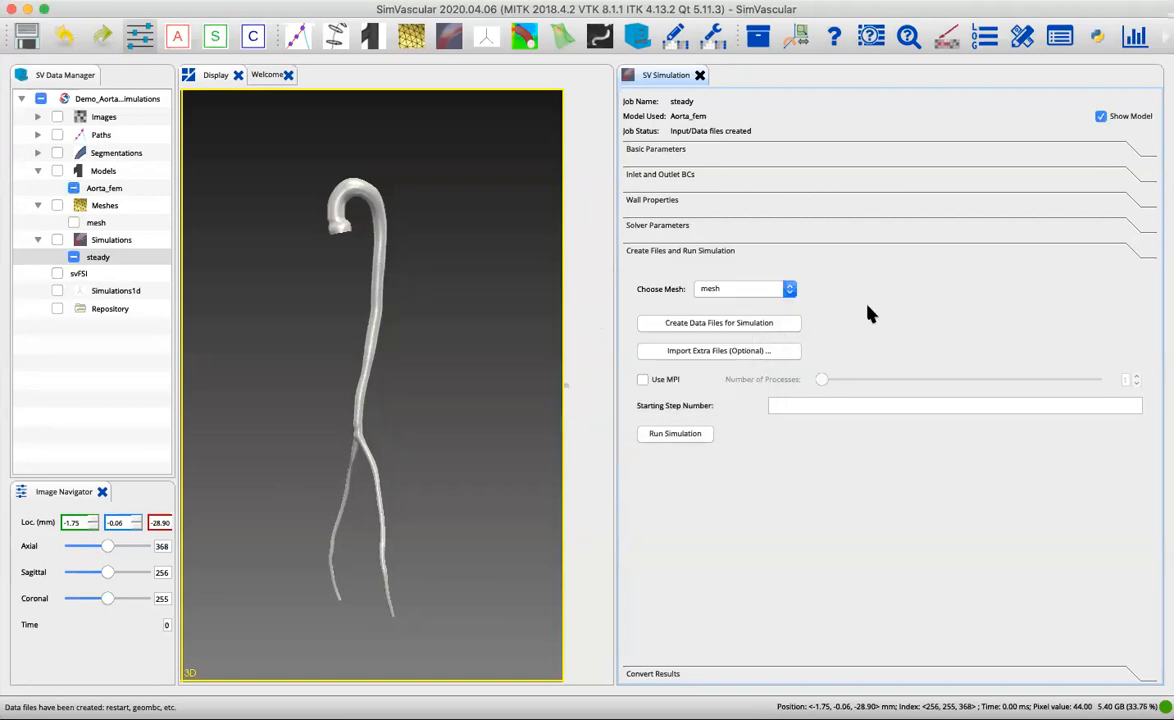
mouse_move(912, 325)
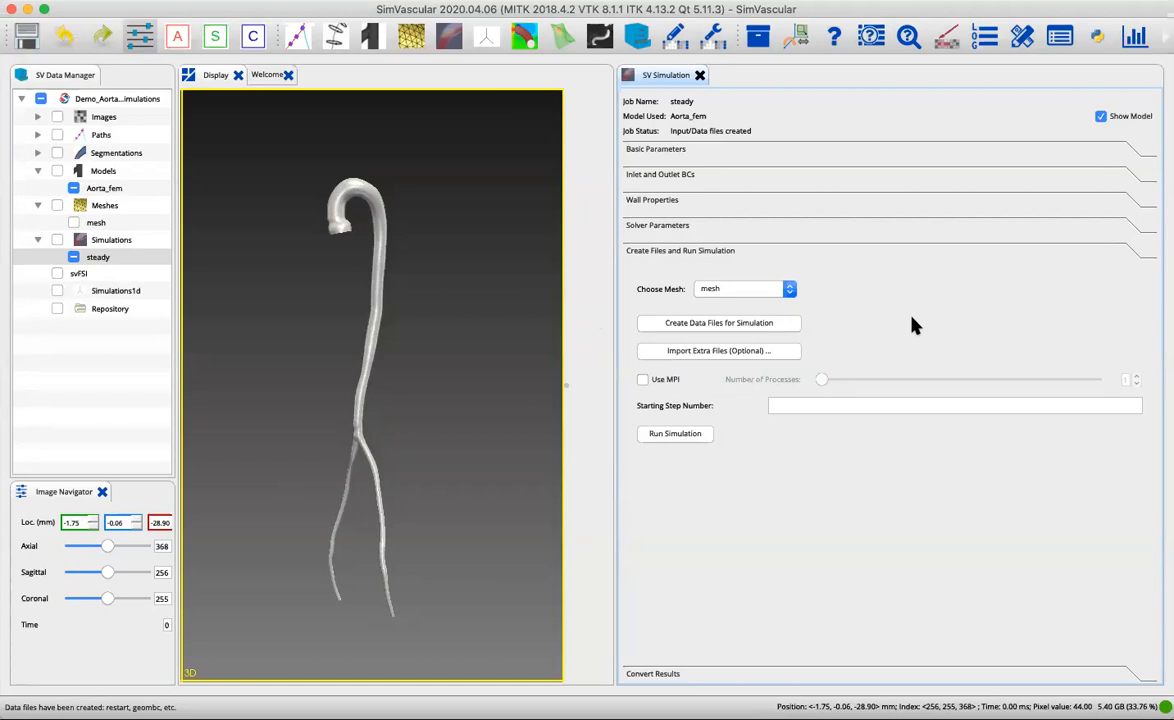
mouse_move(678, 388)
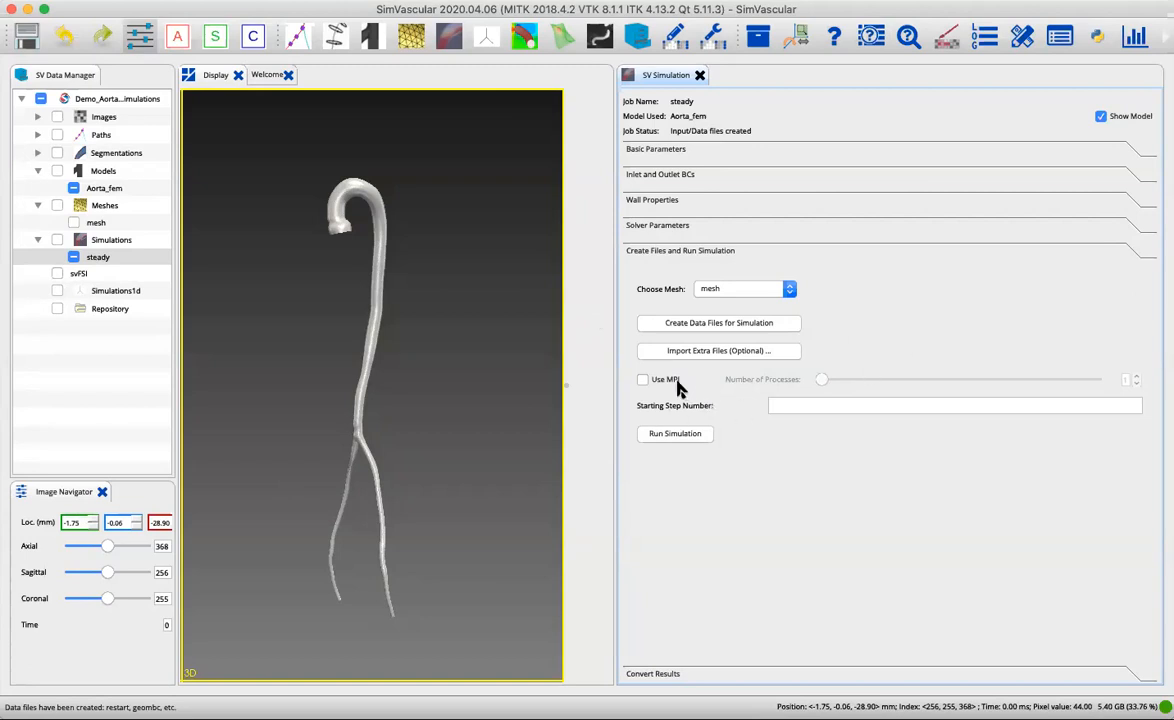
mouse_move(675, 388)
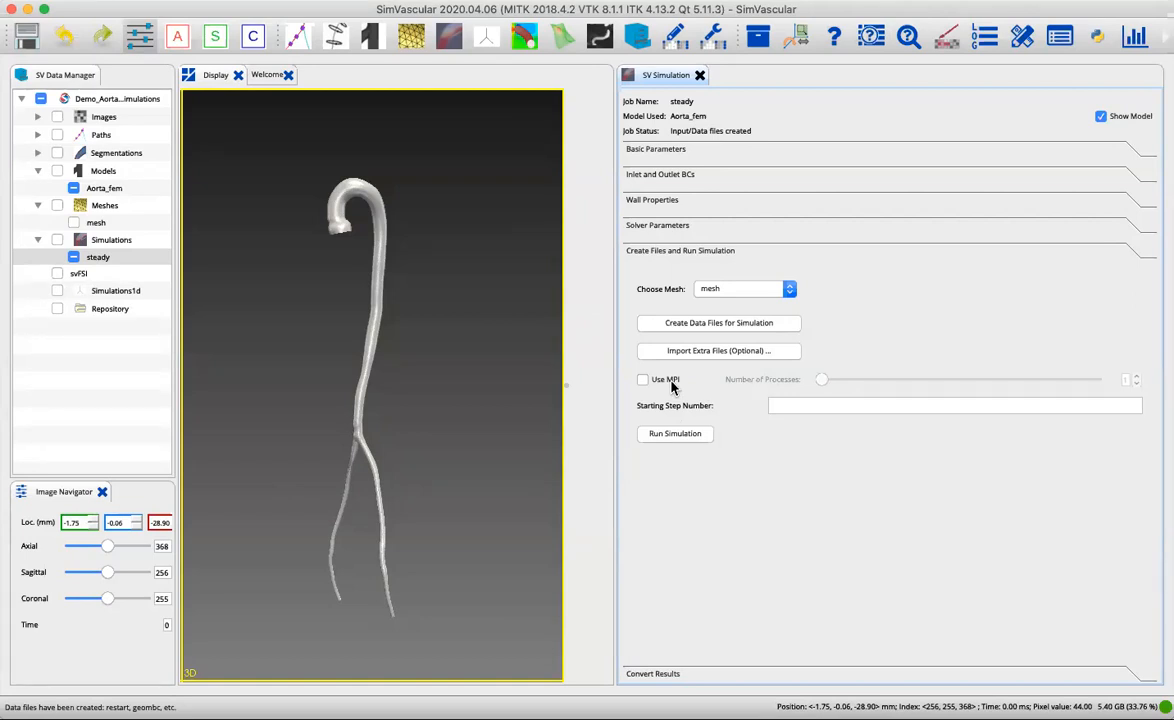
left_click(642, 379)
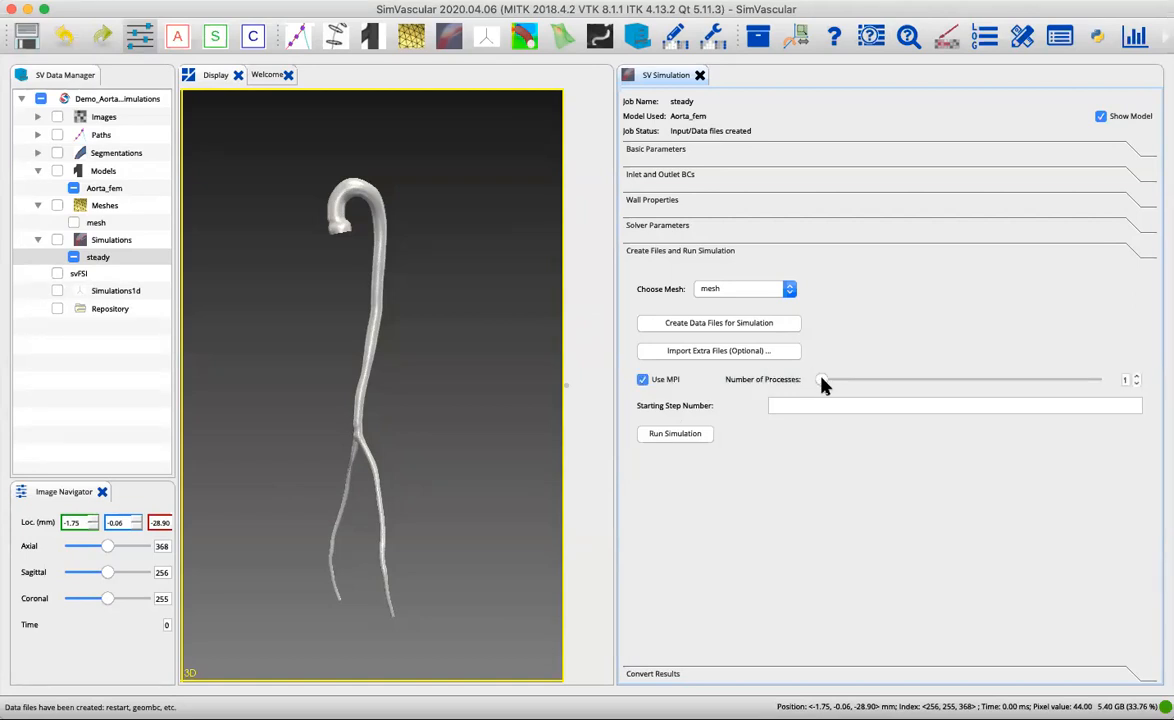
left_click_drag(822, 379, 978, 379)
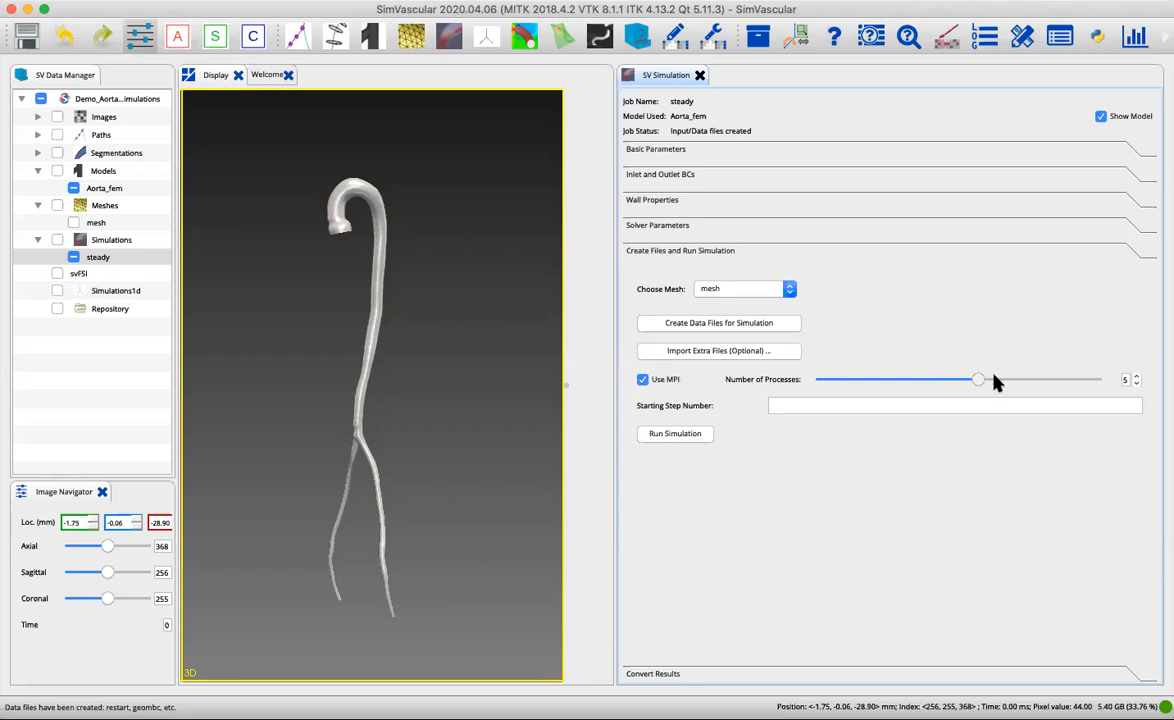
left_click_drag(978, 379, 1095, 379)
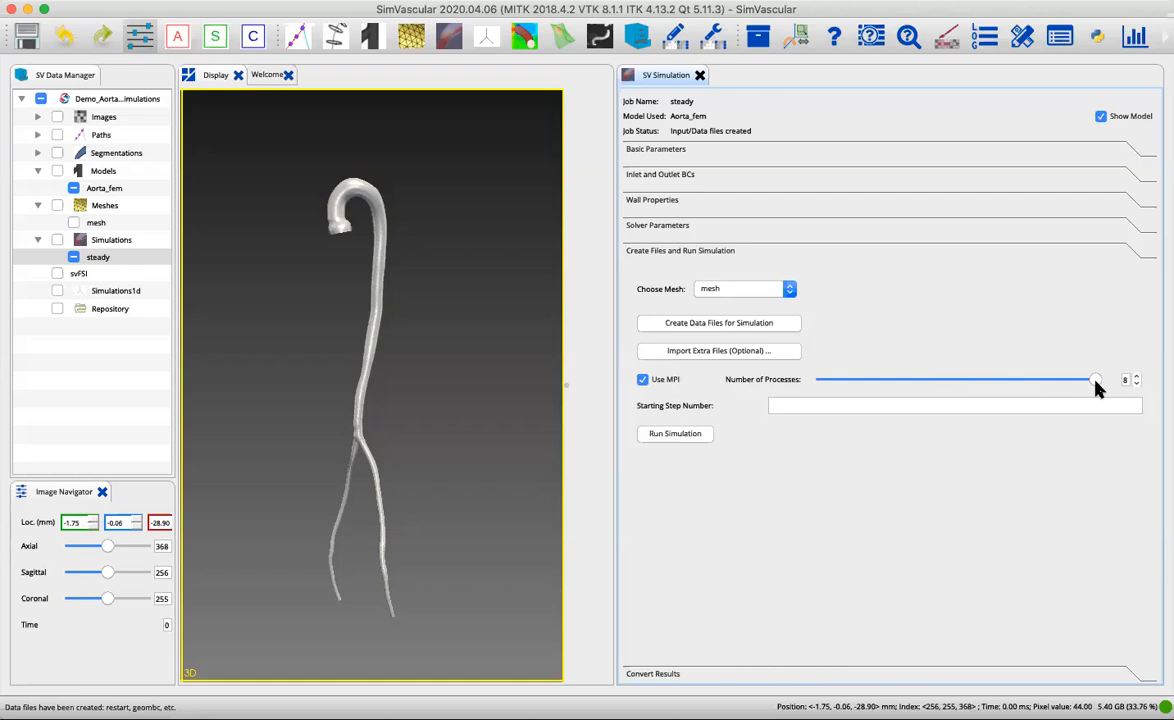
mouse_move(1098, 388)
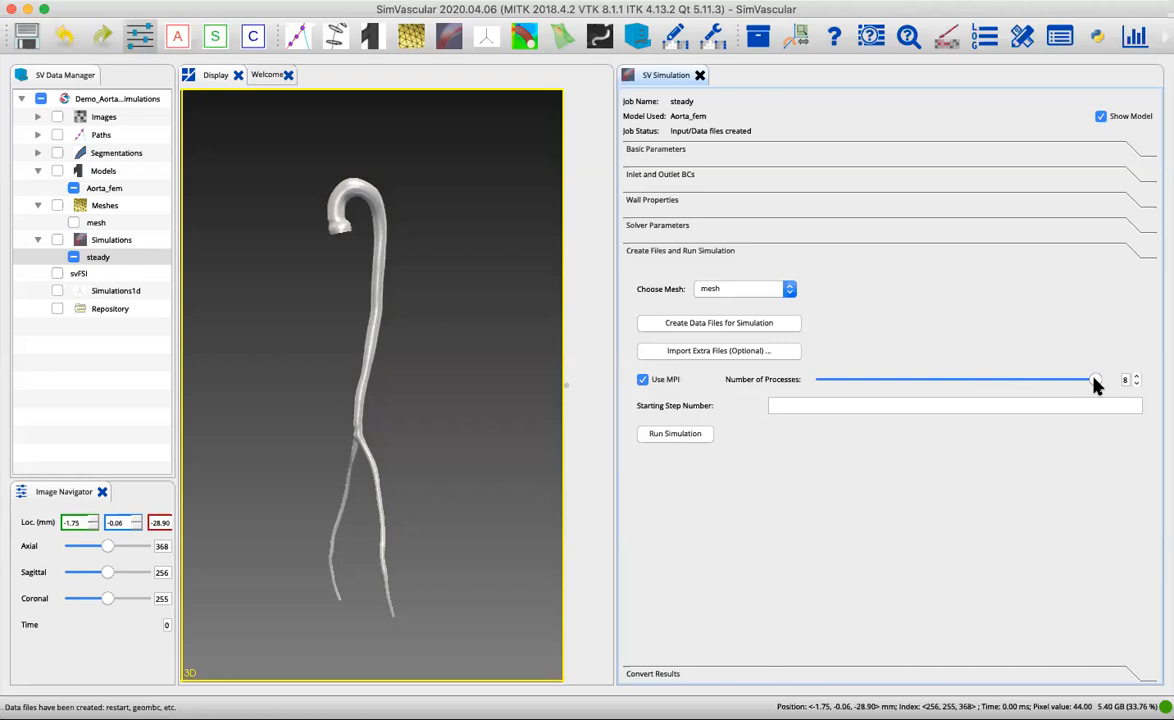
left_click_drag(1095, 379, 822, 379)
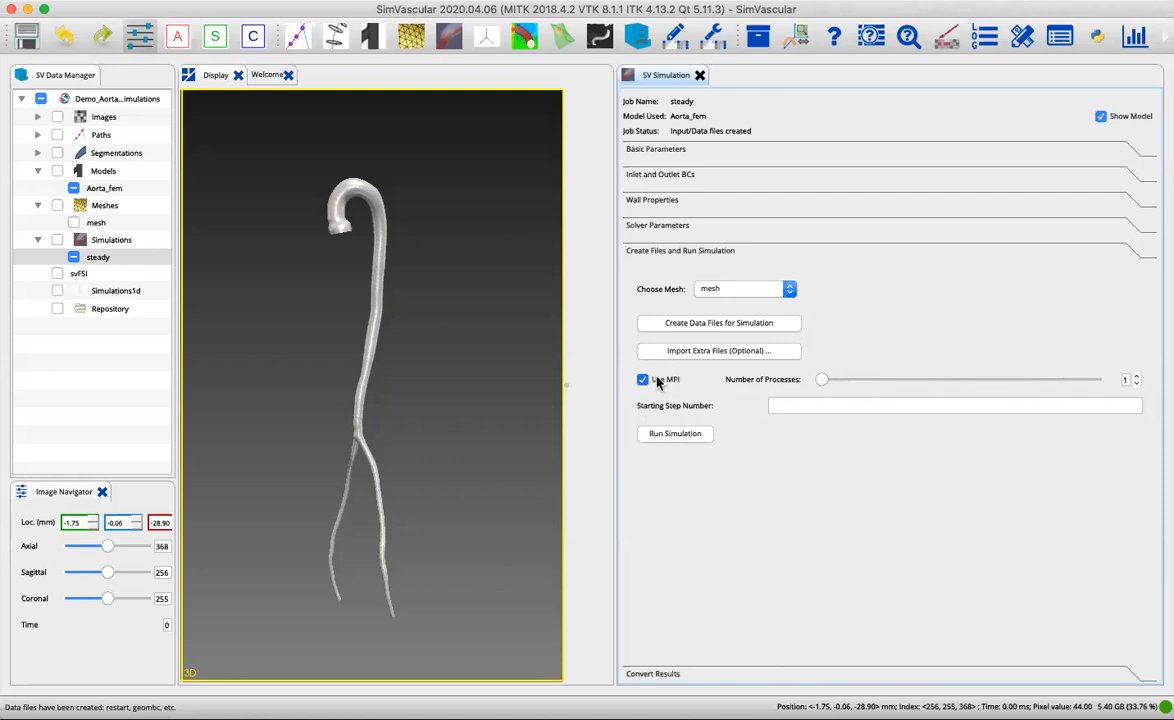
left_click(643, 379)
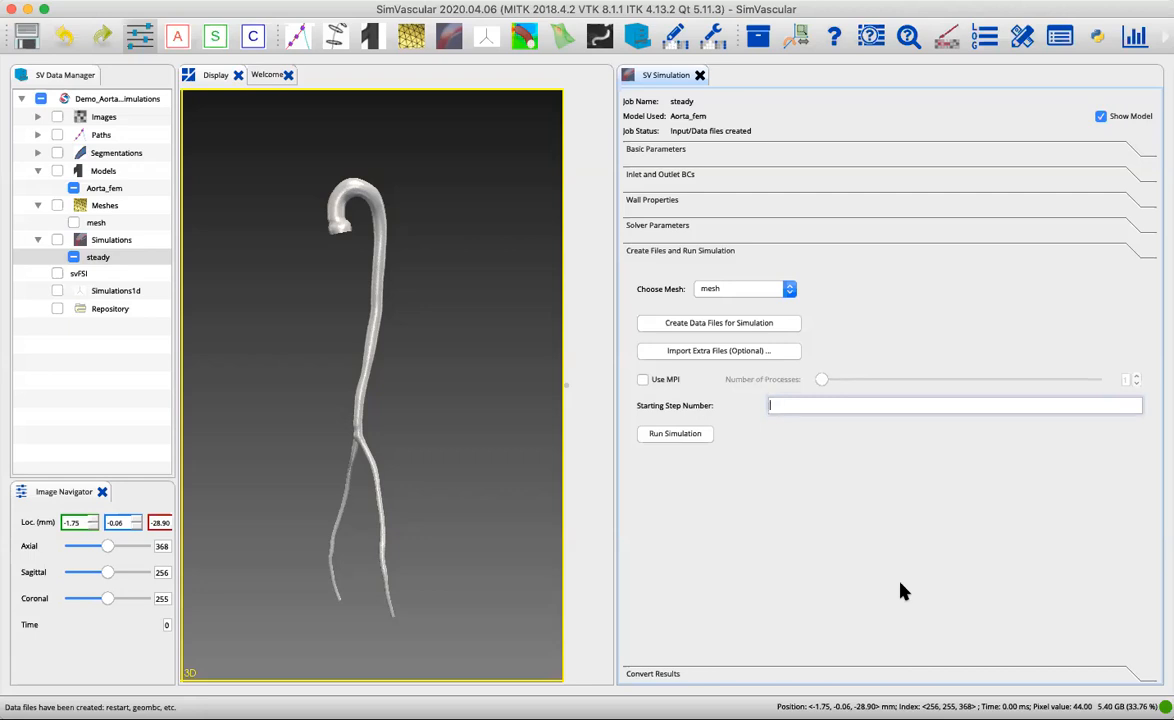
Enter 0 as the starting step number.
type("100")
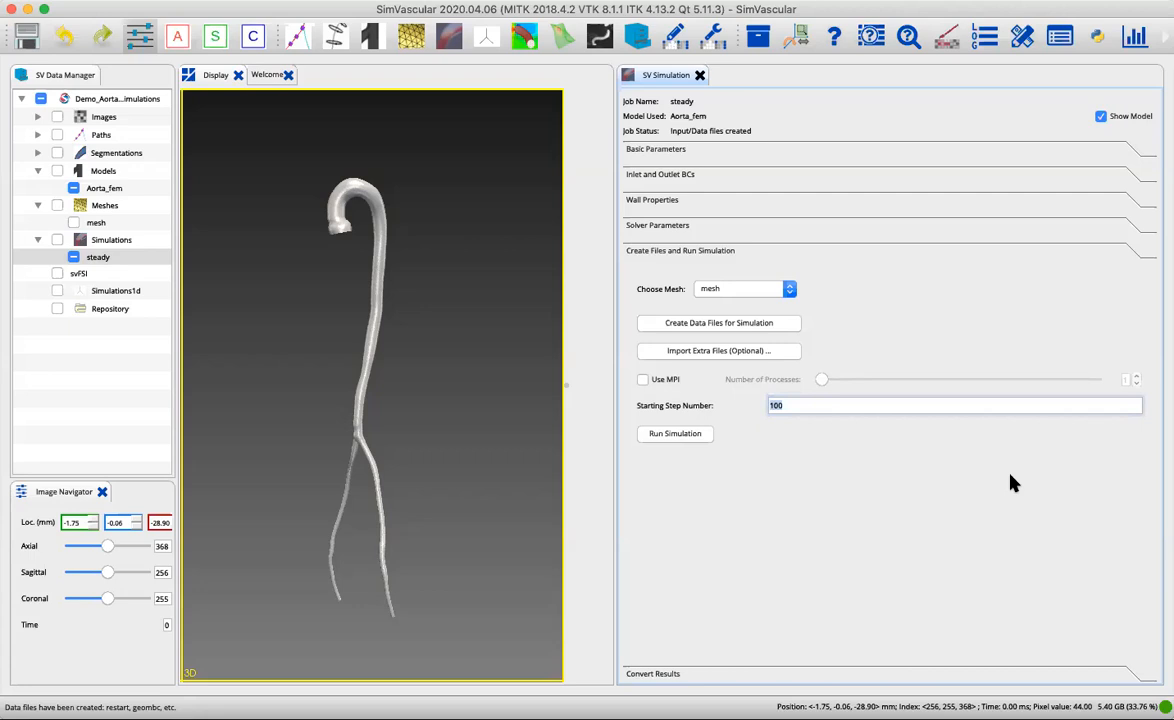
type("30")
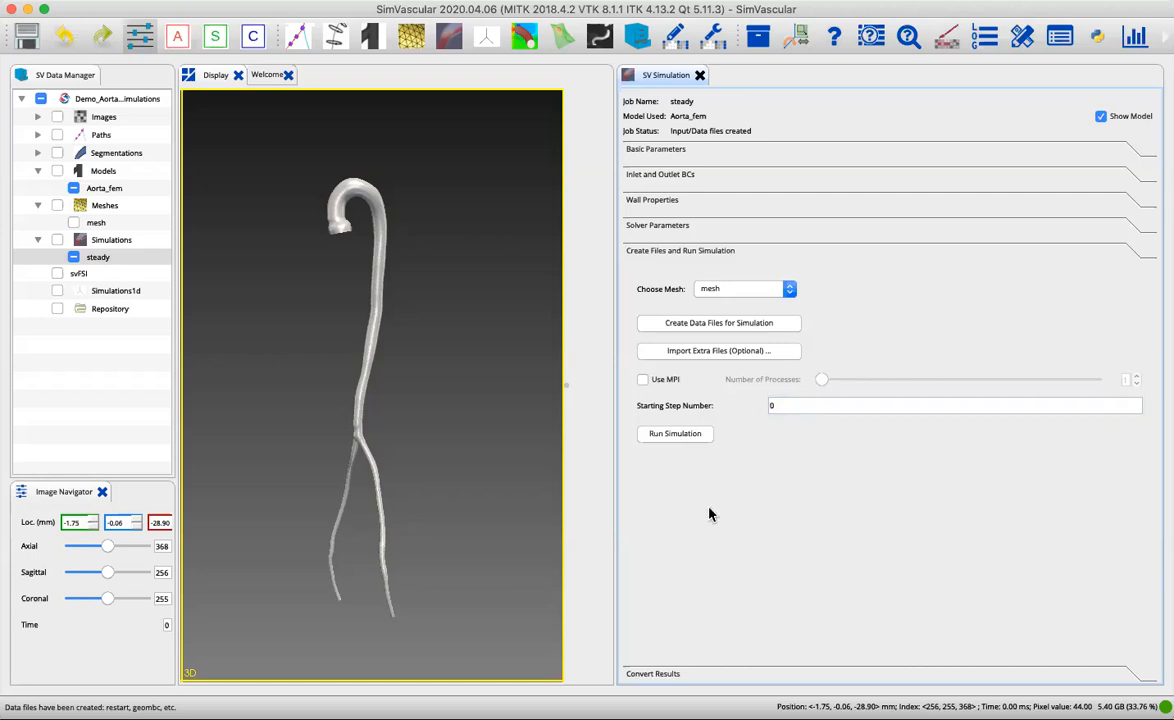
mouse_move(688, 449)
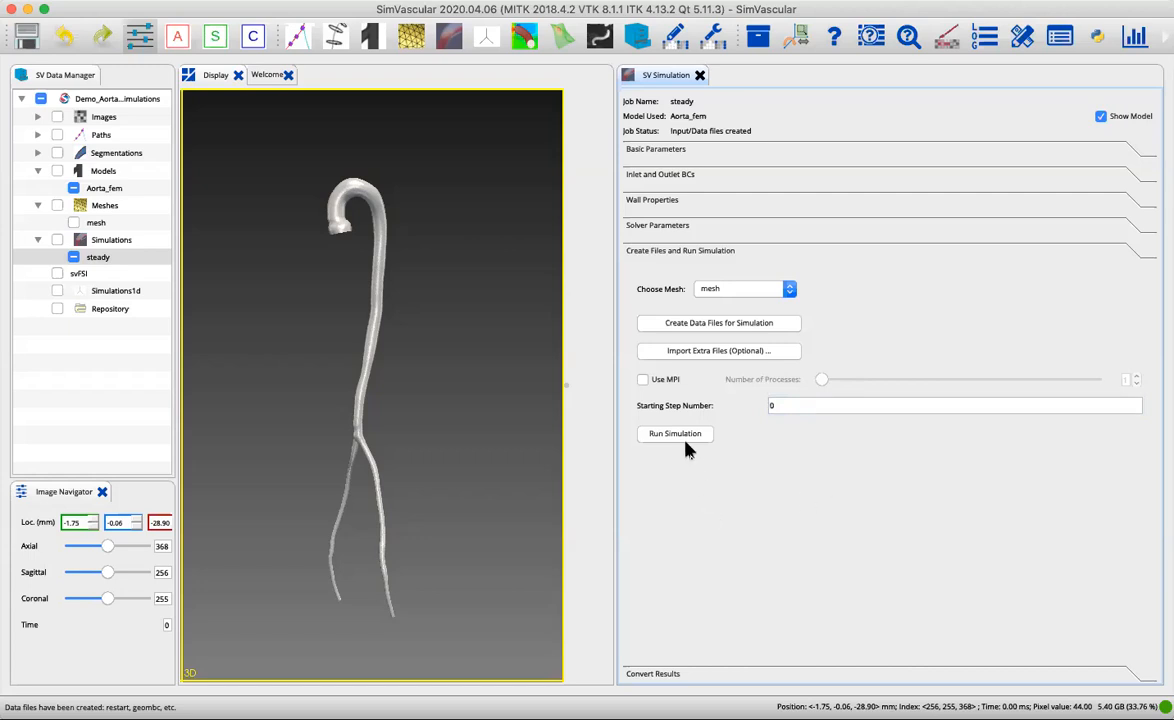
mouse_move(683, 440)
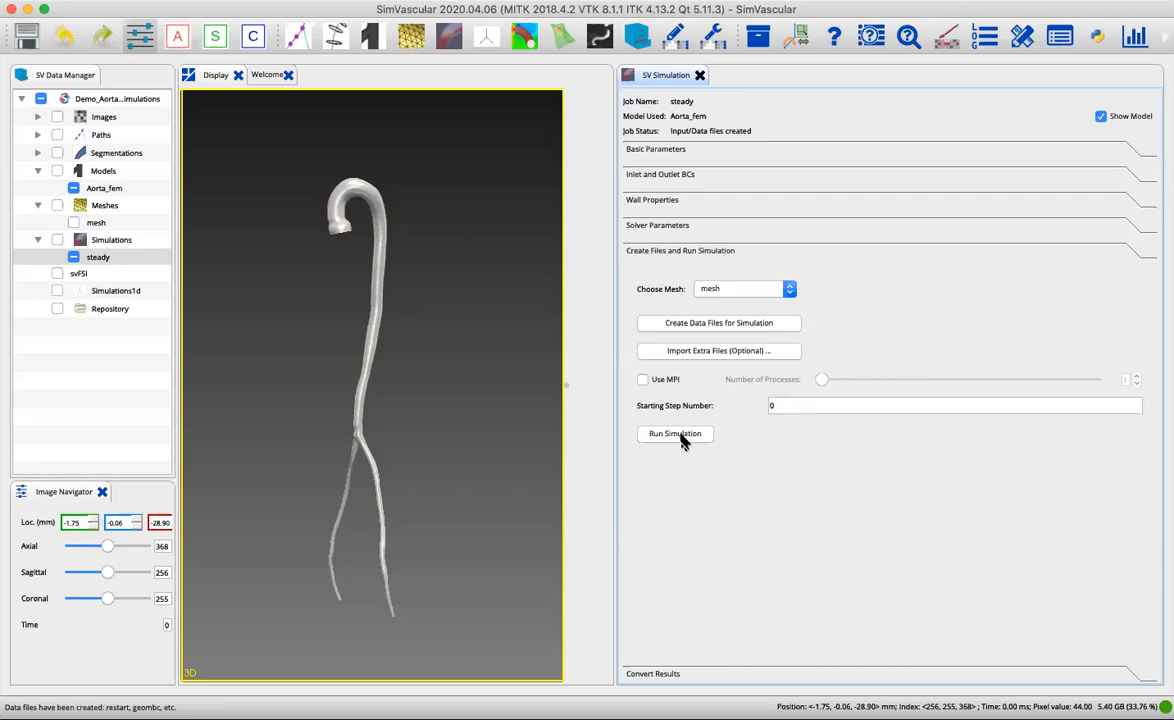
Run the steady simulation.
left_click(675, 433)
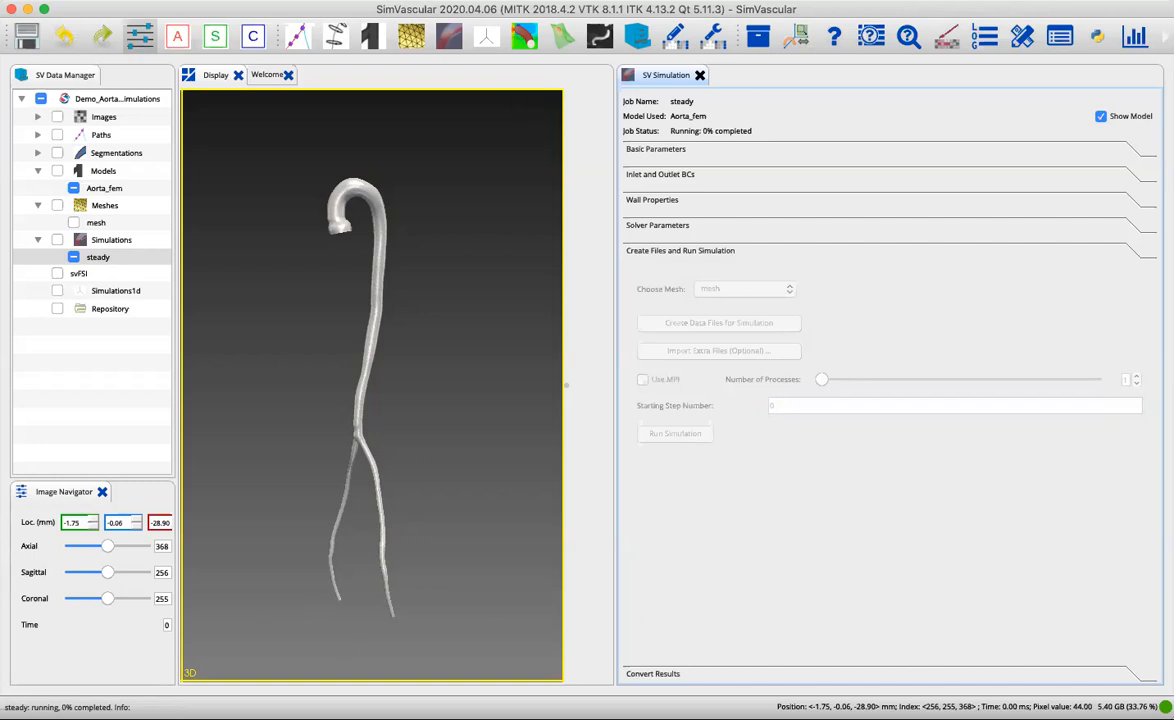
mouse_move(680, 620)
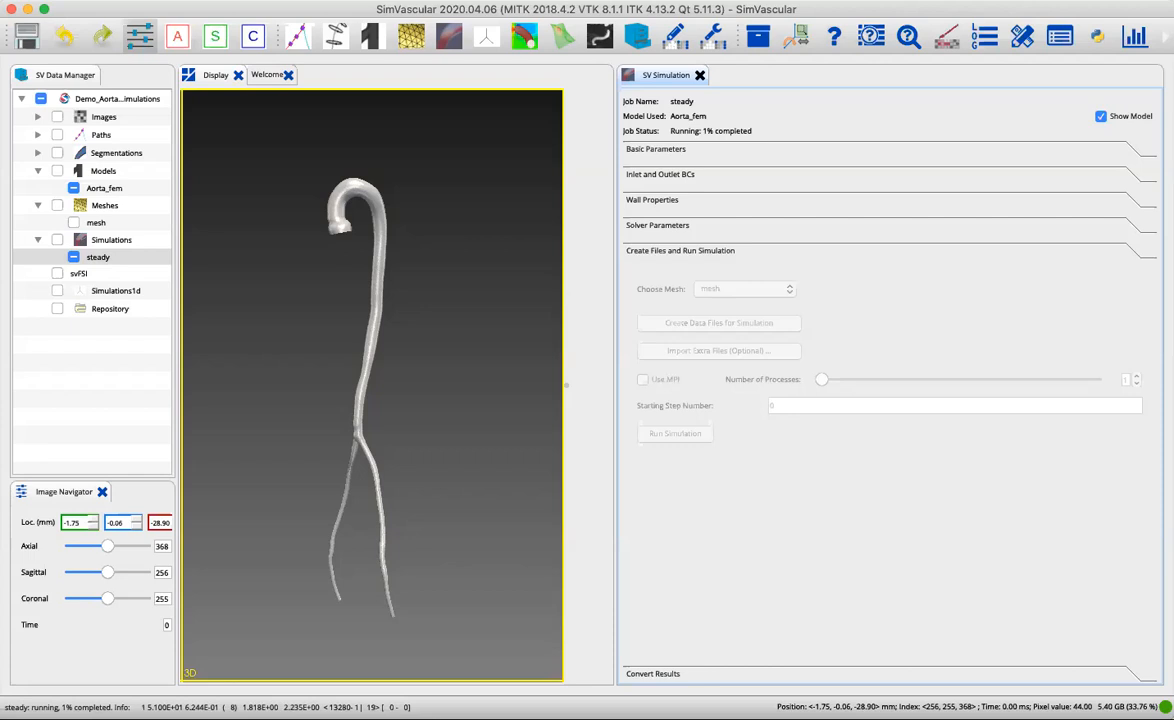
mouse_move(531, 574)
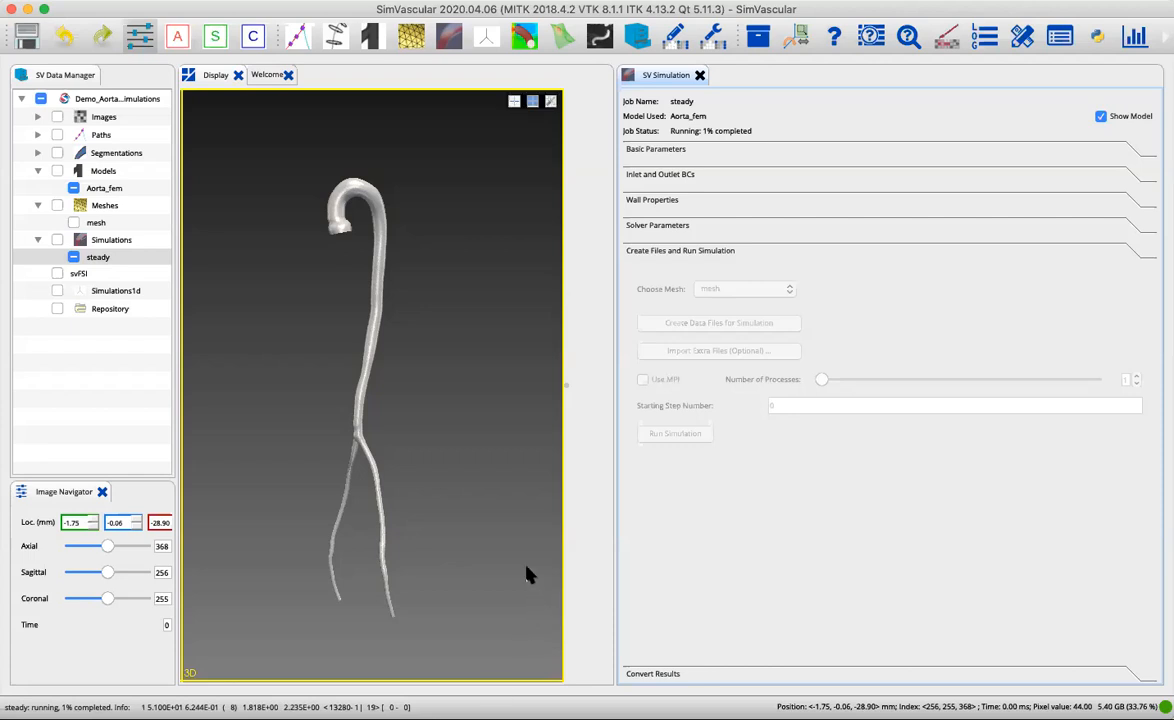
mouse_move(530, 500)
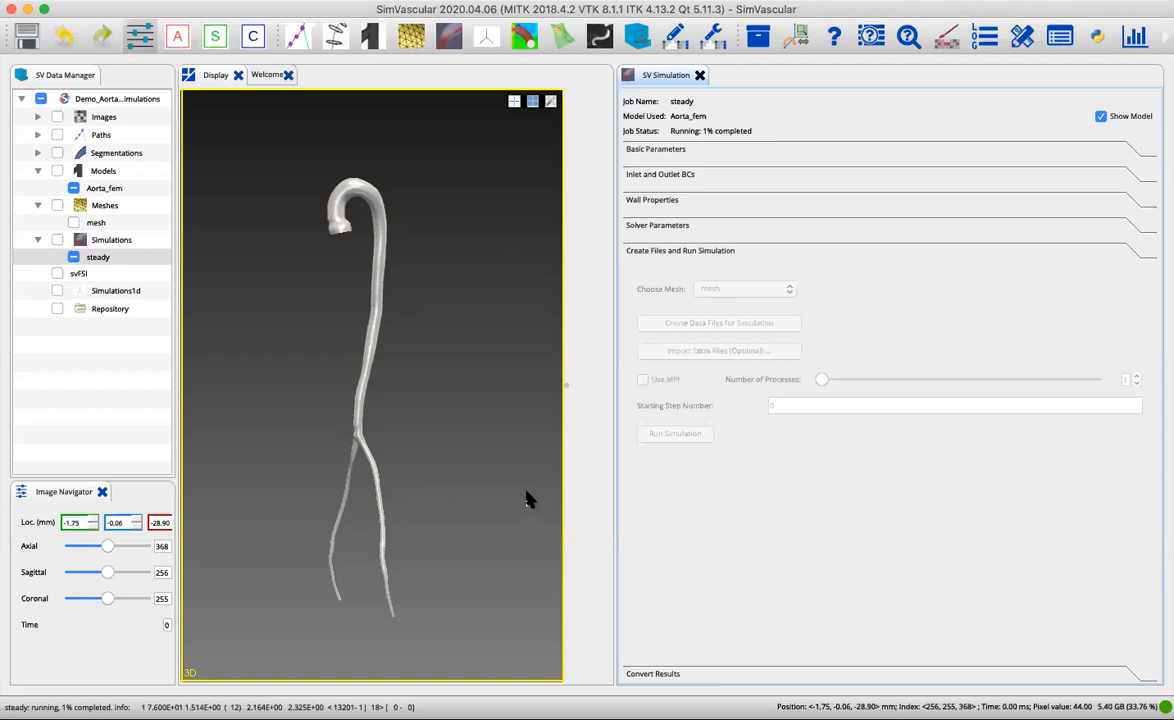
mouse_move(547, 143)
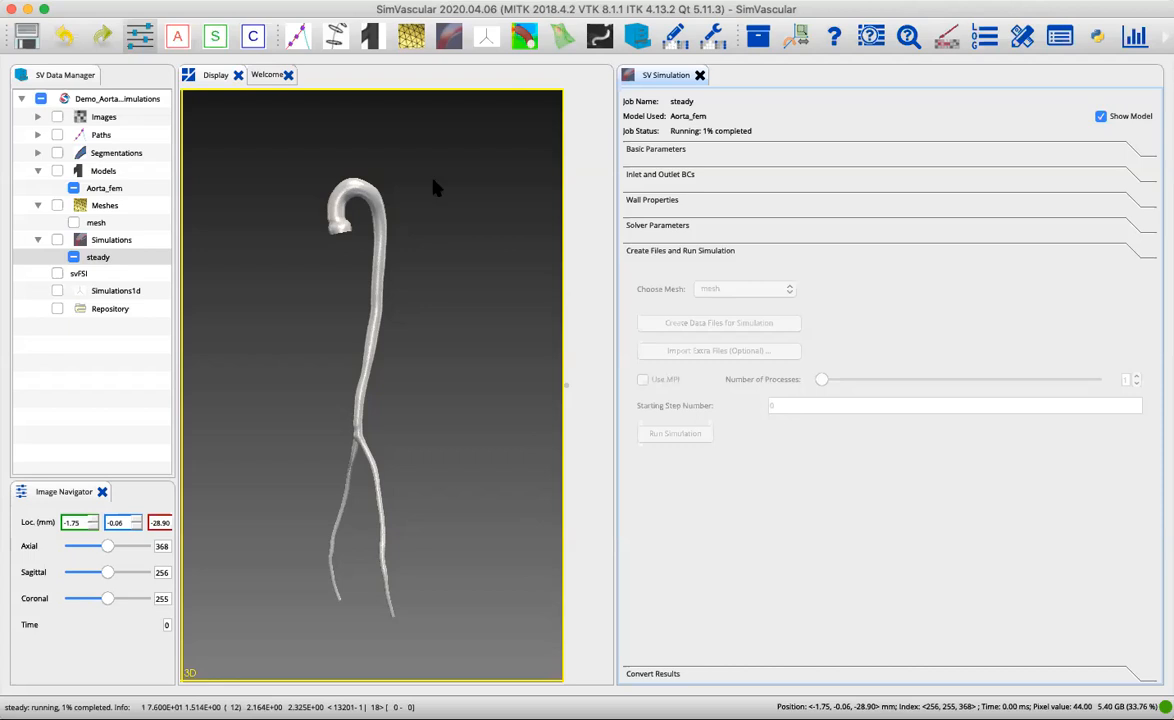
mouse_move(950, 586)
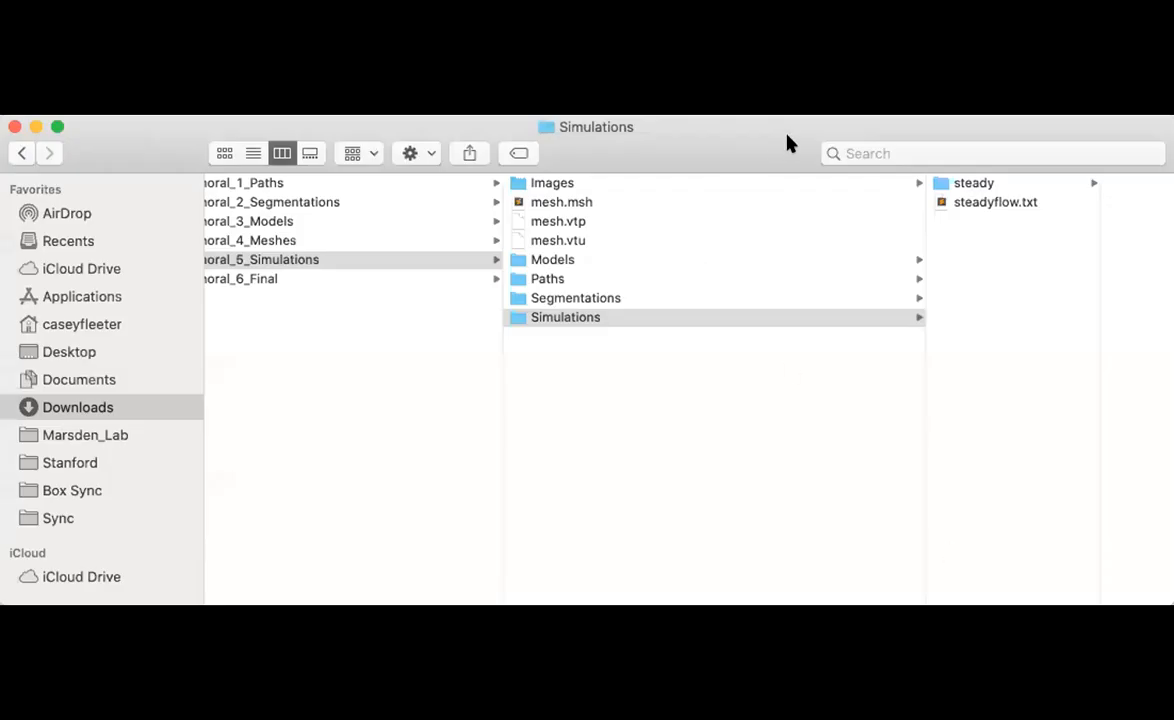
mouse_move(688, 340)
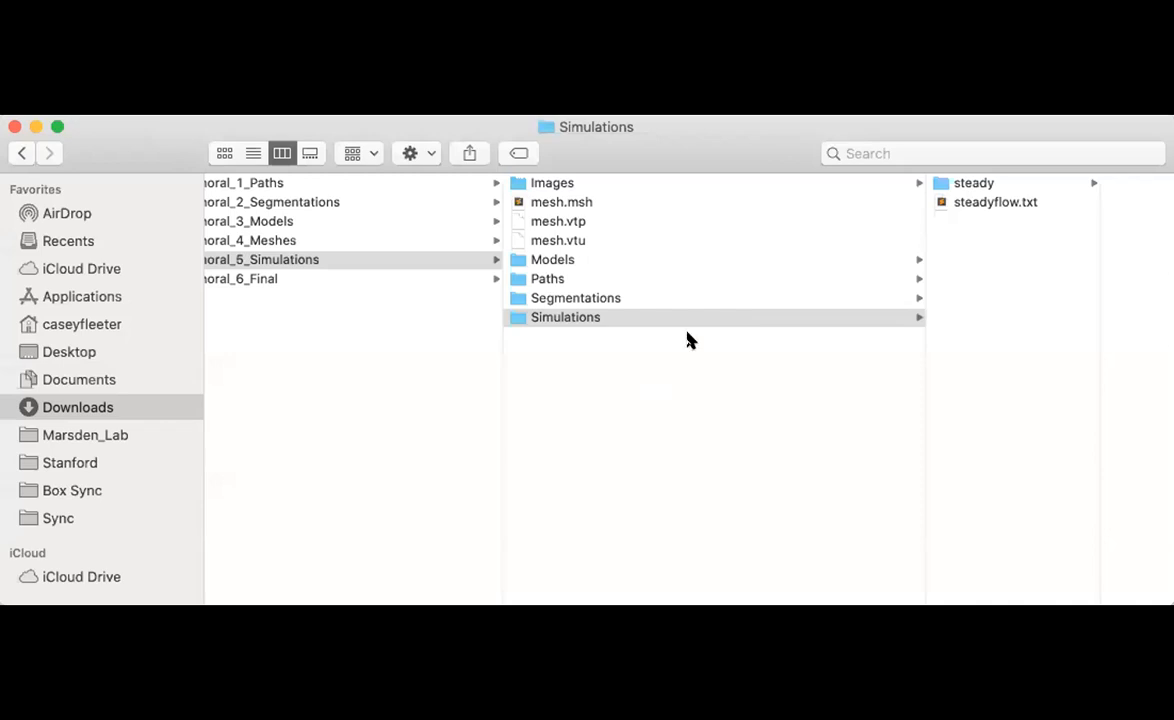
mouse_move(558, 420)
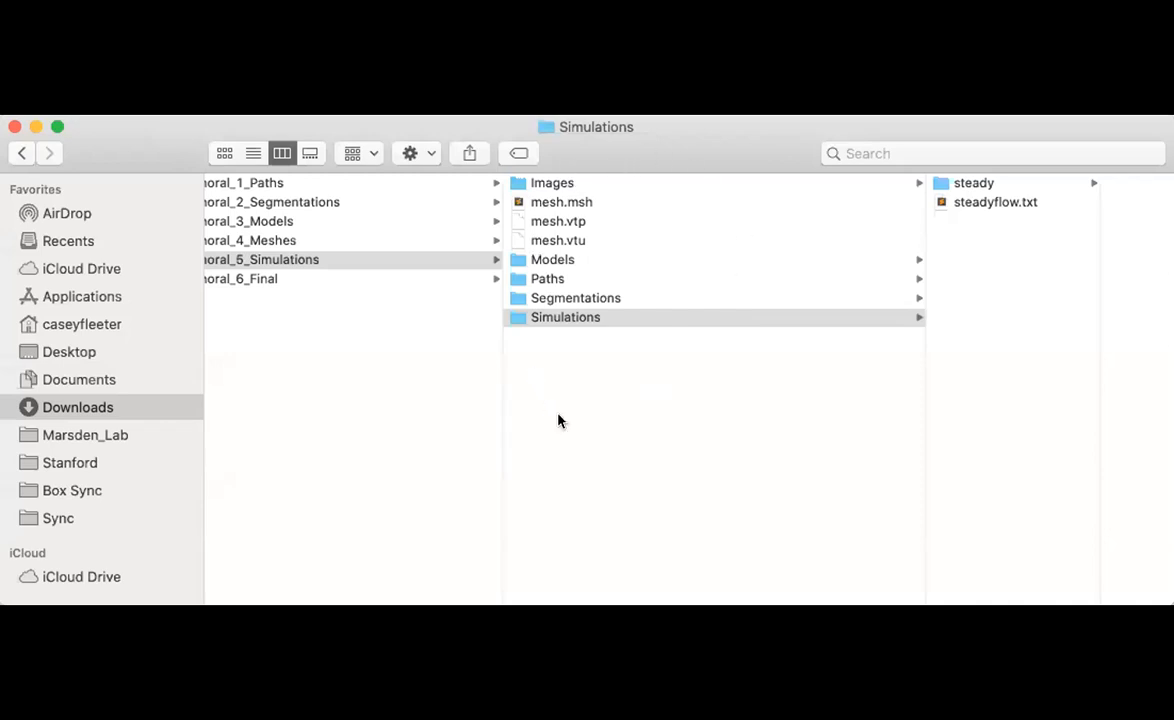
mouse_move(613, 444)
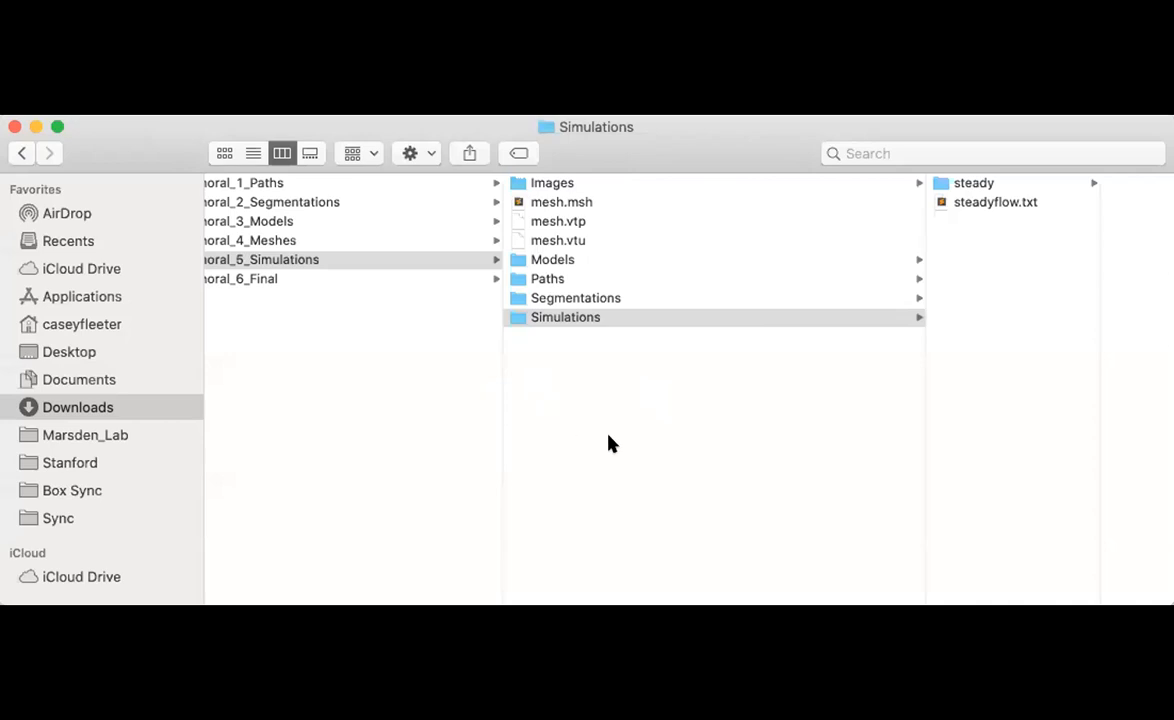
mouse_move(639, 370)
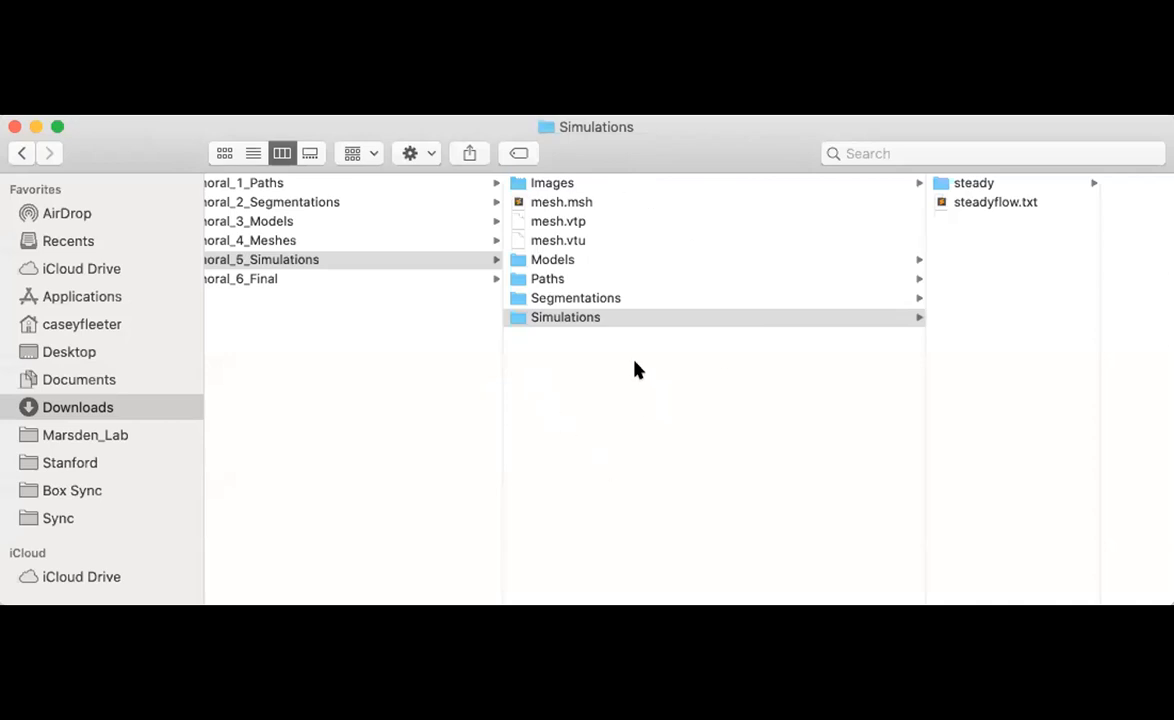
mouse_move(703, 317)
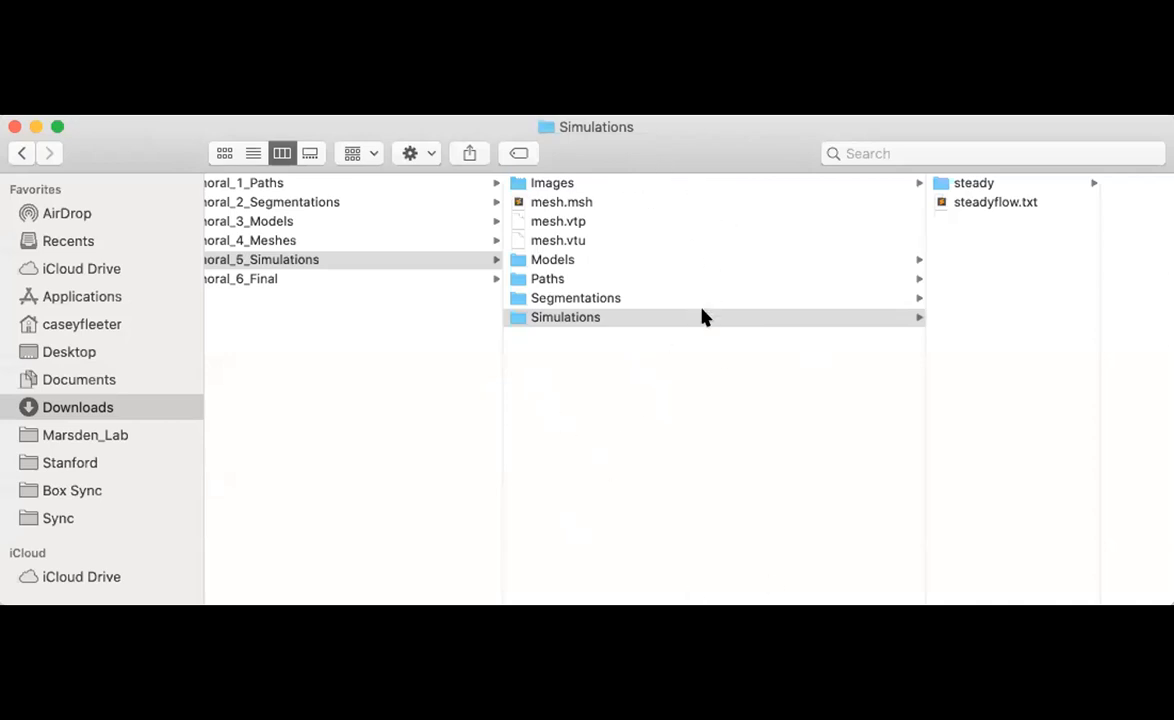
Select the Simulations folder in Finder to list steady and steadyflow.txt.
left_click(565, 317)
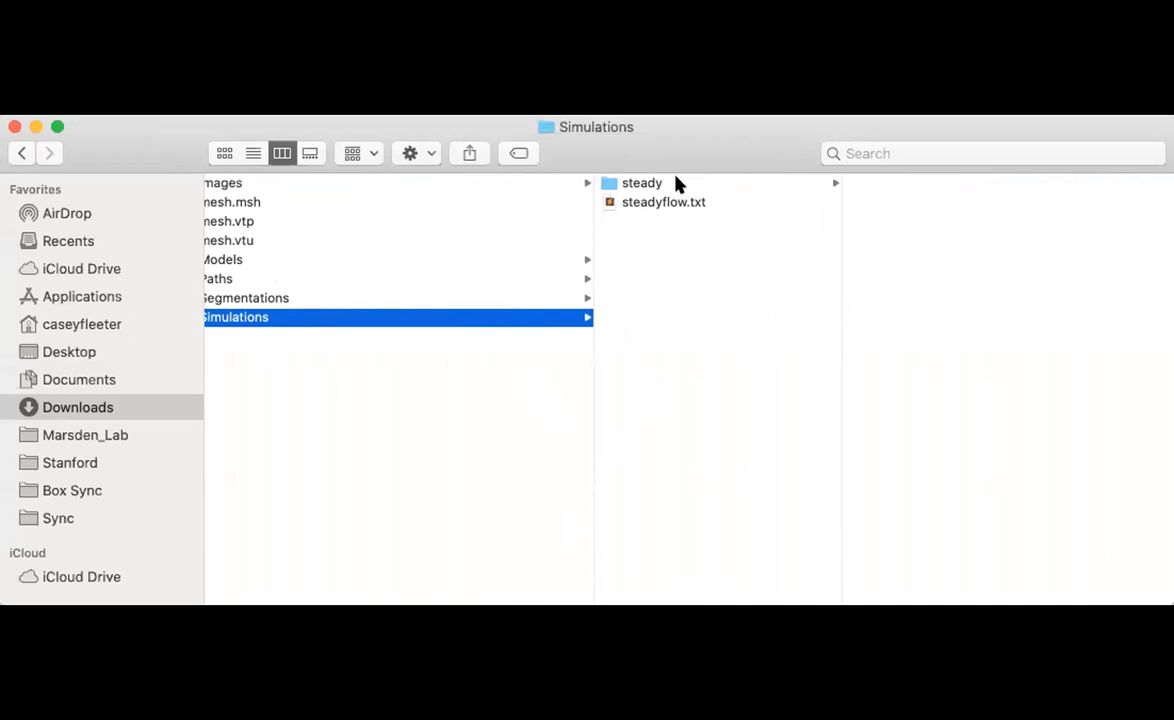
left_click(642, 183)
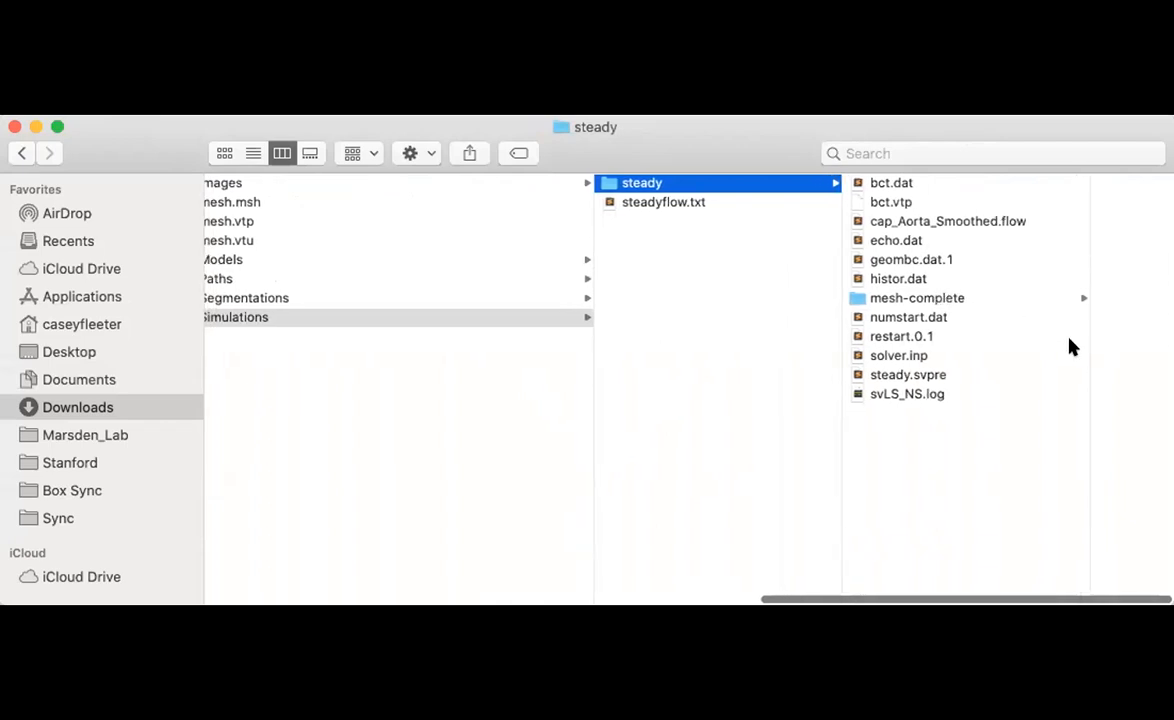
mouse_move(1086, 382)
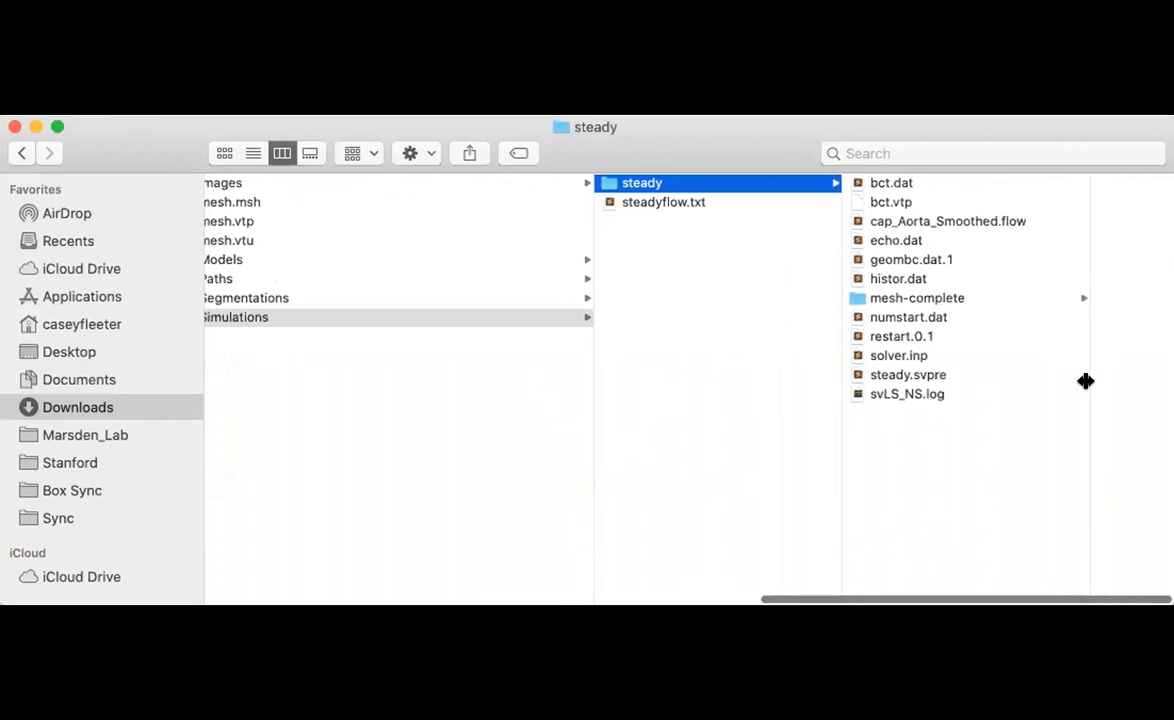
mouse_move(1082, 149)
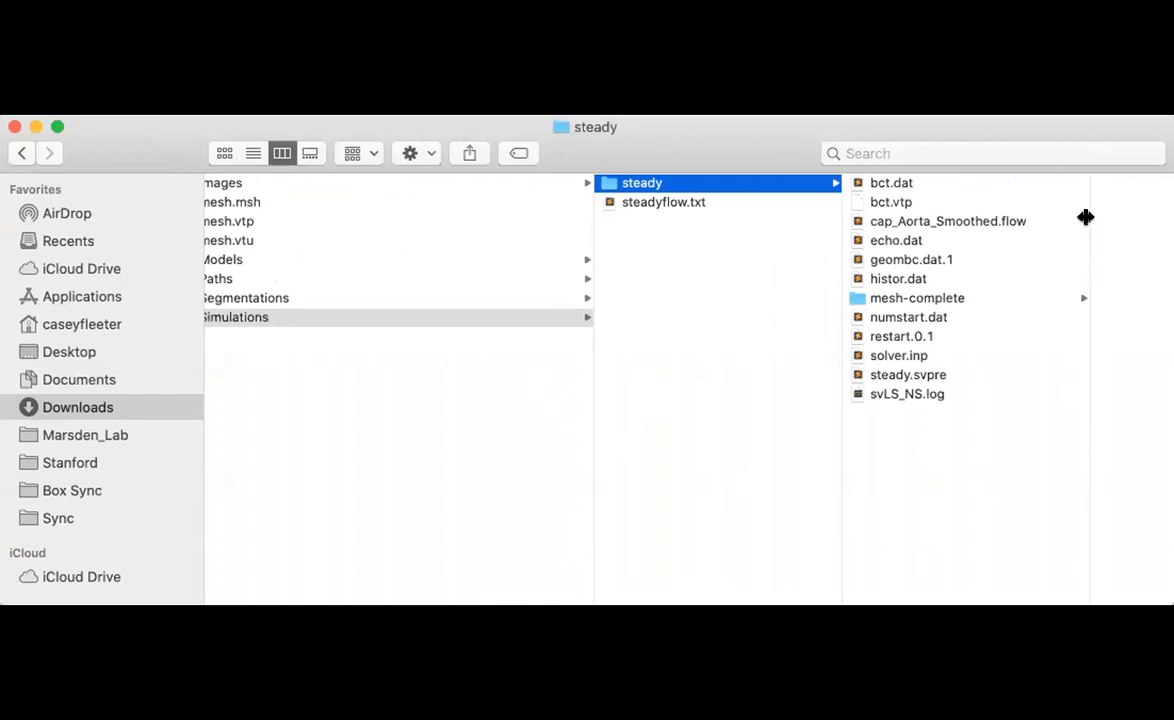
mouse_move(1157, 253)
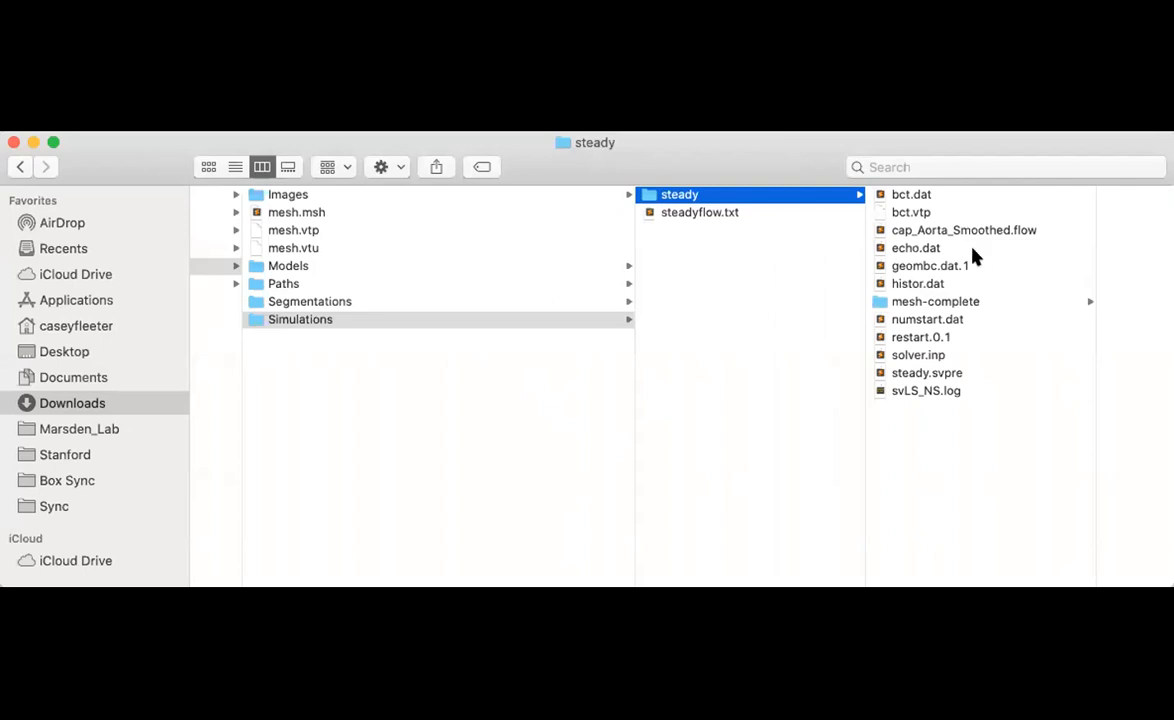
mouse_move(941, 201)
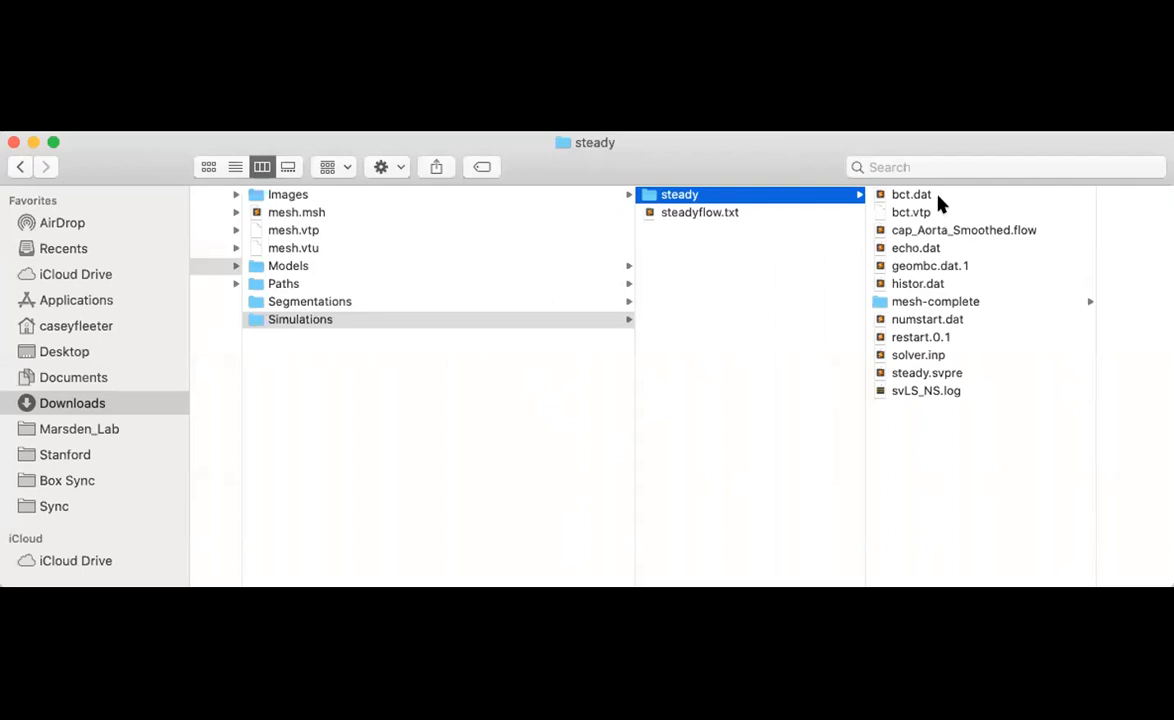
mouse_move(945, 220)
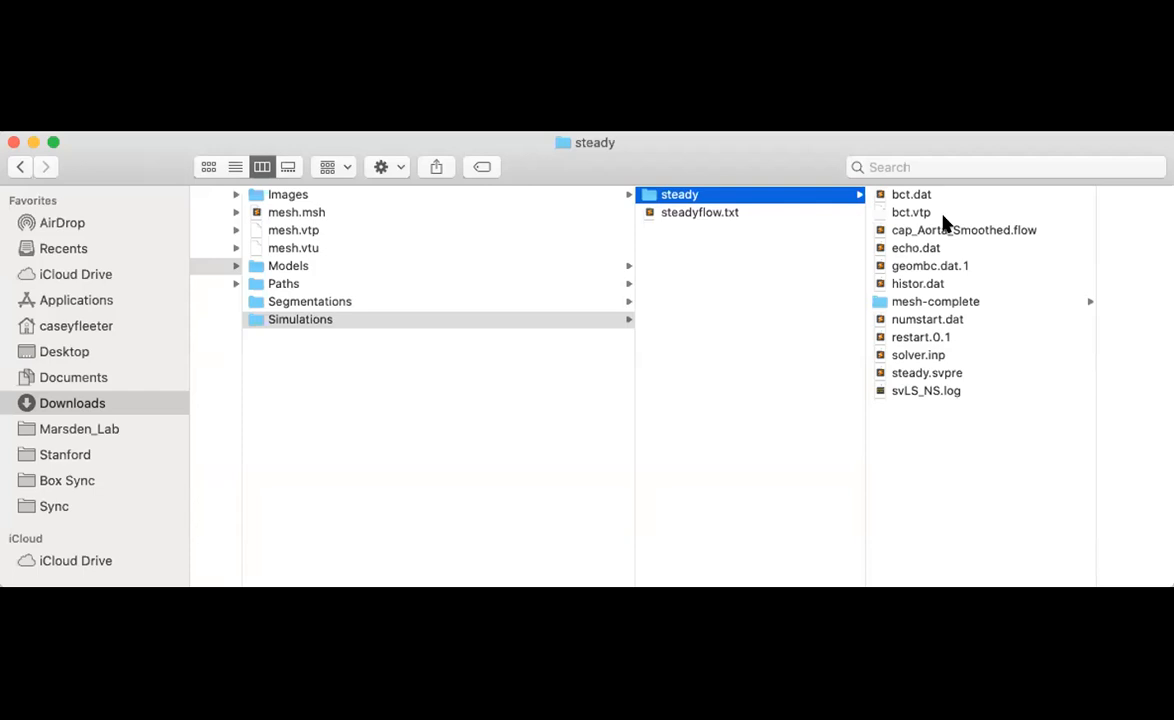
mouse_move(928, 214)
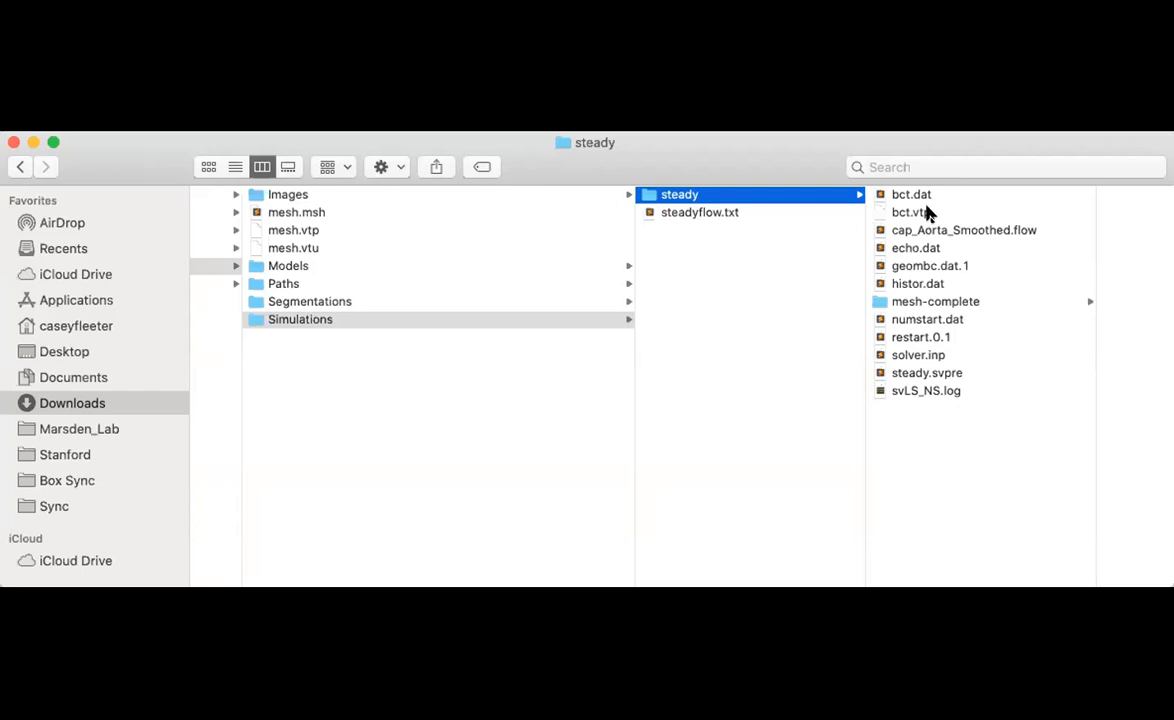
mouse_move(1040, 243)
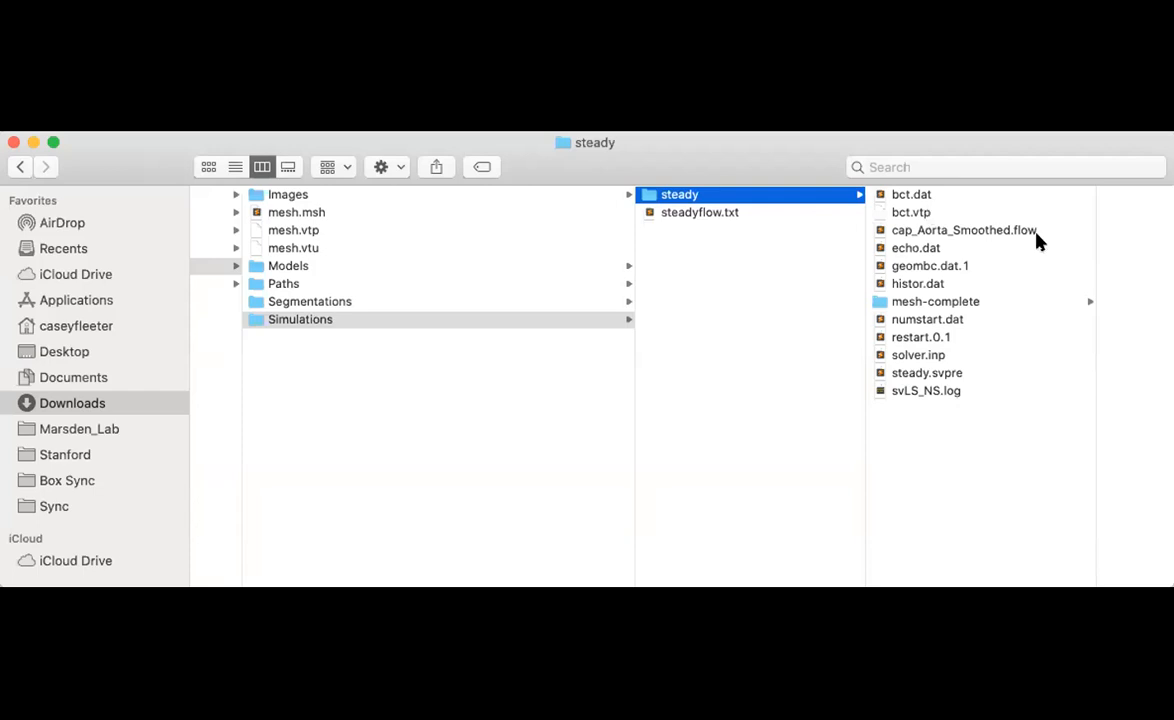
mouse_move(991, 237)
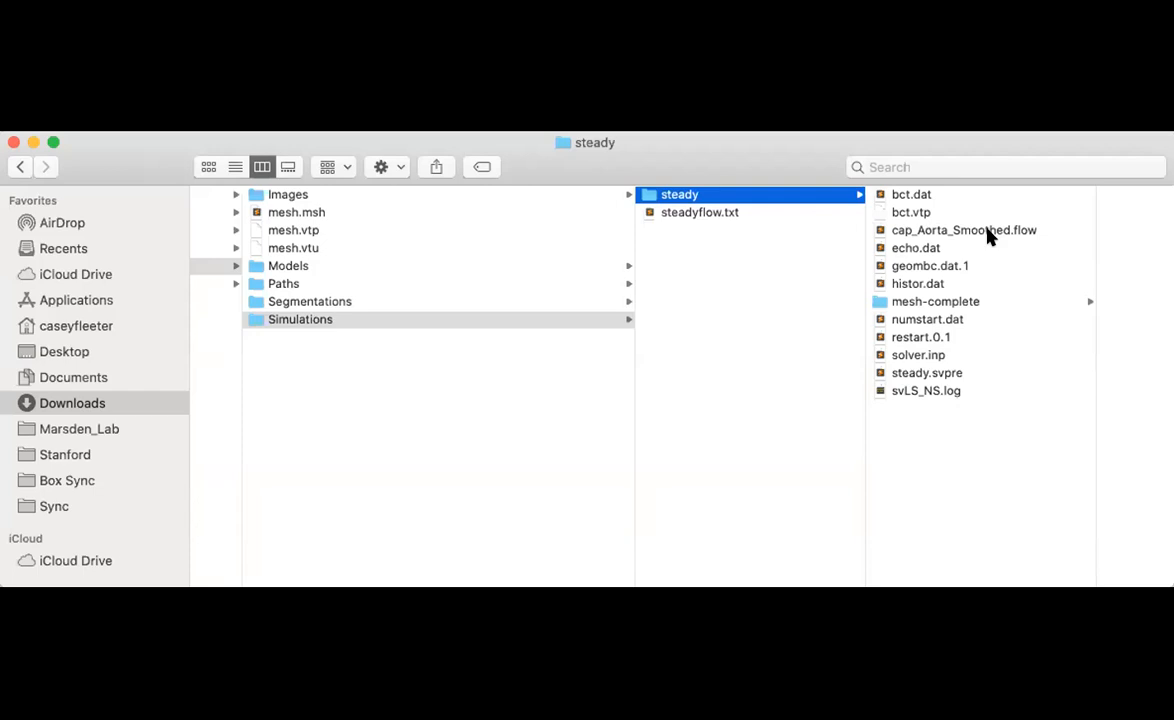
mouse_move(989, 204)
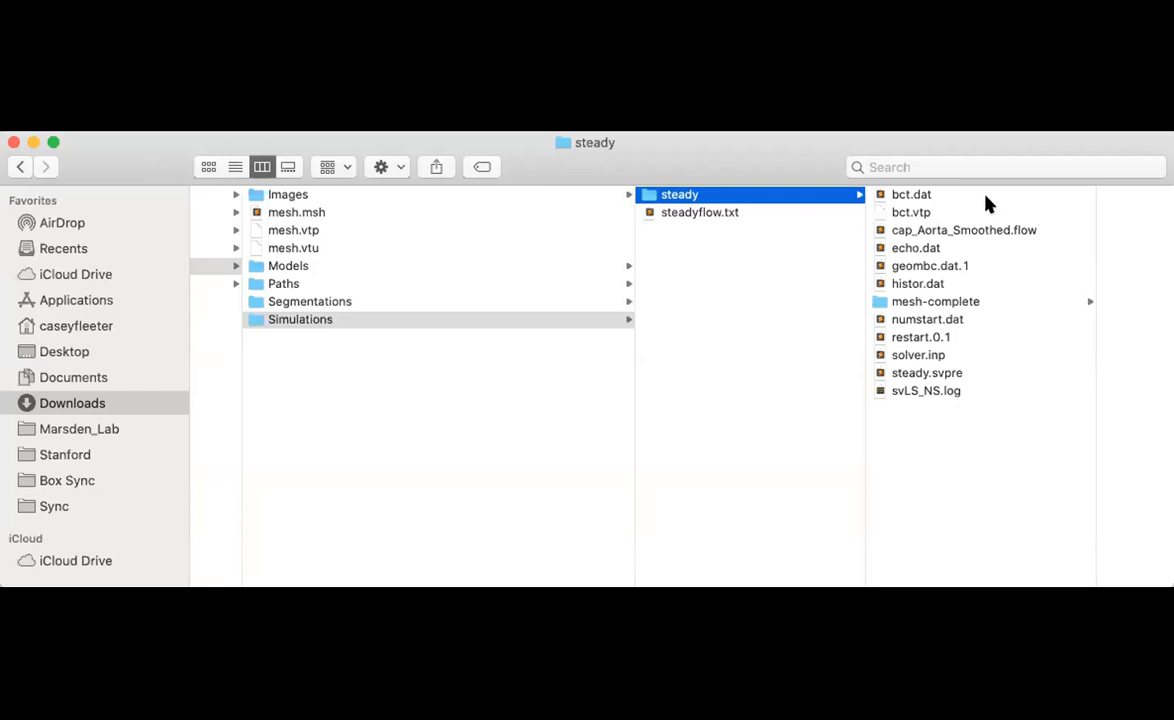
mouse_move(1028, 278)
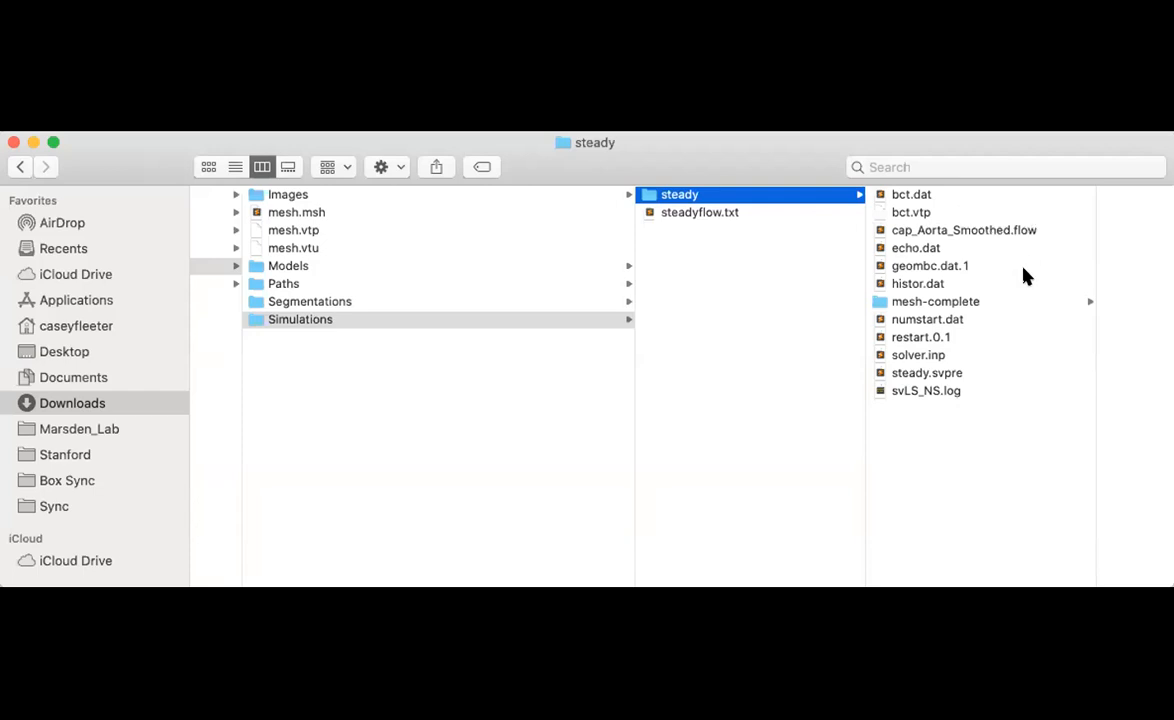
mouse_move(918, 272)
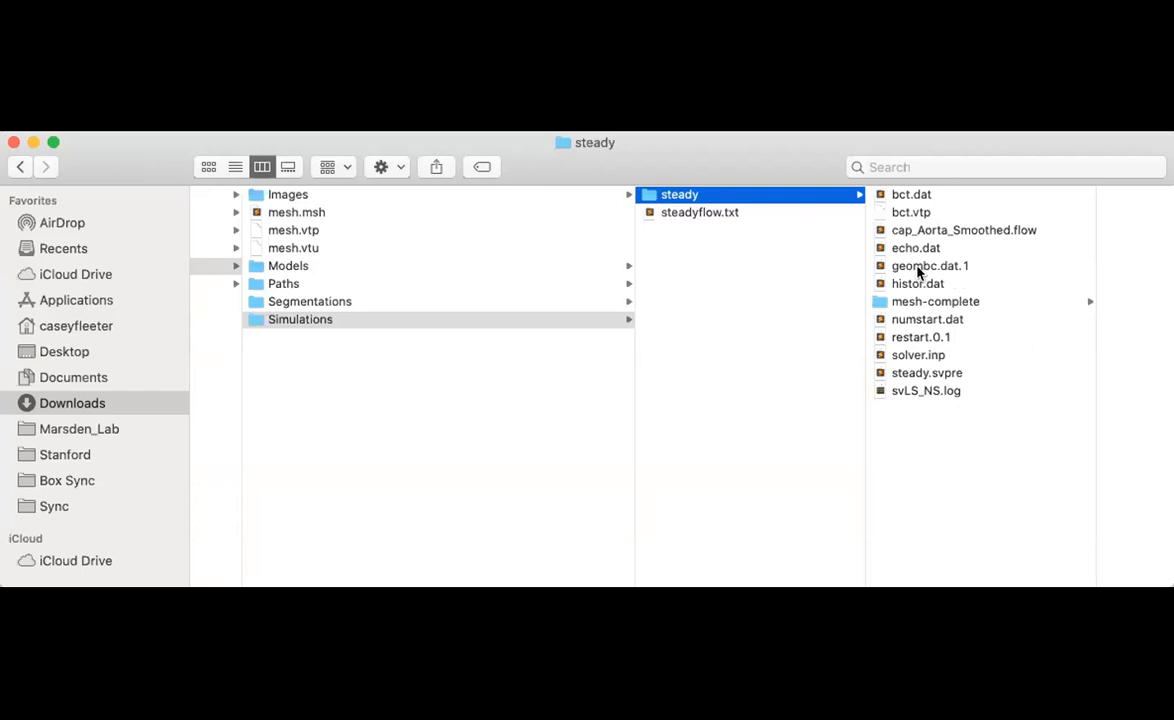
mouse_move(940, 275)
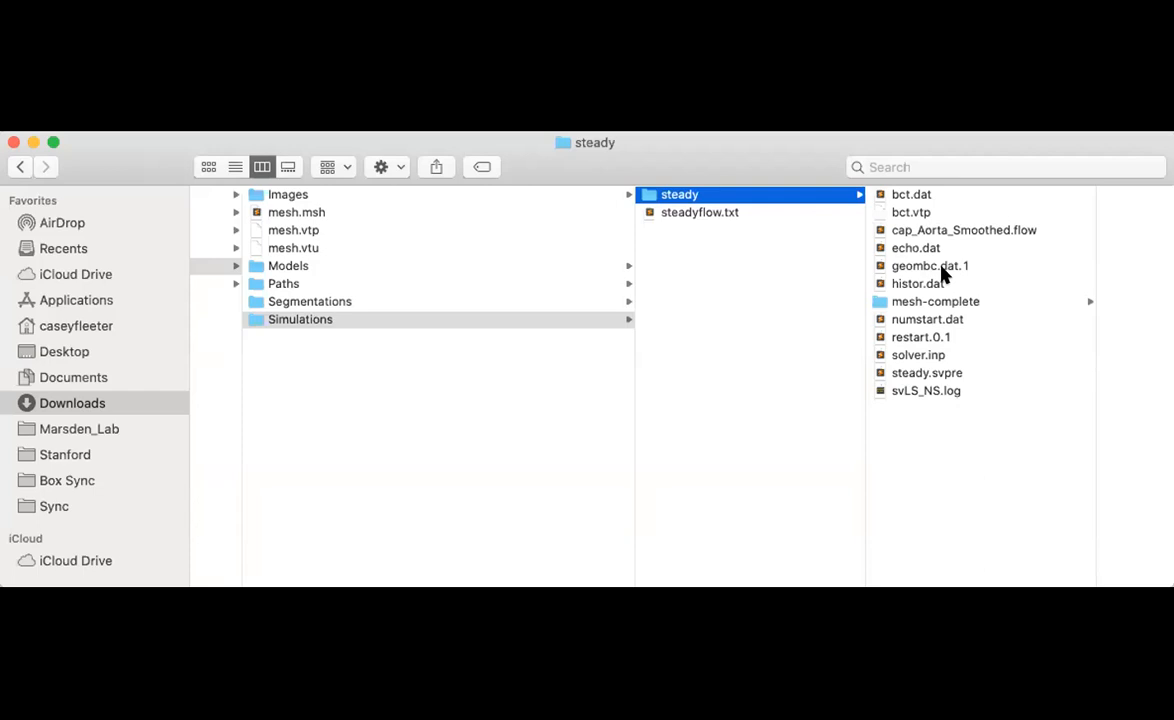
mouse_move(958, 278)
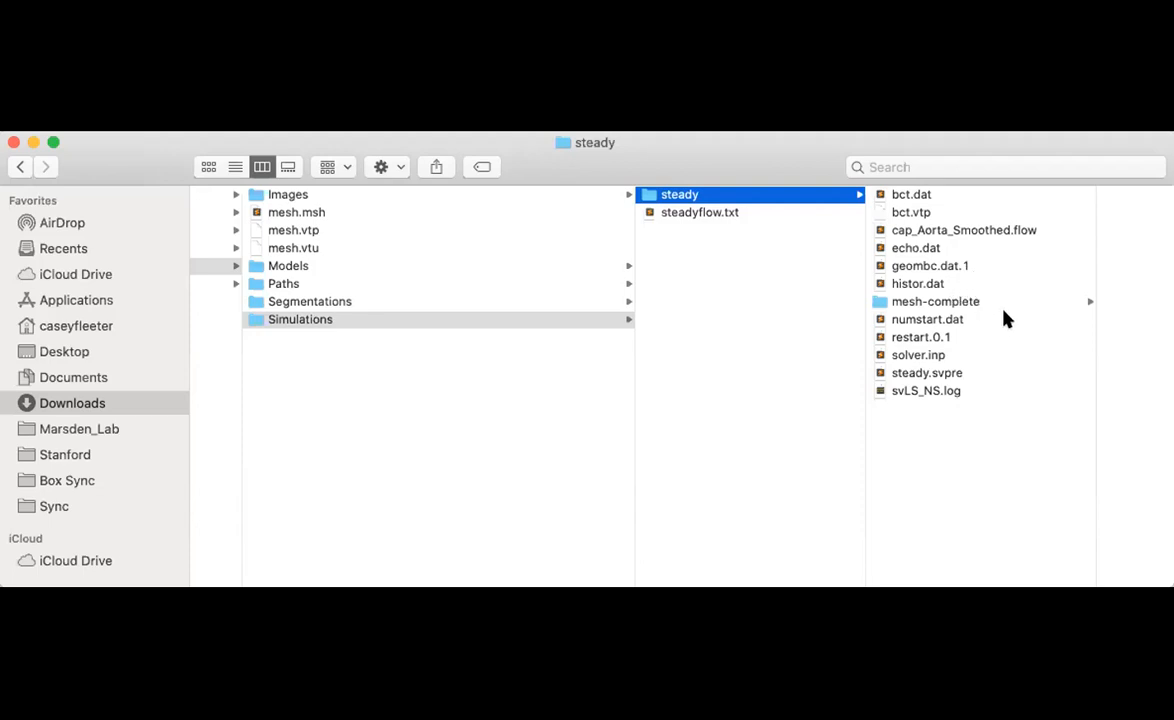
mouse_move(982, 307)
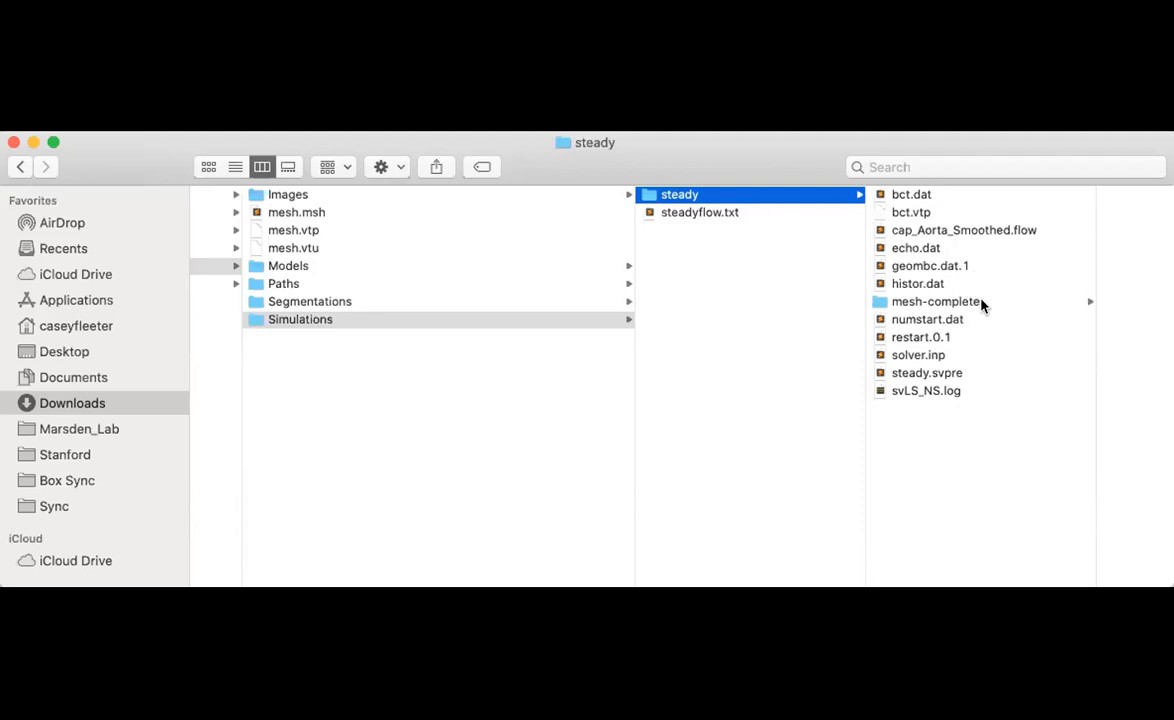
Browse the mesh-complete folder, then view restart.0.1's details in the steady folder.
left_click(935, 301)
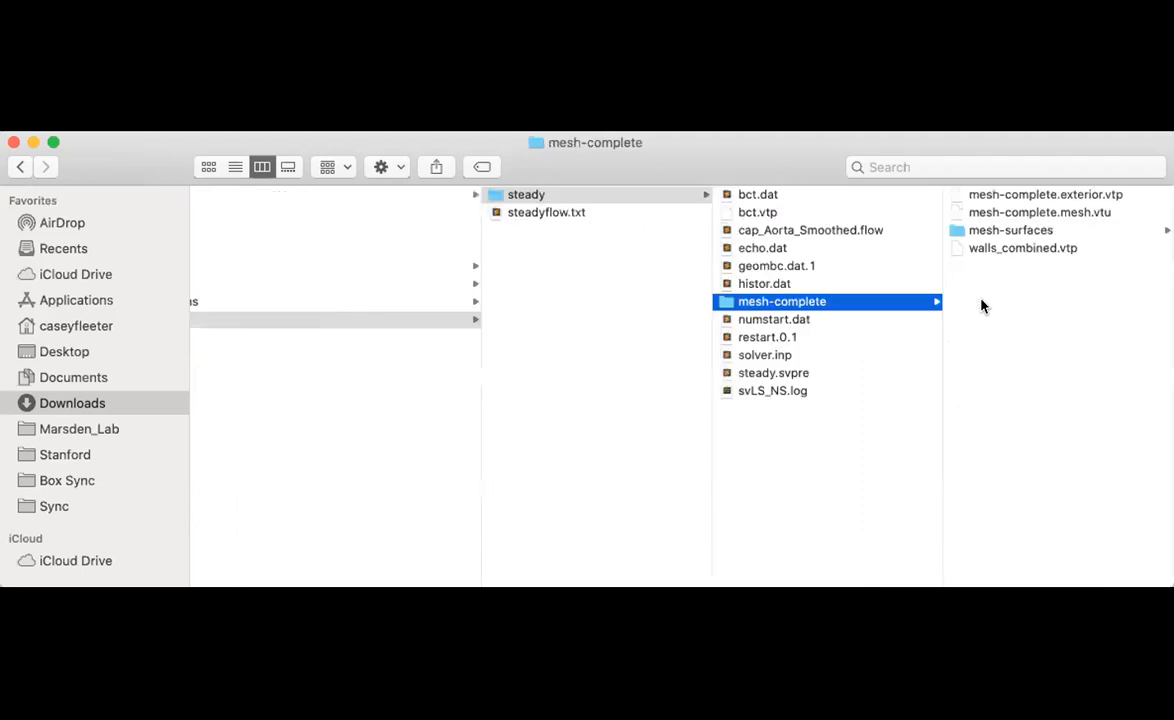
mouse_move(1020, 301)
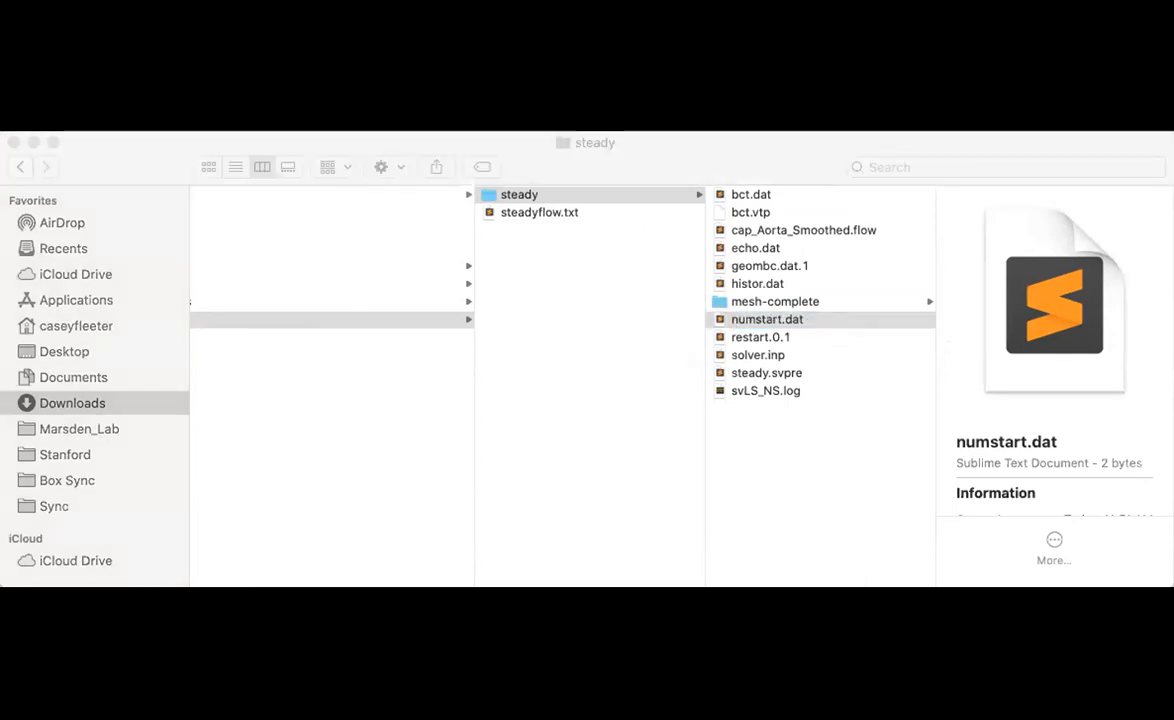
mouse_move(230, 287)
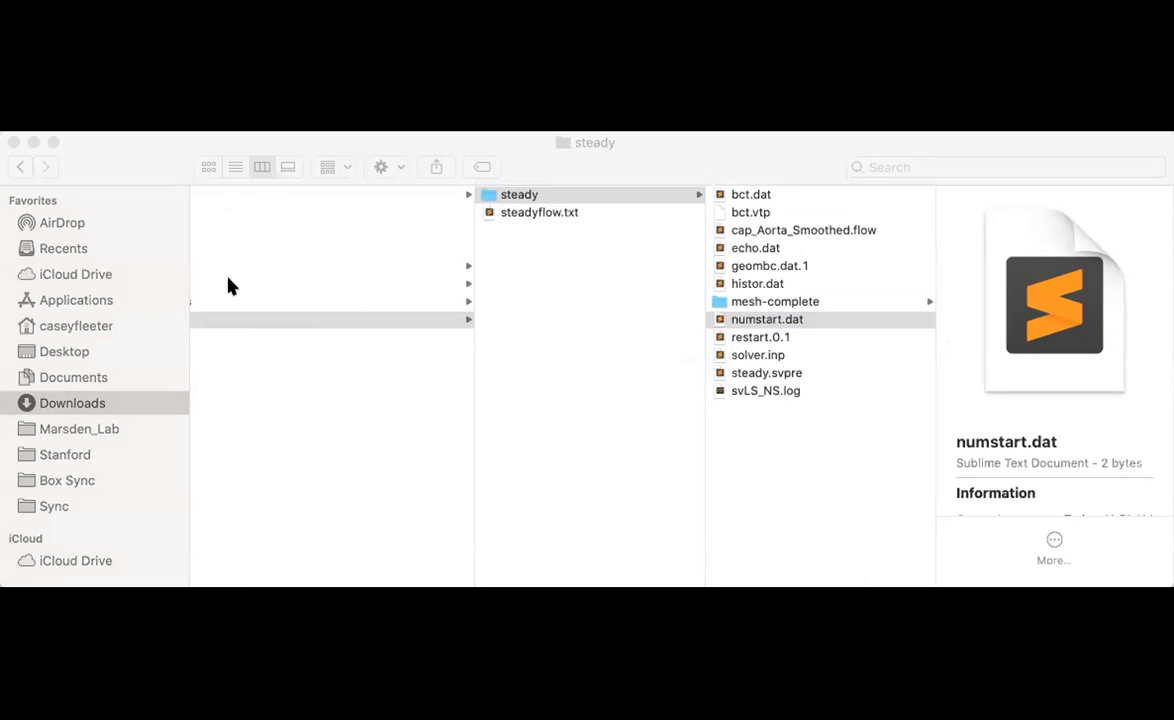
double_click(767, 319)
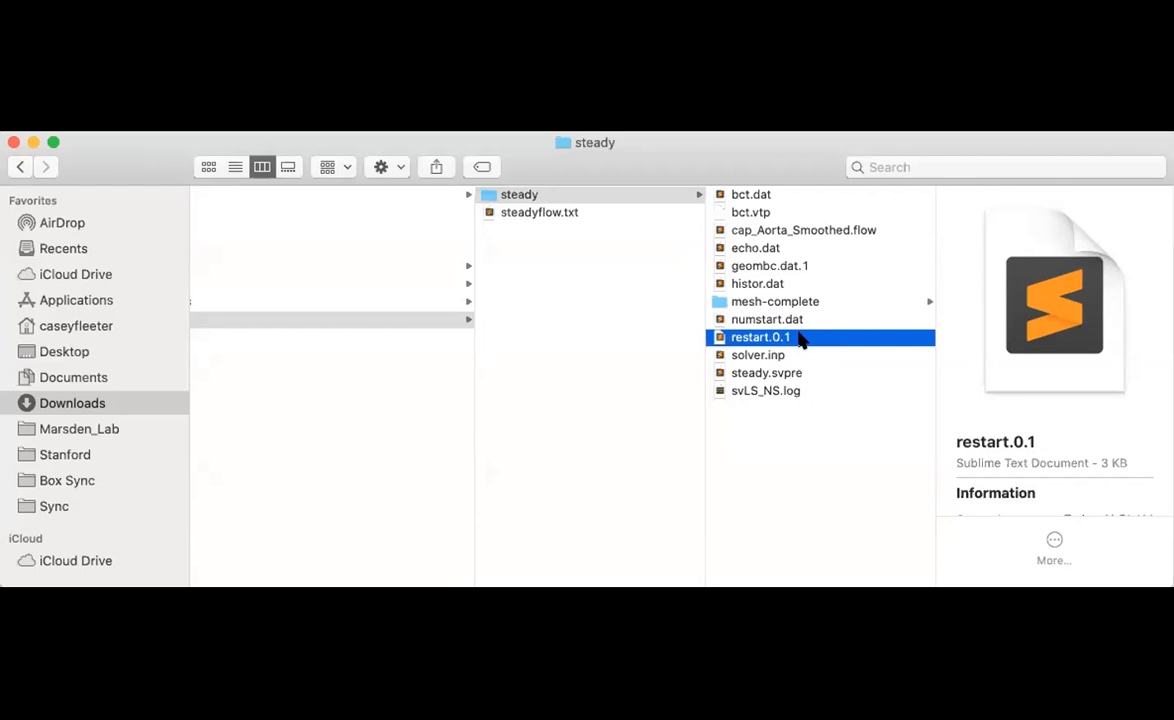
View the details of solver.inp and steady.svpre.
left_click(758, 355)
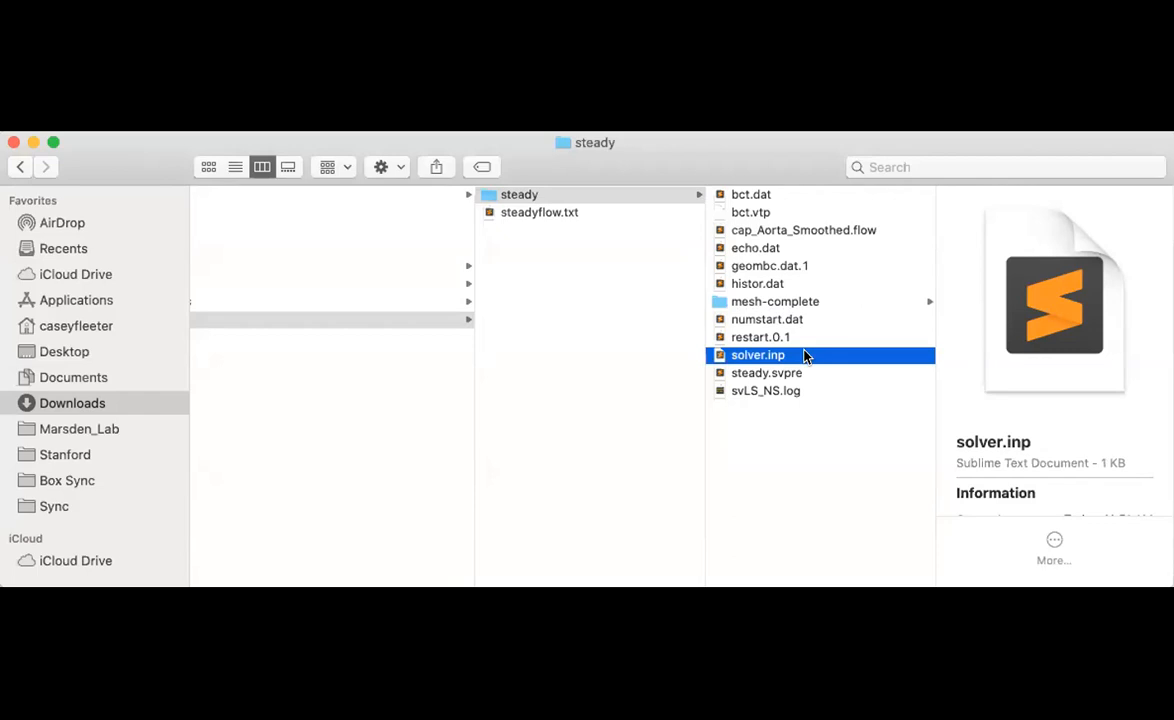
left_click(767, 372)
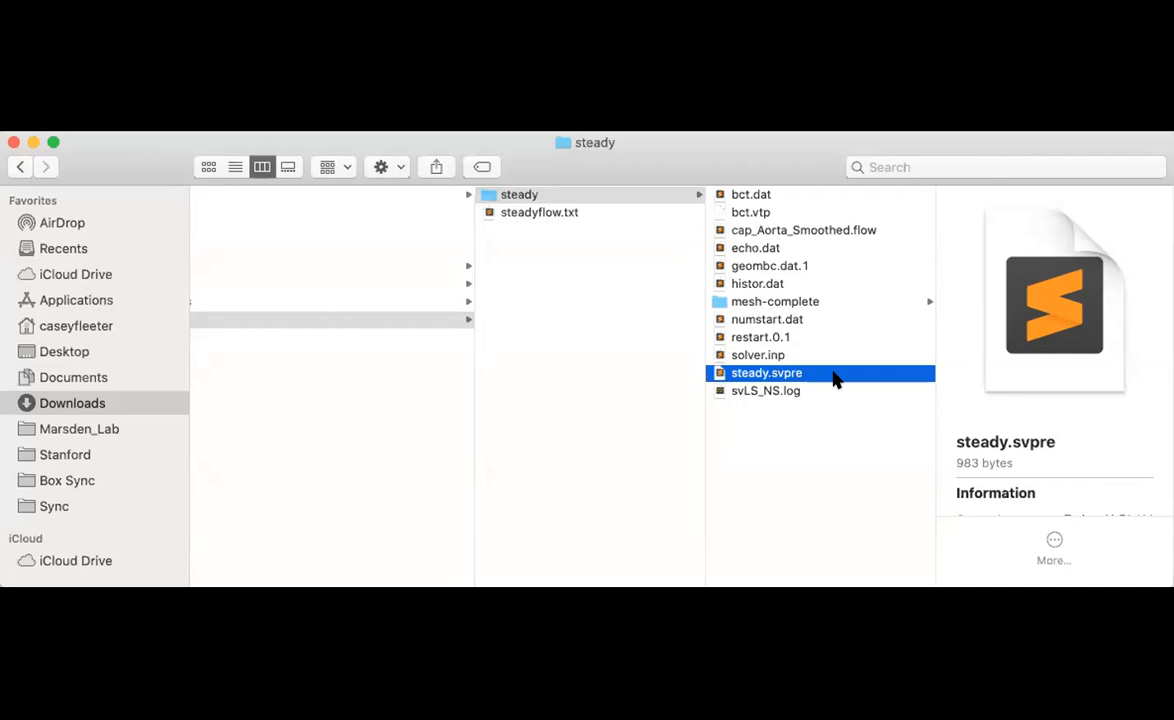
mouse_move(775, 360)
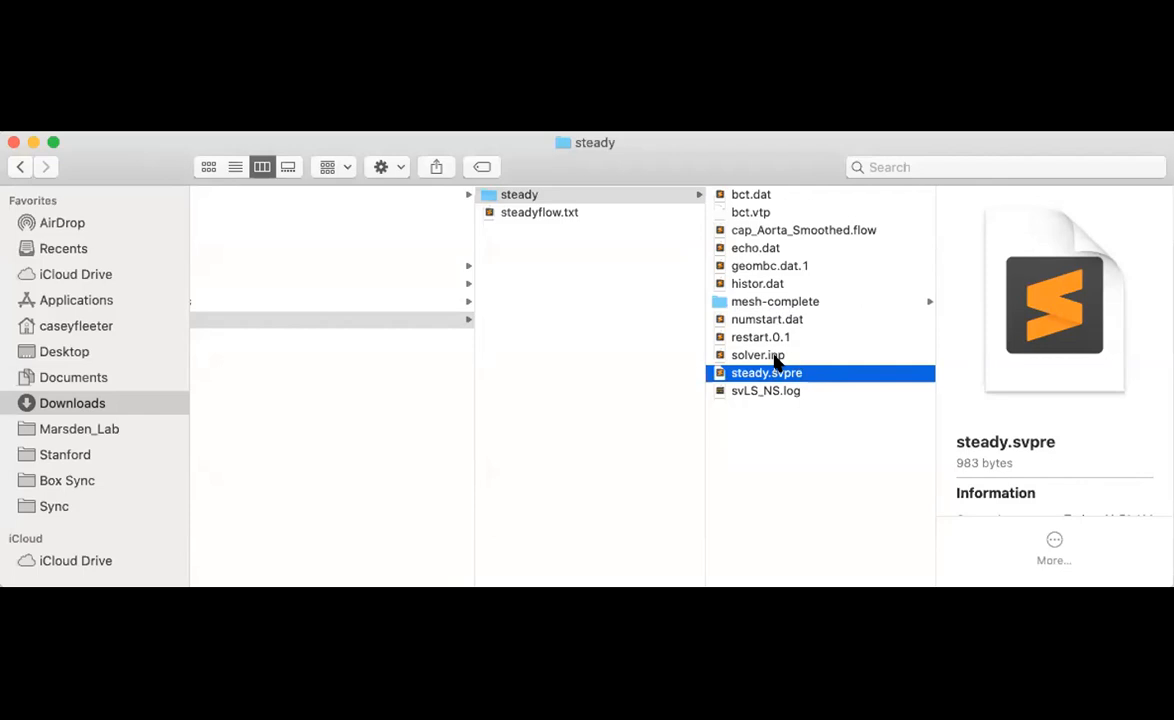
mouse_move(765, 196)
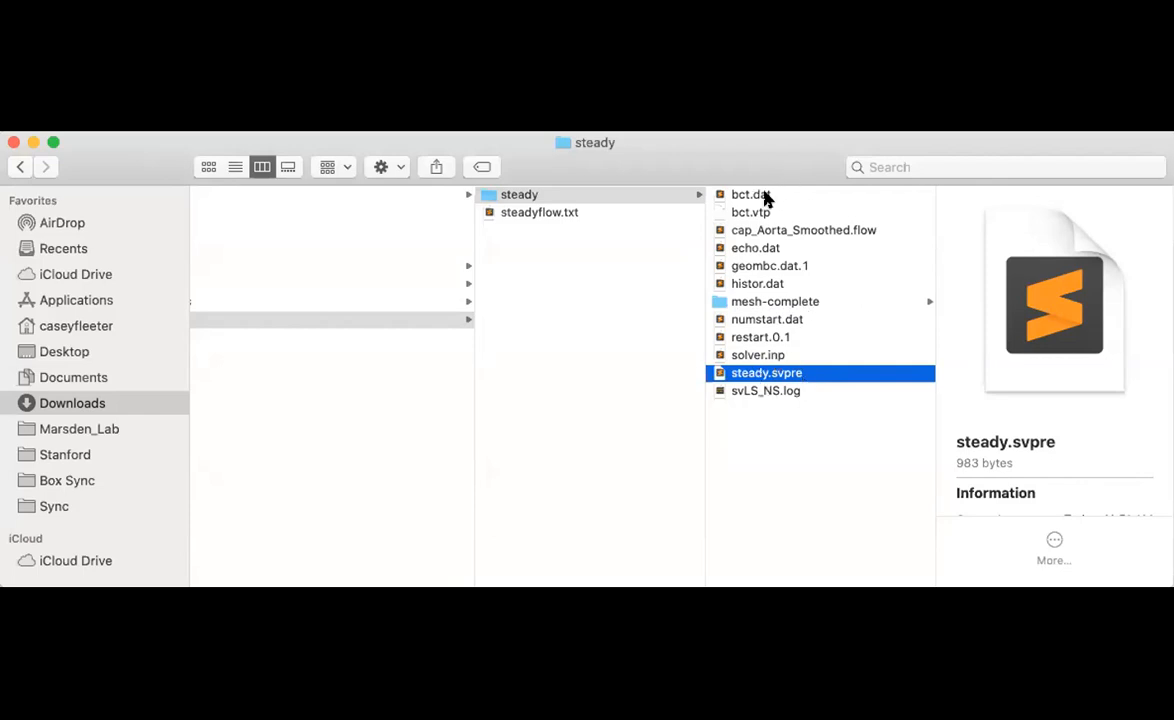
mouse_move(843, 334)
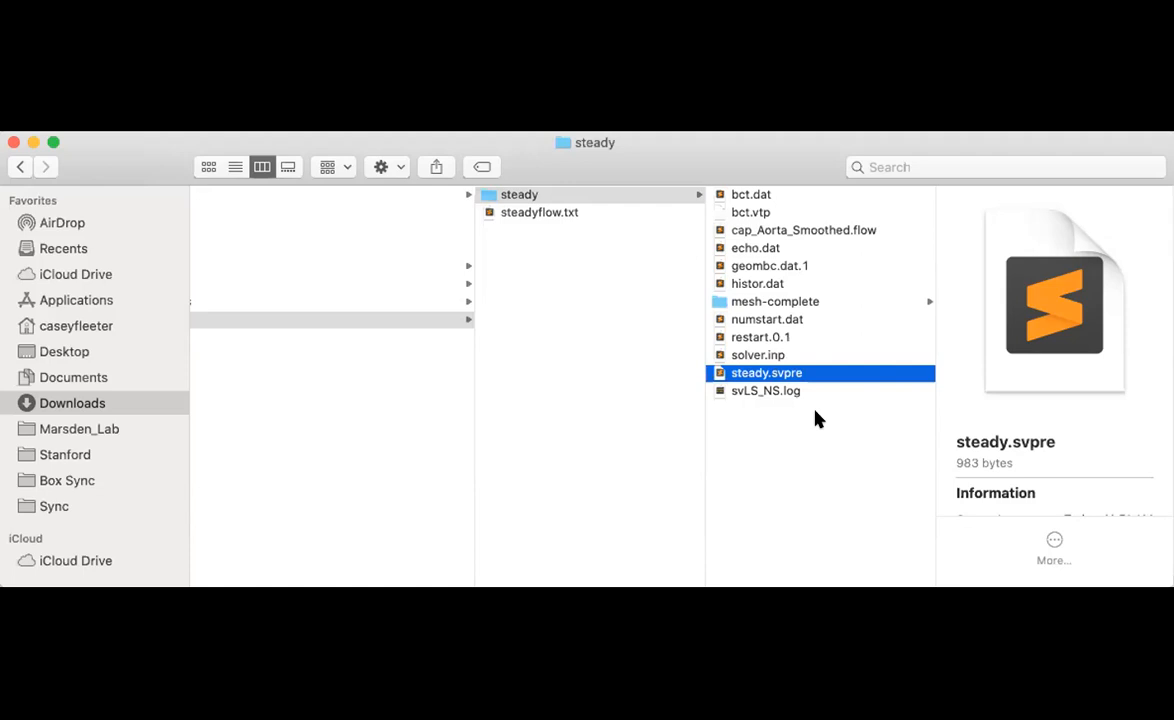
mouse_move(790, 394)
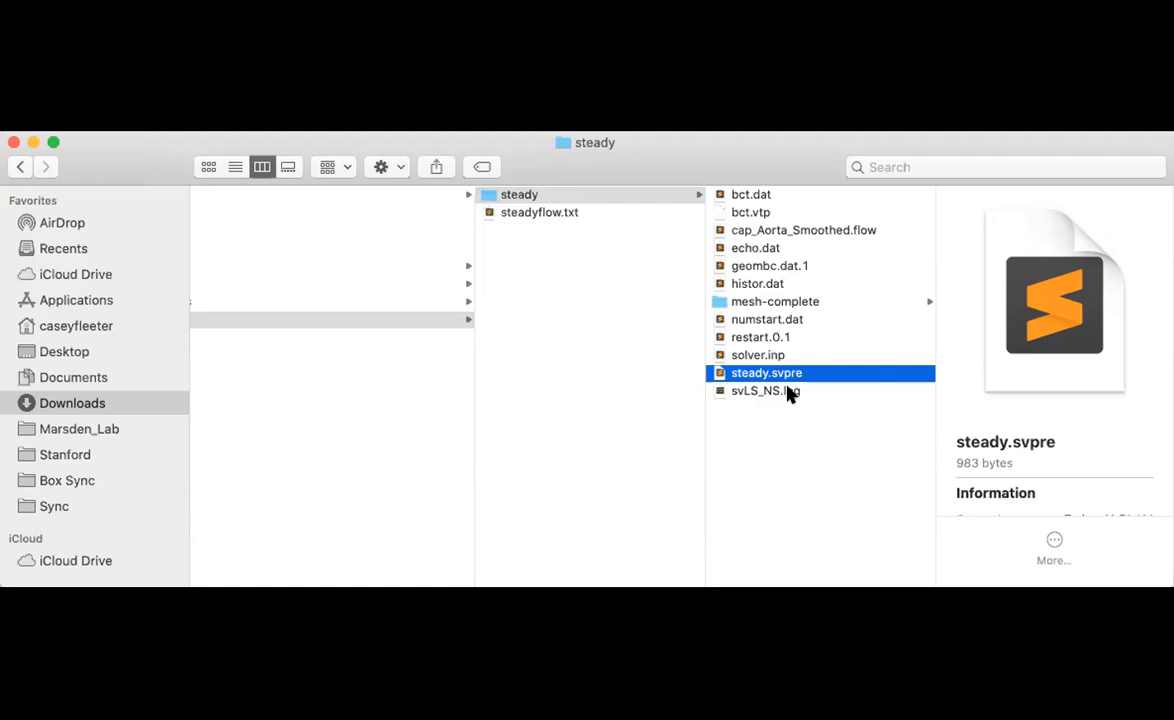
Preview svLS_NS.log, then view histor.dat's details.
left_click(765, 390)
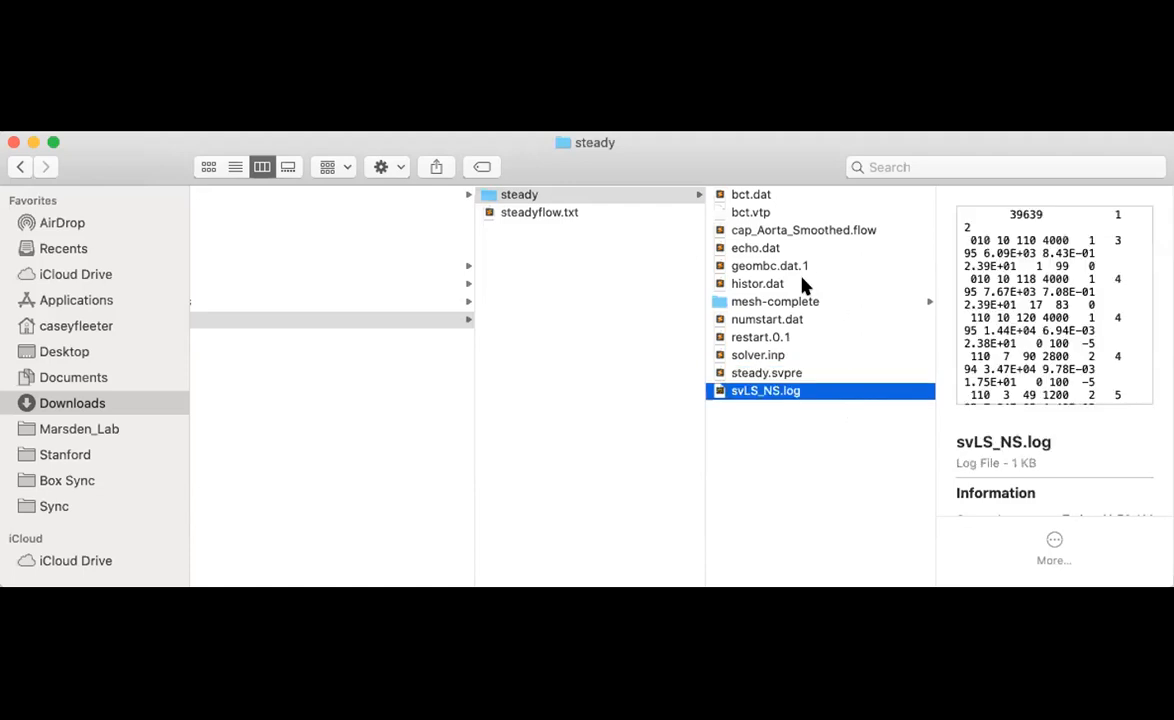
left_click(757, 283)
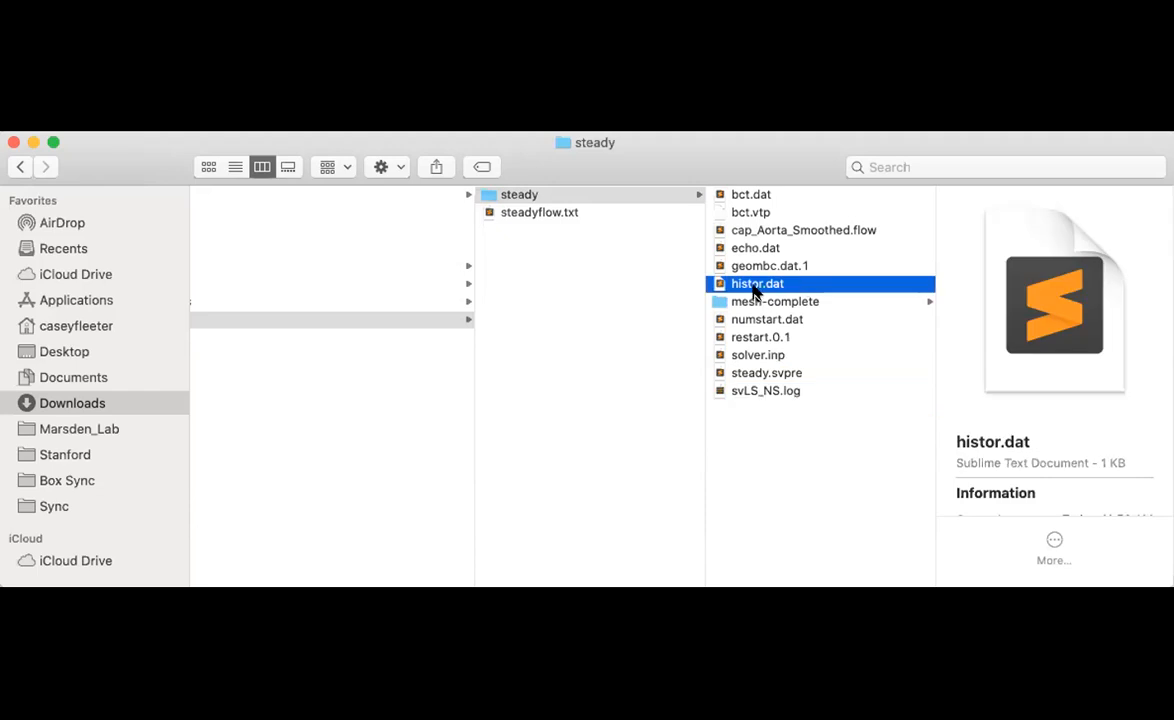
mouse_move(787, 301)
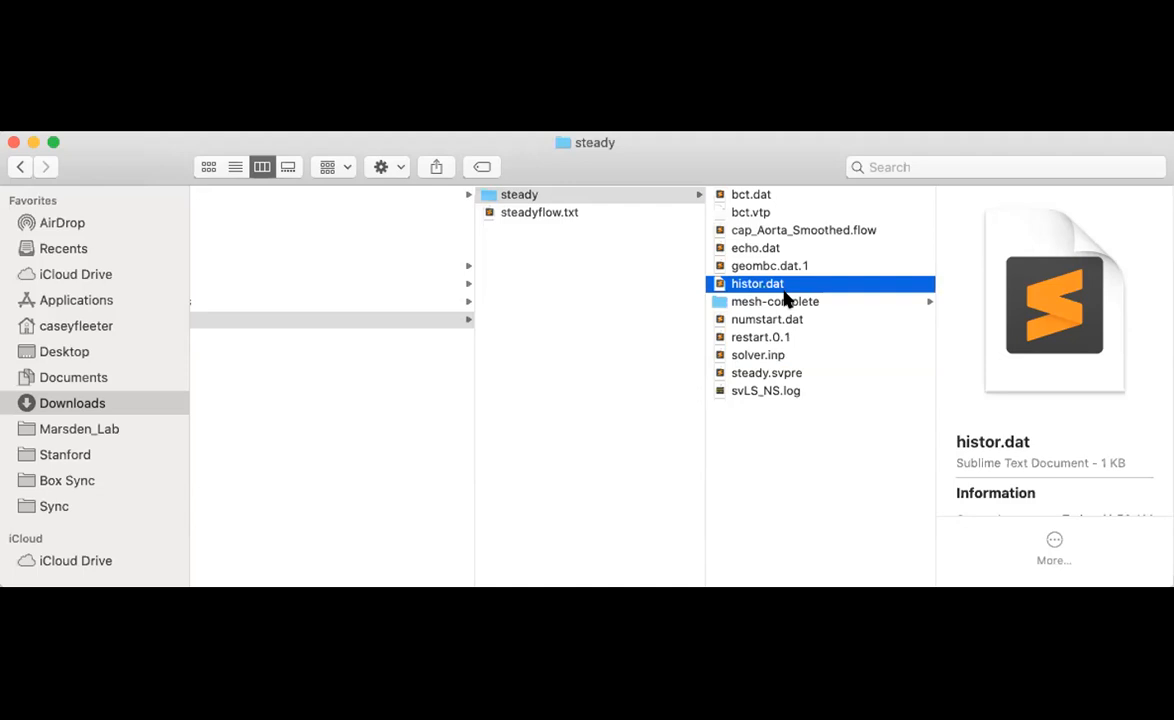
mouse_move(790, 292)
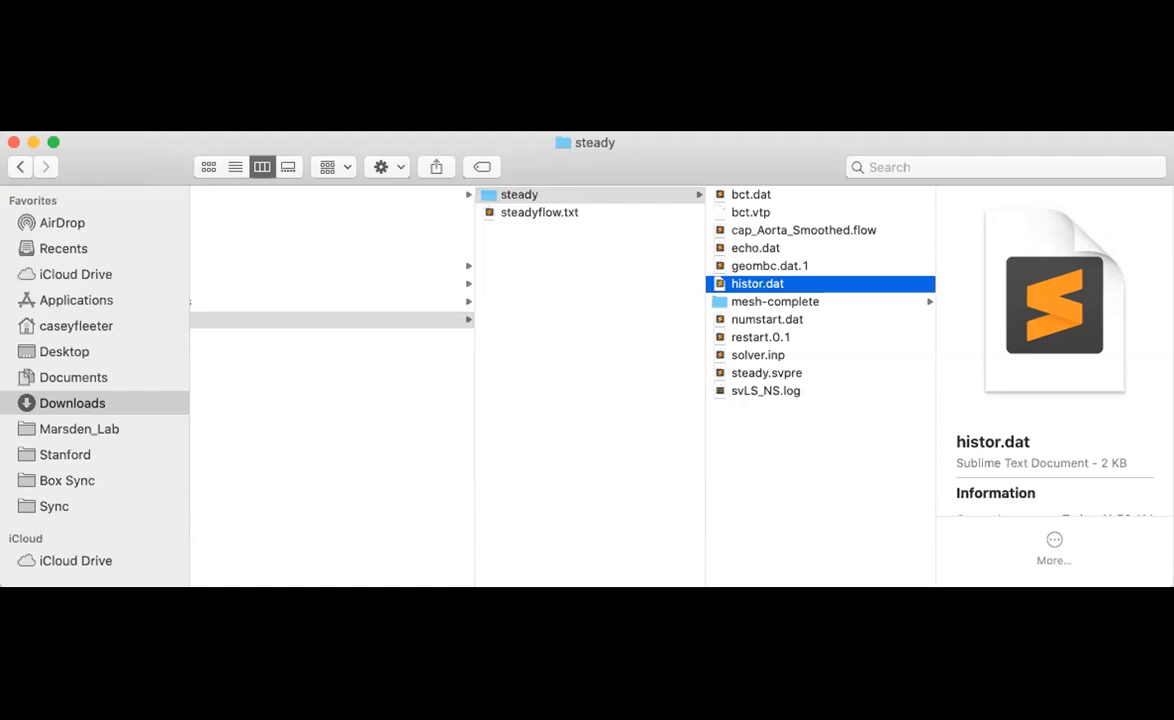
mouse_move(248, 140)
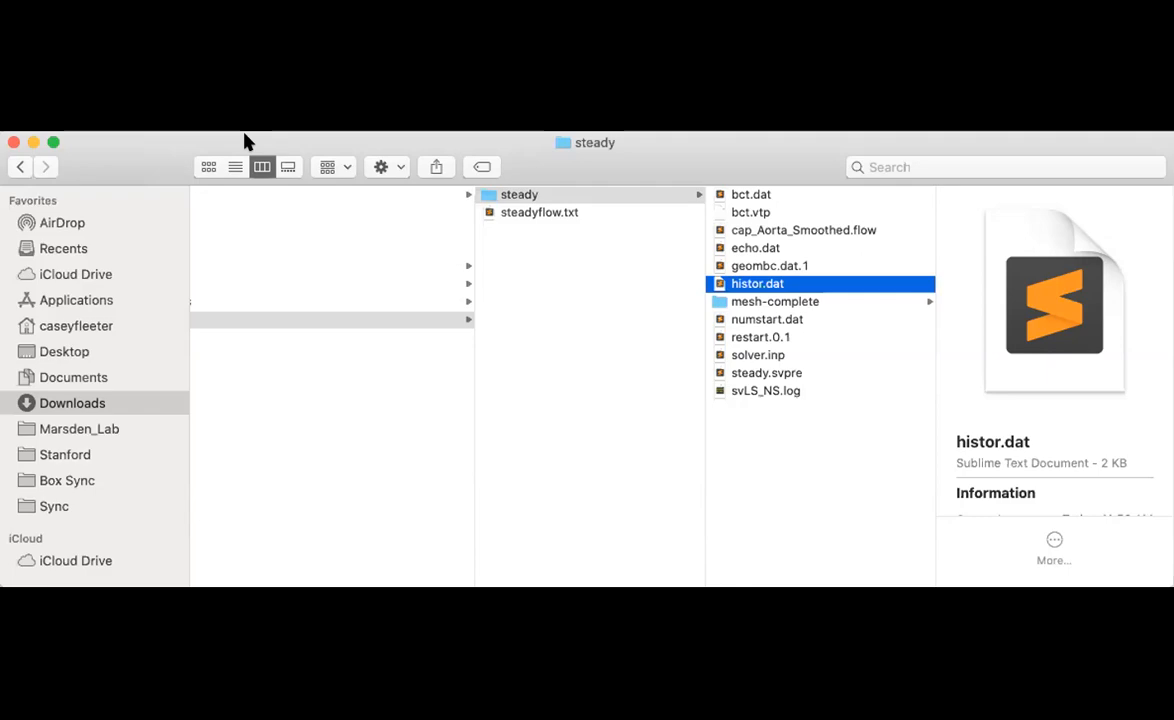